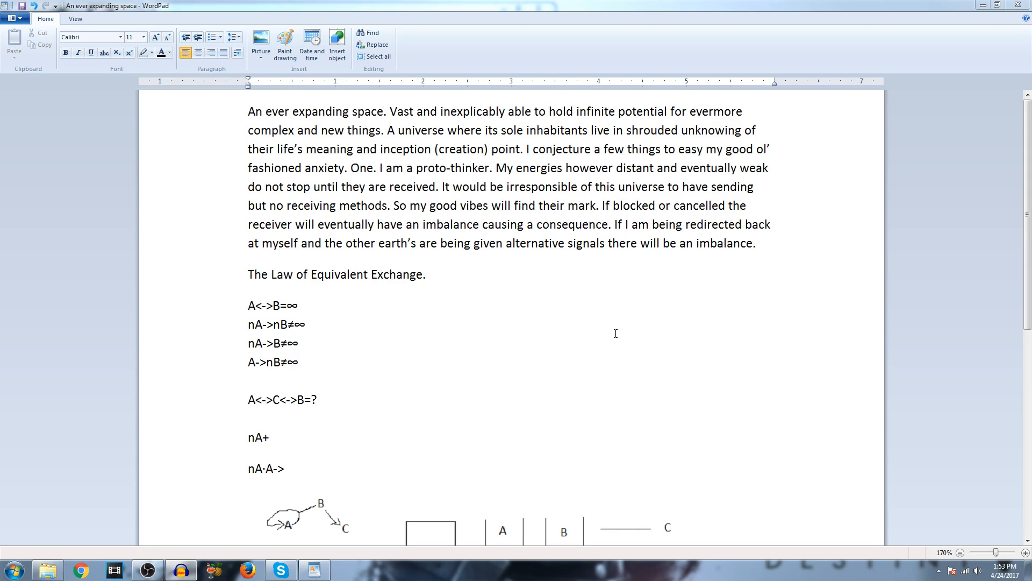
mouse_move(482, 348)
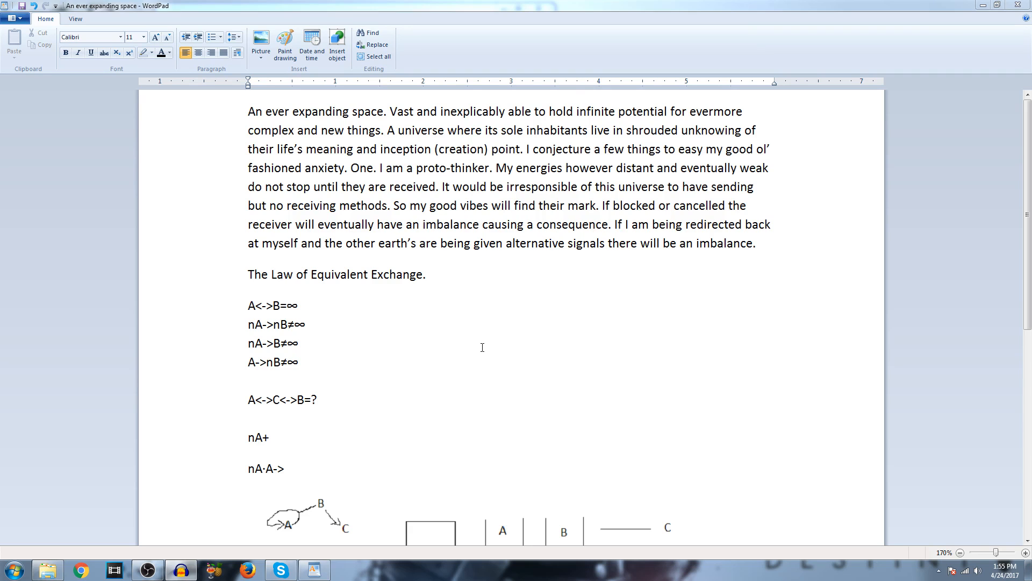
Scroll down to the Law of Equivalent Exchange notation and box diagrams, pointing at the formulas
scroll("down", 3)
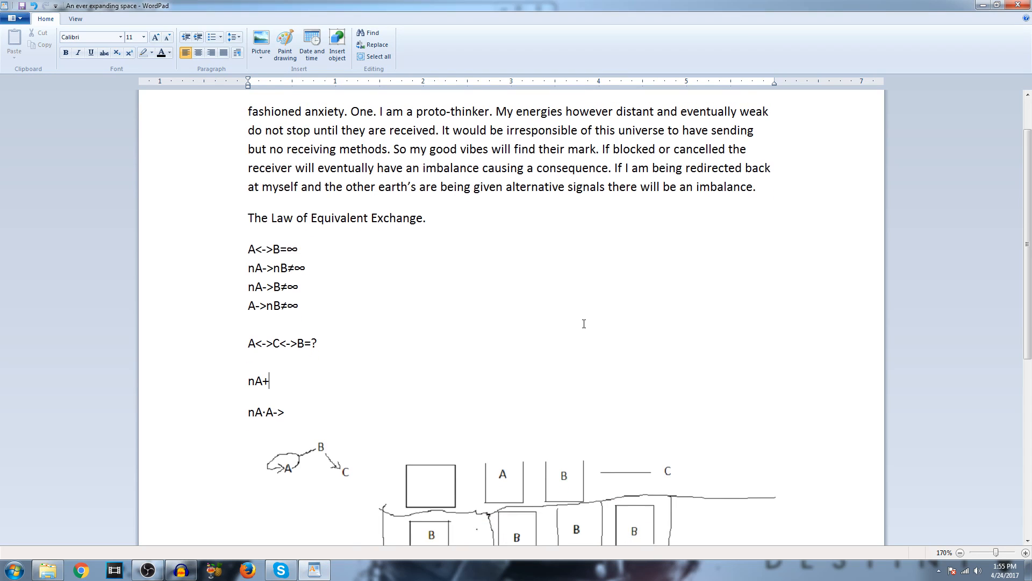
scroll("down", 3)
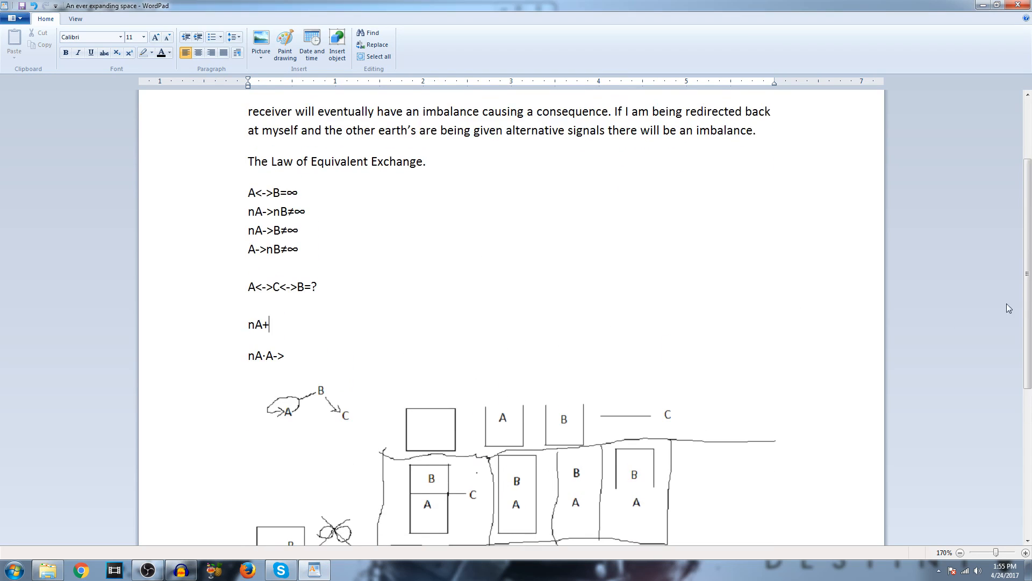
scroll("down", 3)
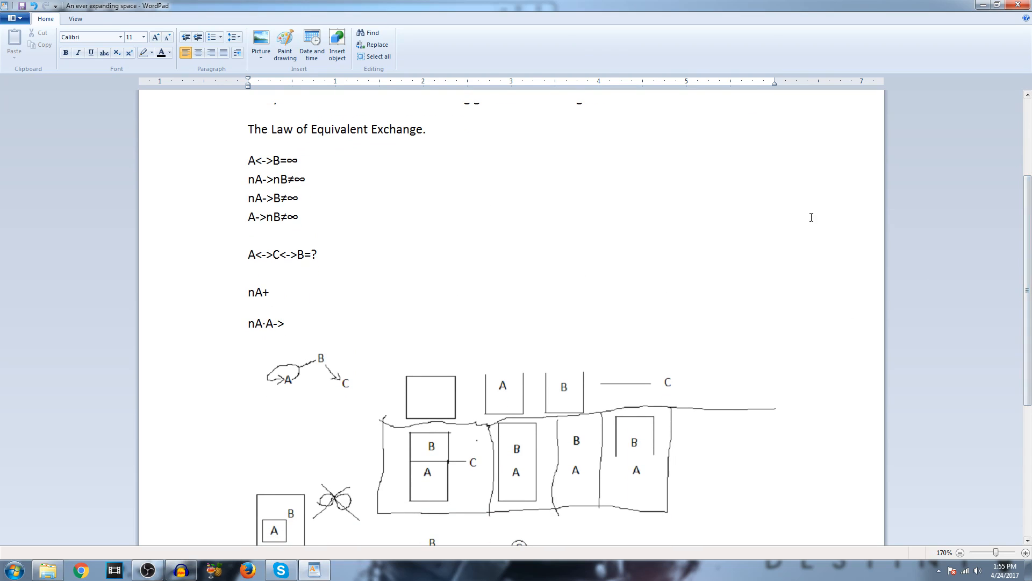
mouse_move(451, 179)
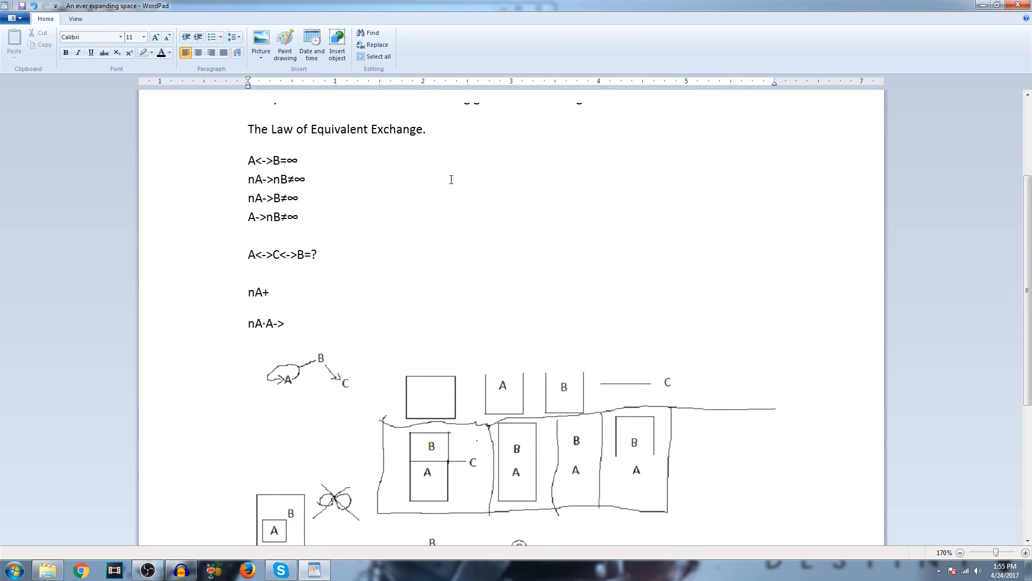
mouse_move(404, 194)
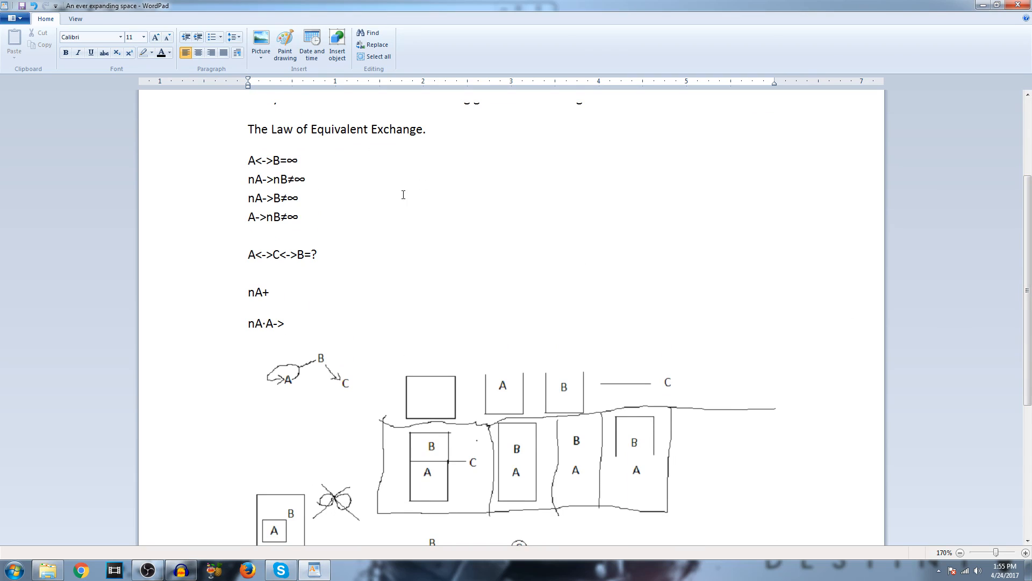
mouse_move(244, 158)
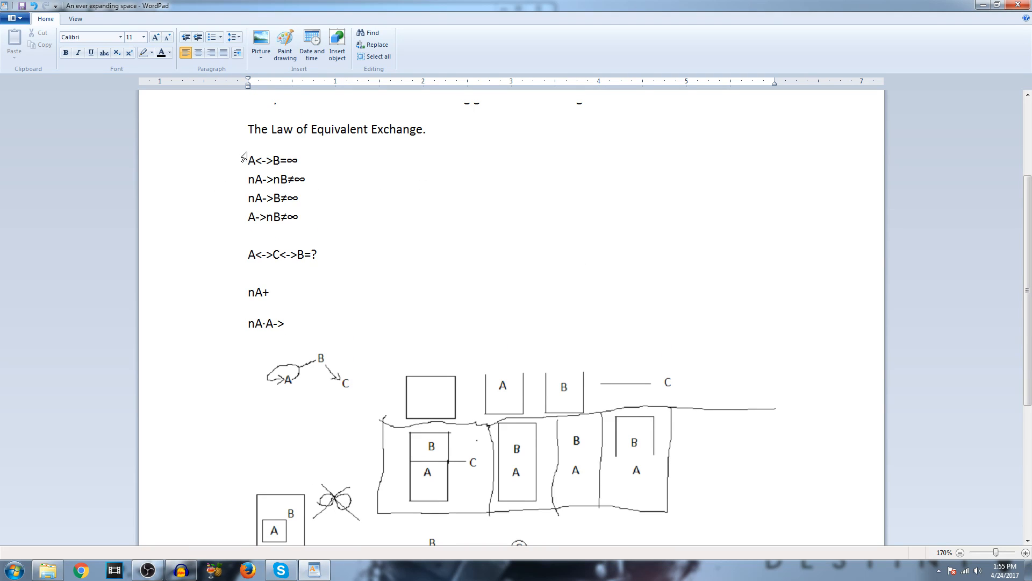
left_click(268, 292)
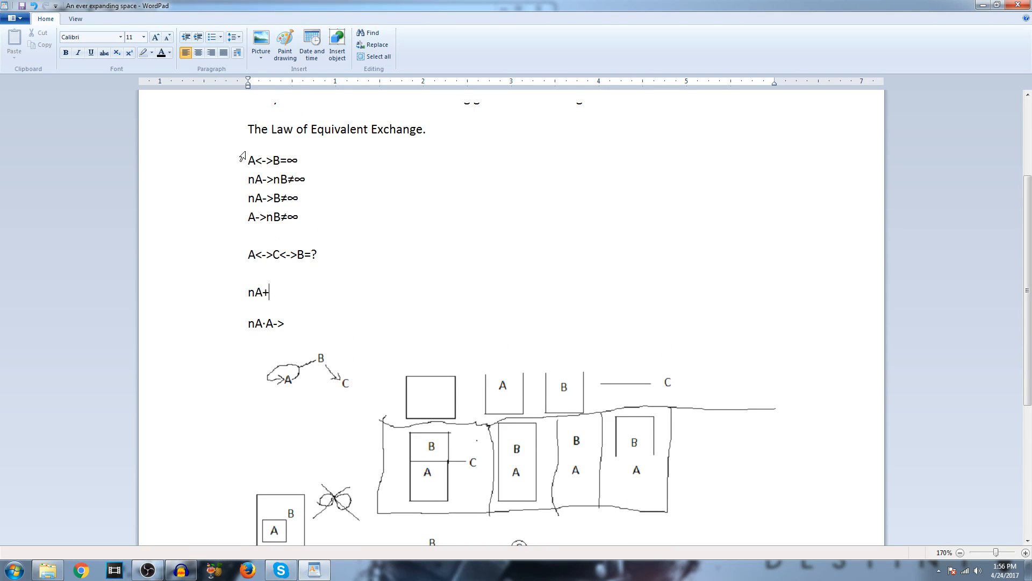
mouse_move(304, 160)
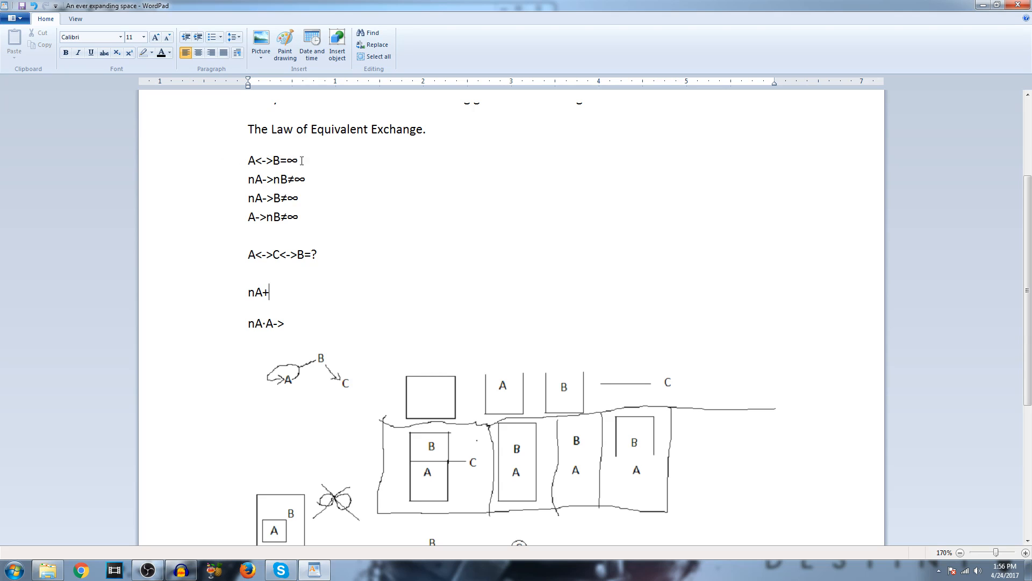
mouse_move(330, 162)
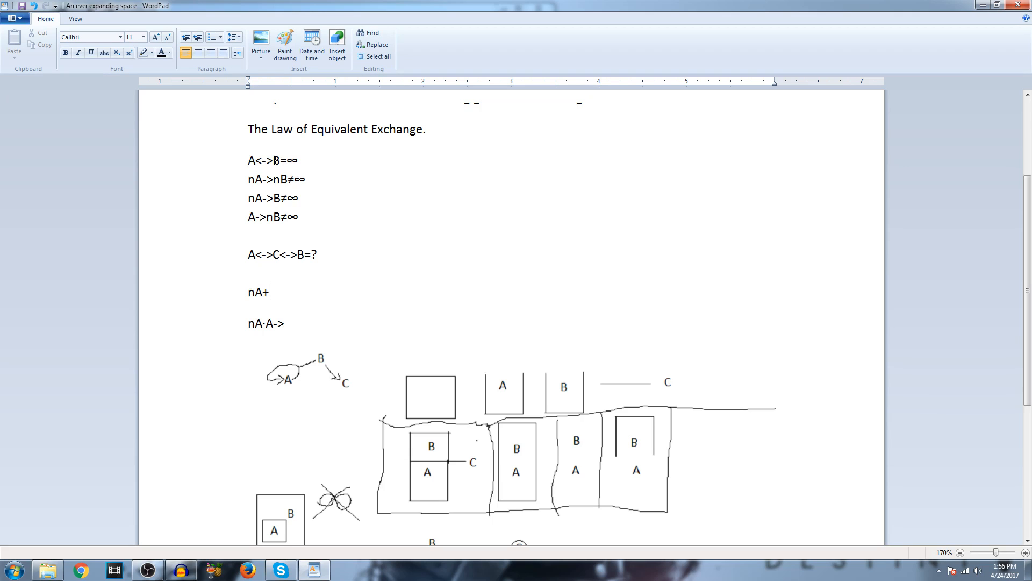
mouse_move(274, 161)
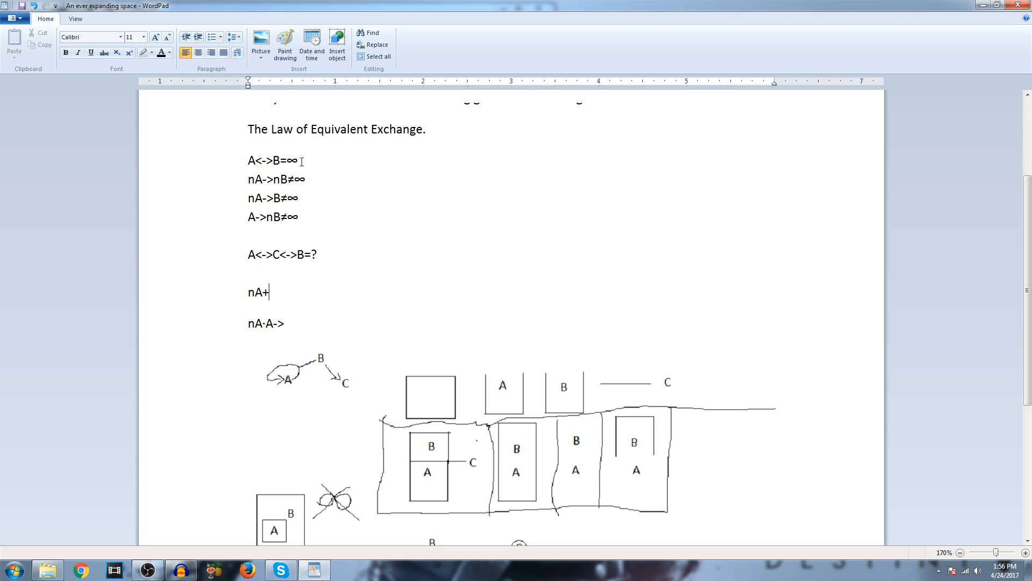
mouse_move(298, 161)
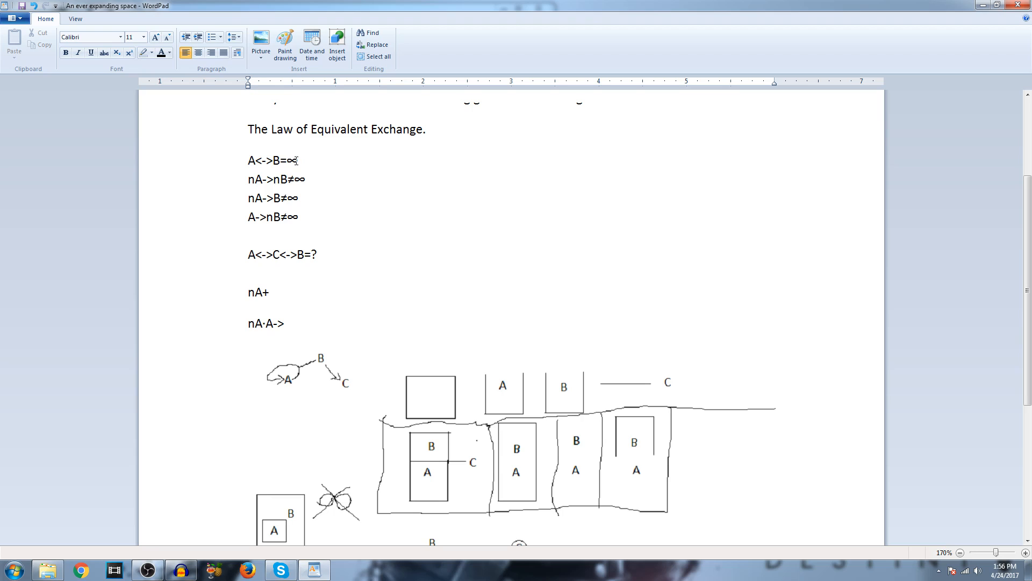
mouse_move(315, 170)
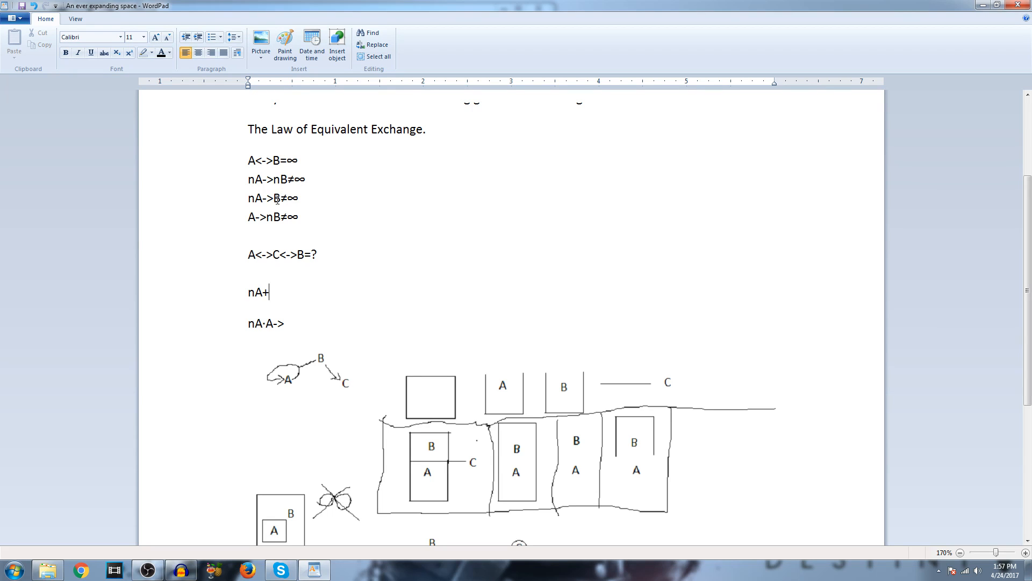
mouse_move(251, 163)
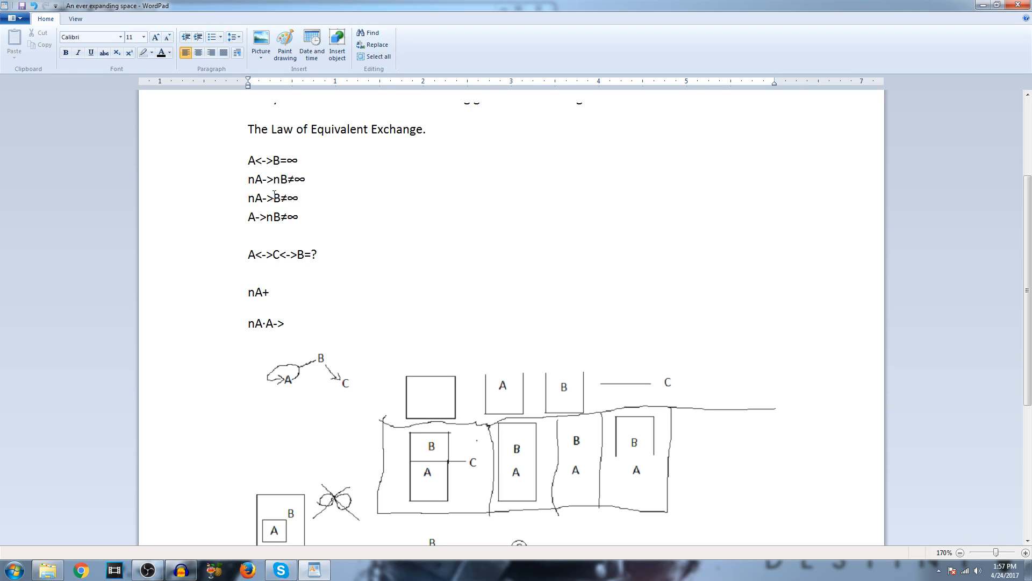
mouse_move(300, 206)
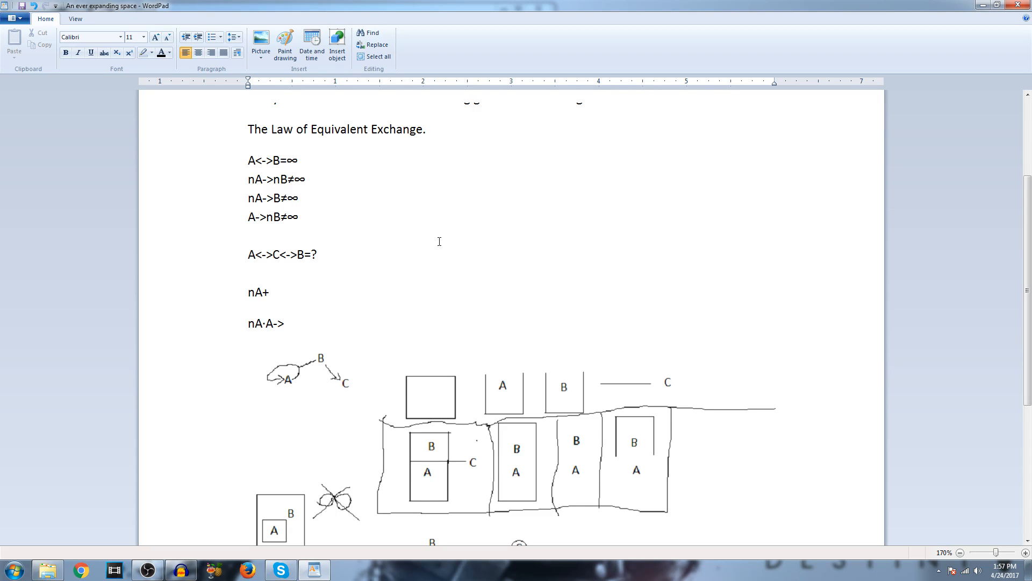
scroll("down", 3)
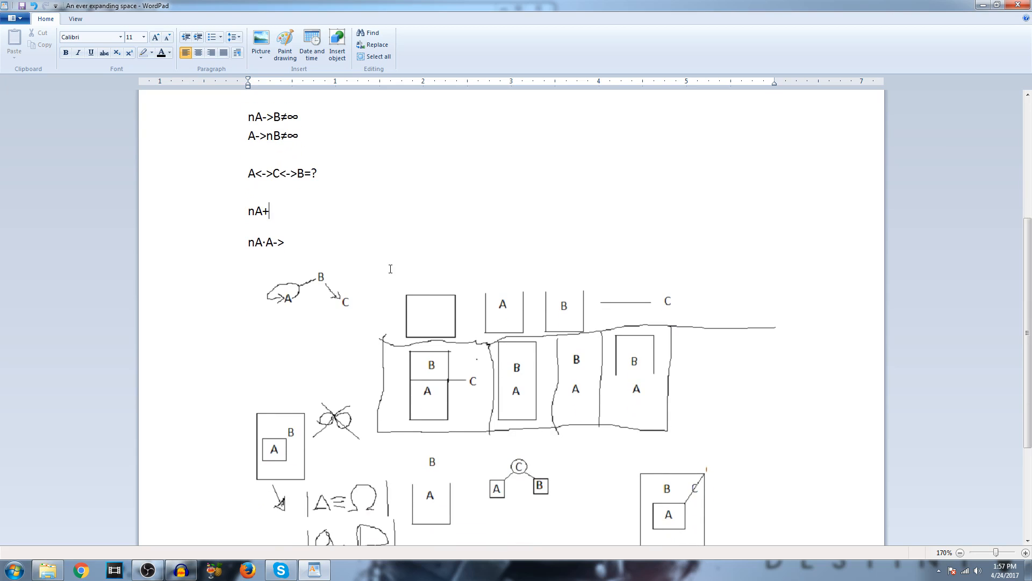
mouse_move(244, 181)
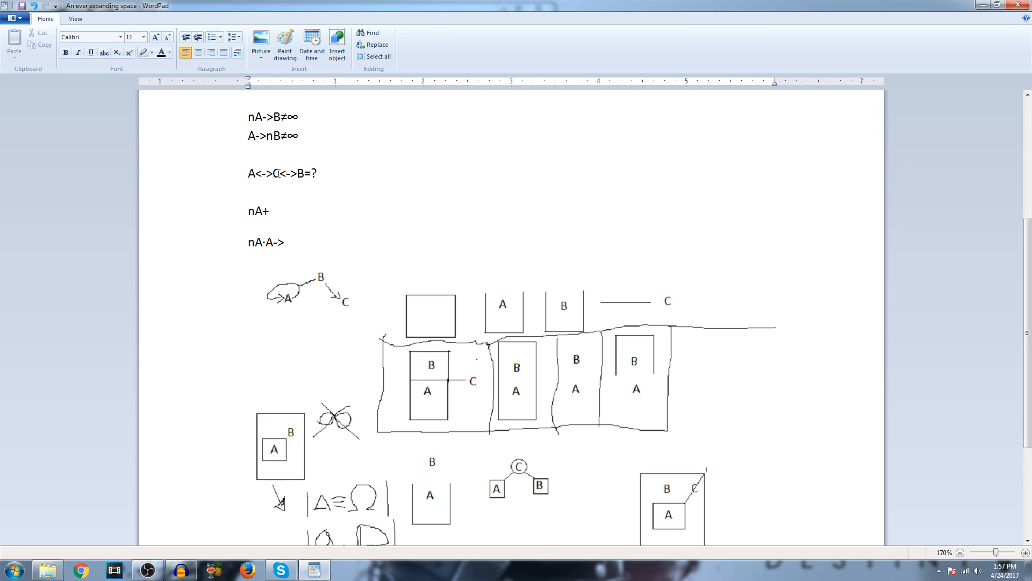
mouse_move(277, 172)
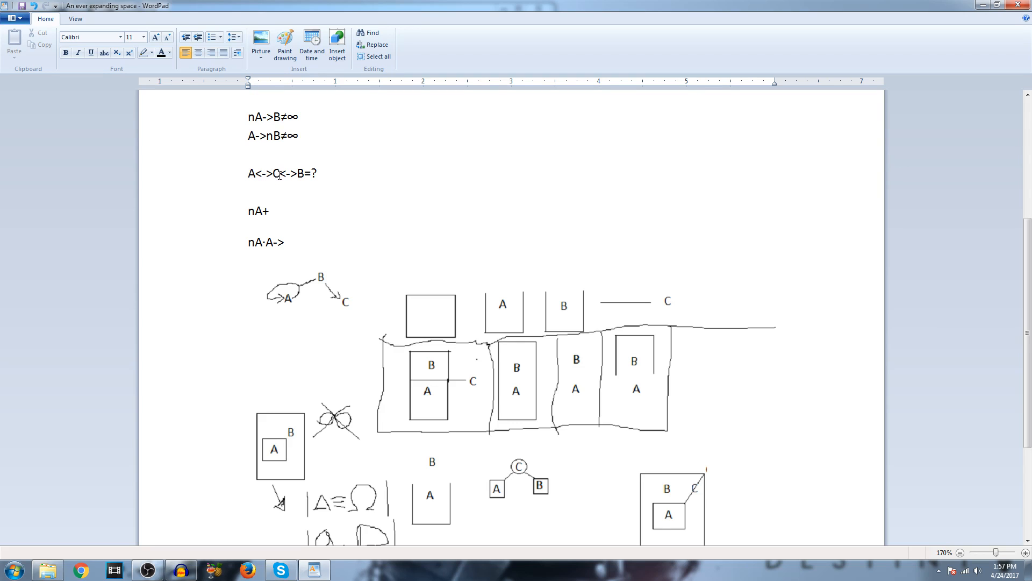
left_click(270, 211)
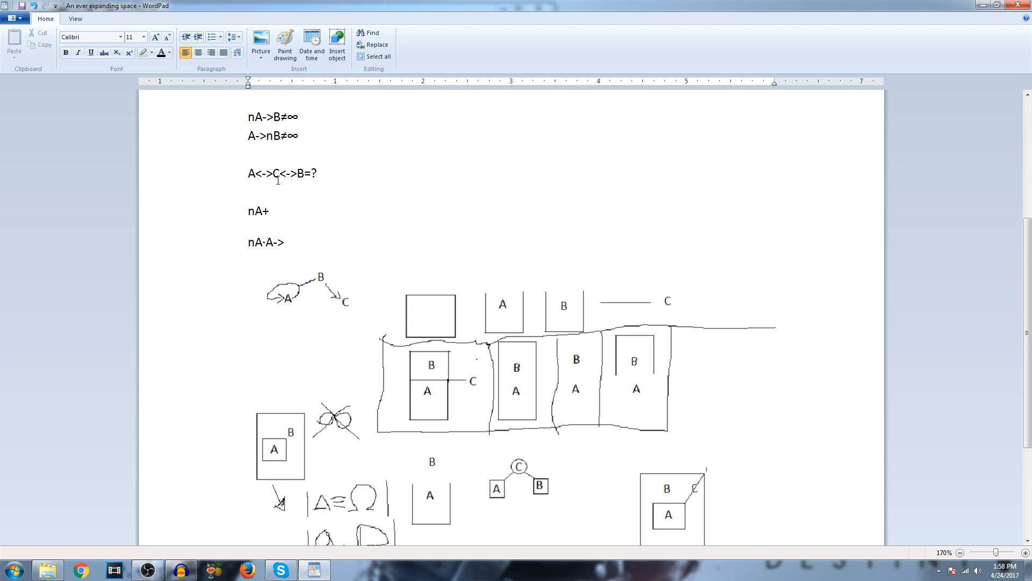
left_click(268, 211)
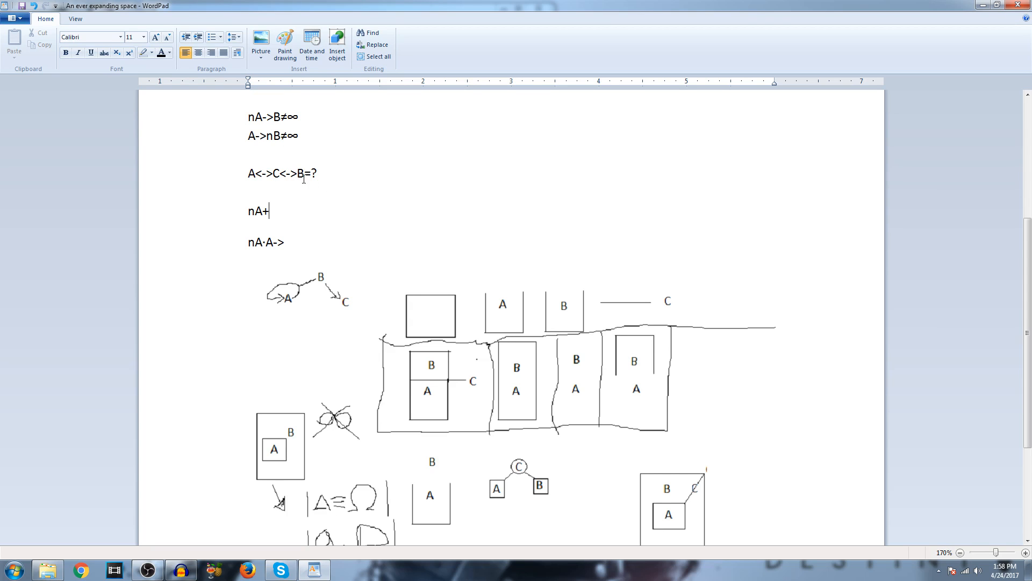
mouse_move(262, 178)
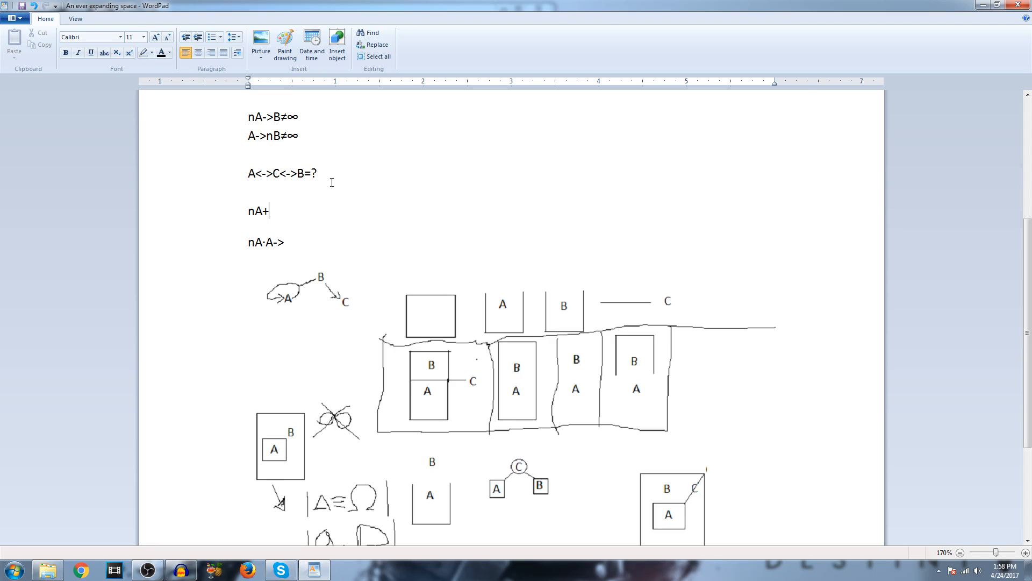
mouse_move(320, 197)
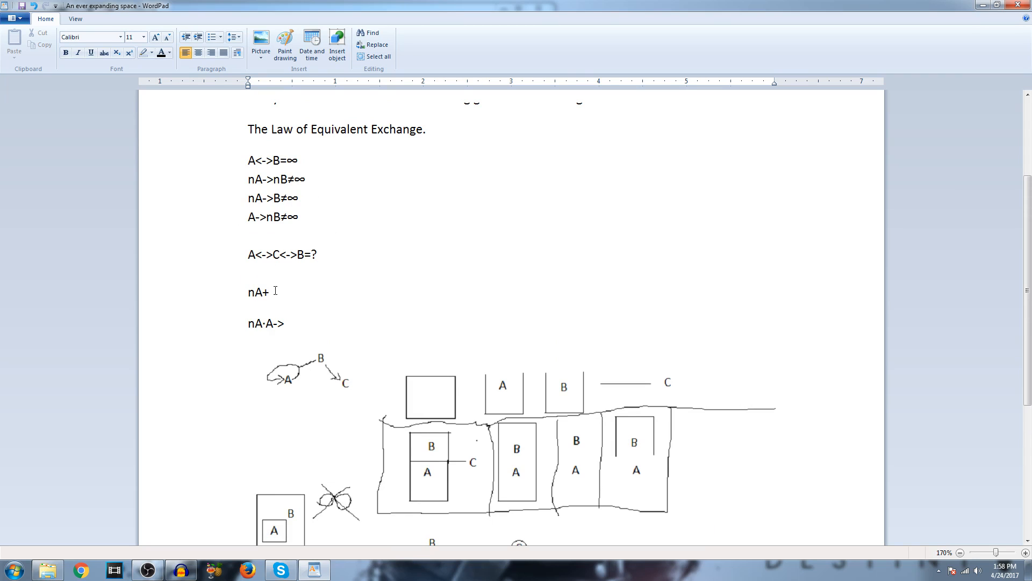
mouse_move(297, 302)
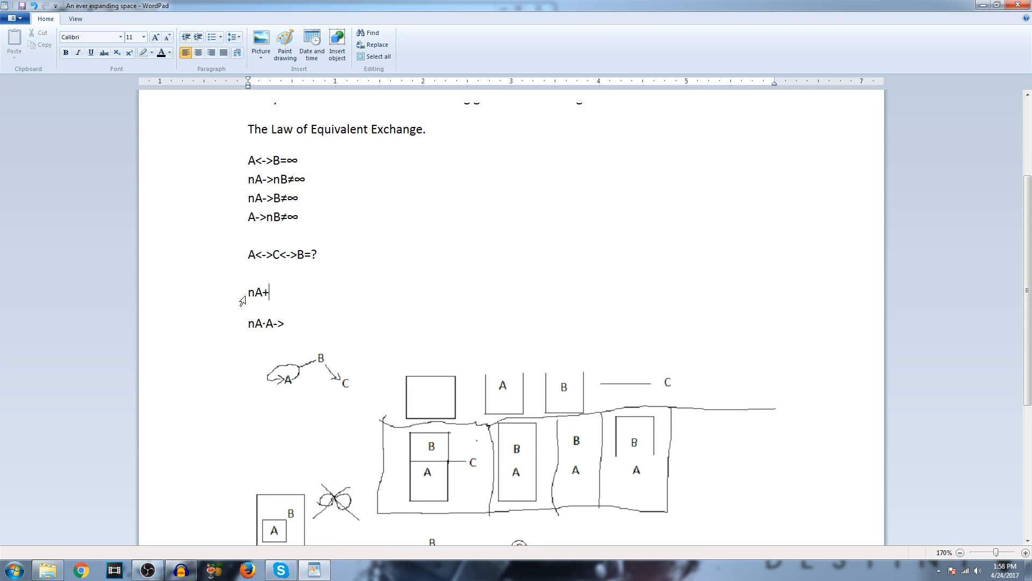
mouse_move(274, 294)
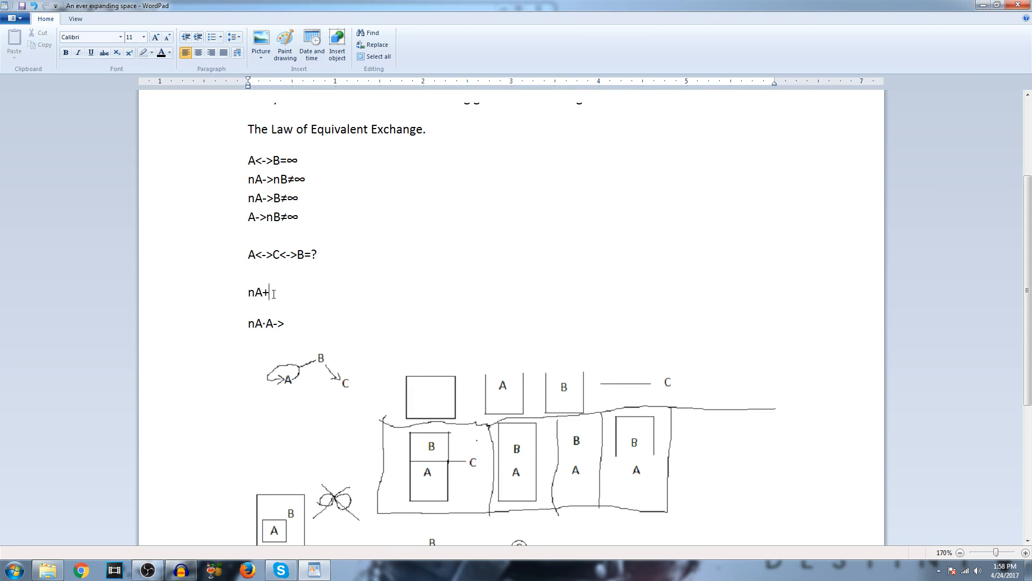
mouse_move(332, 295)
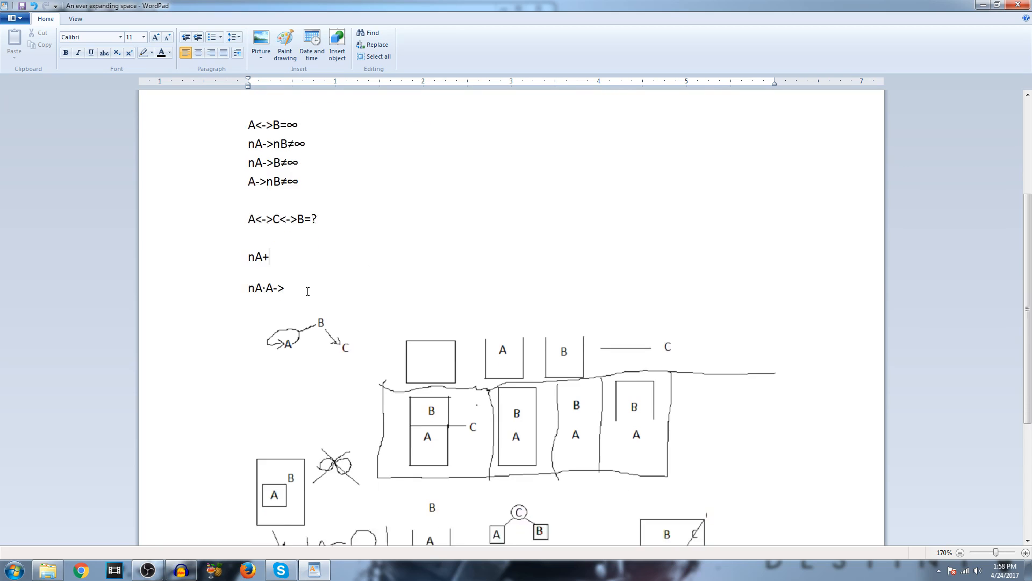
scroll("down", 3)
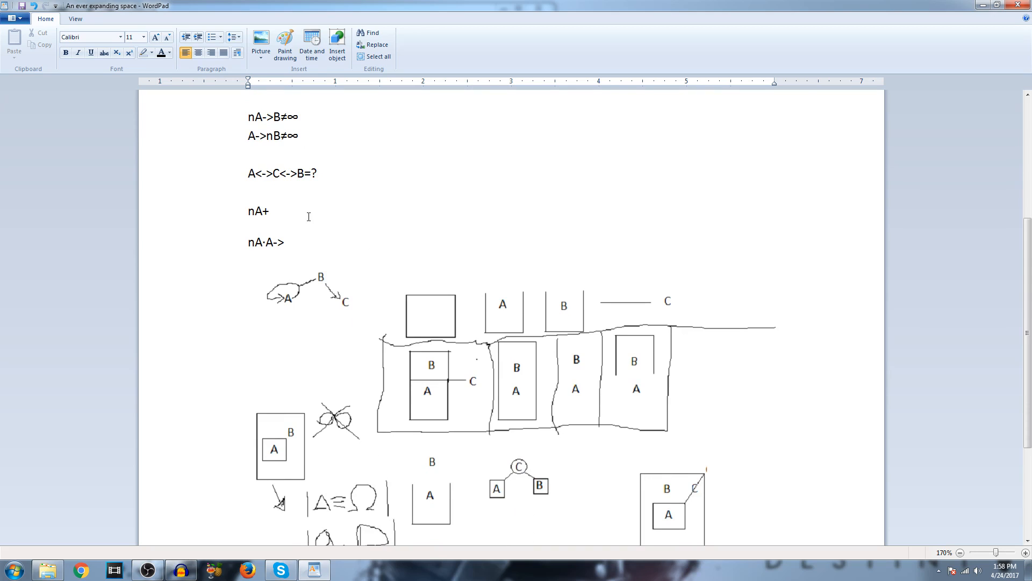
scroll("up", 3)
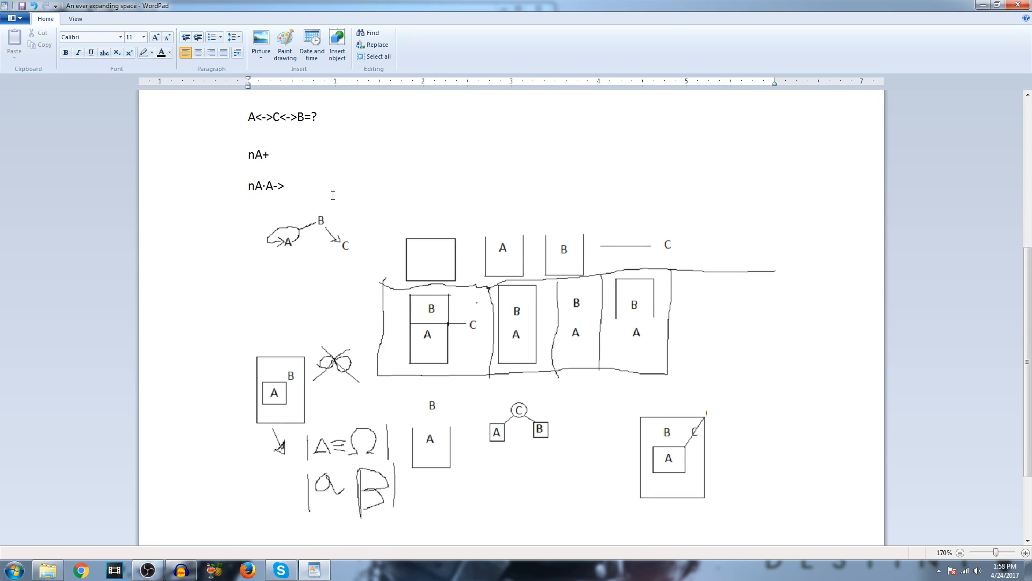
mouse_move(323, 180)
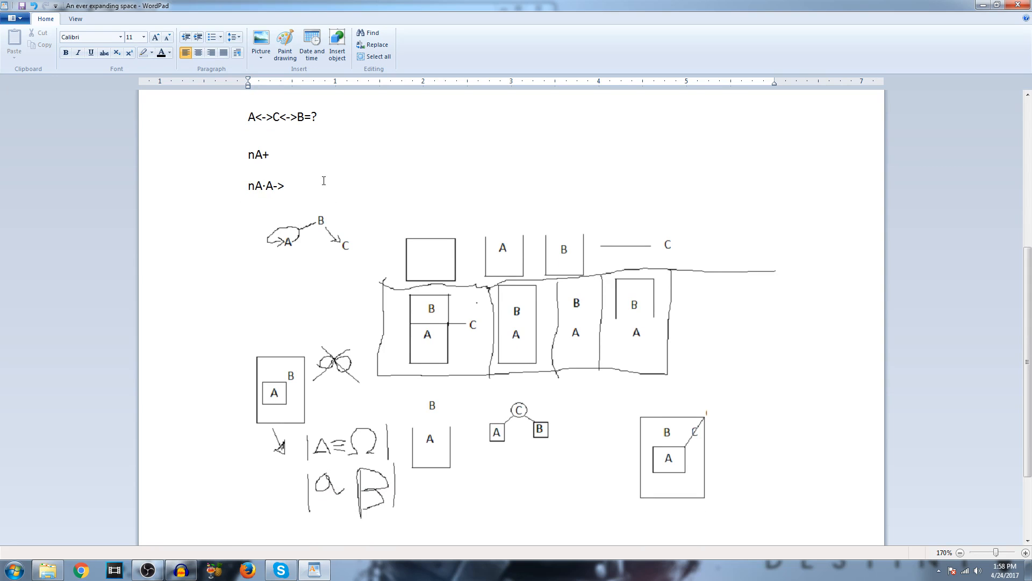
mouse_move(216, 205)
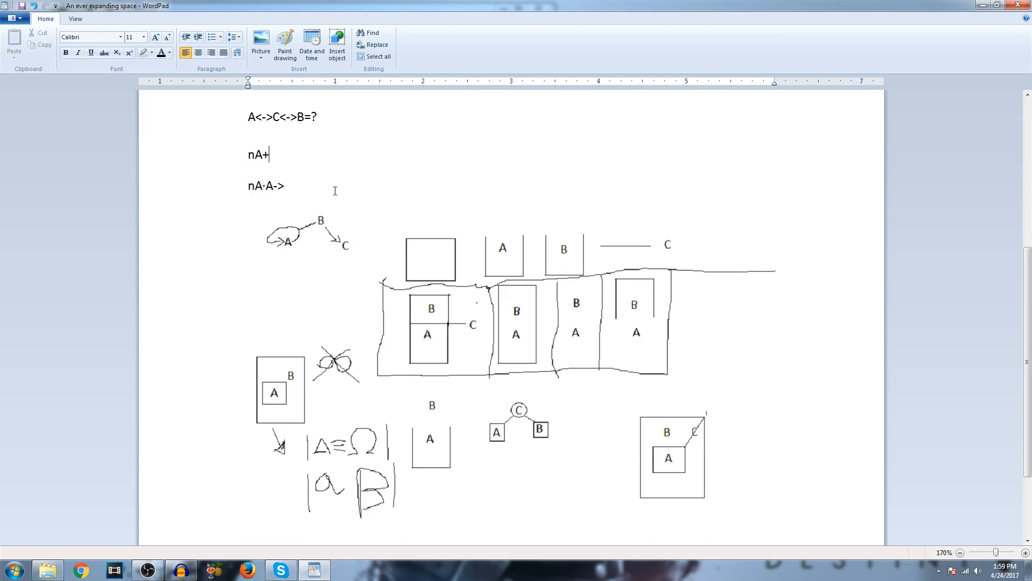
mouse_move(329, 196)
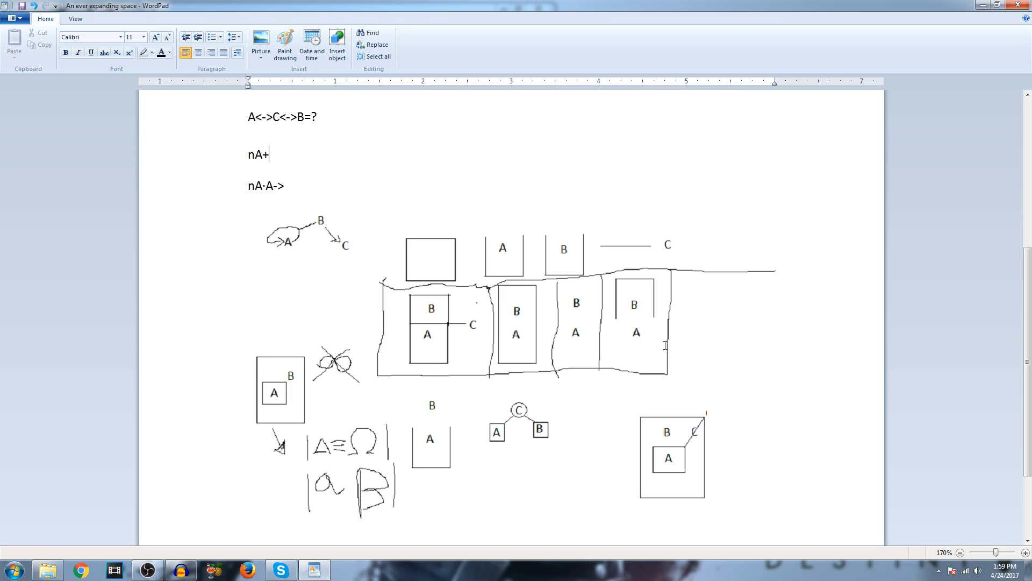
mouse_move(295, 268)
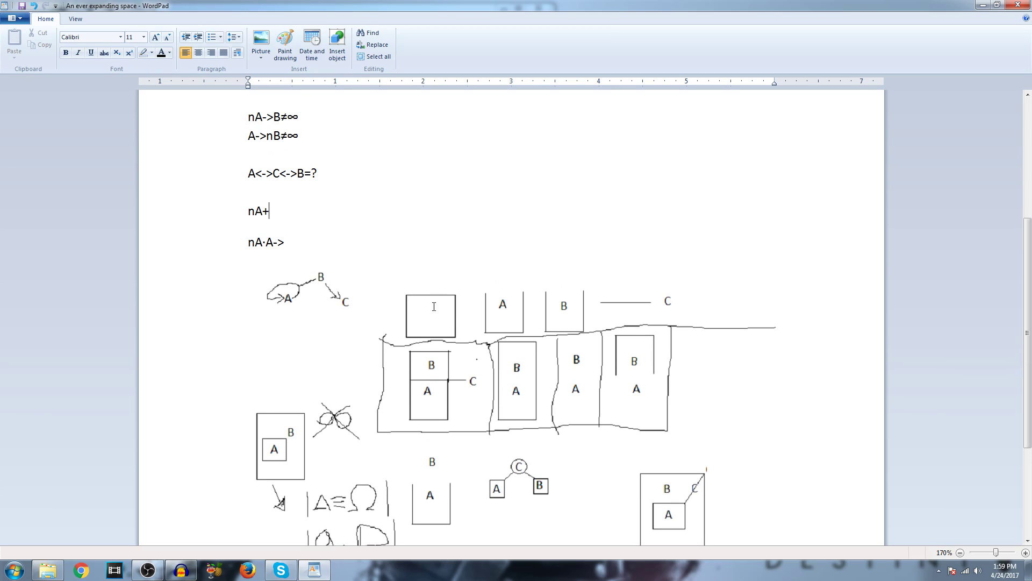
mouse_move(423, 292)
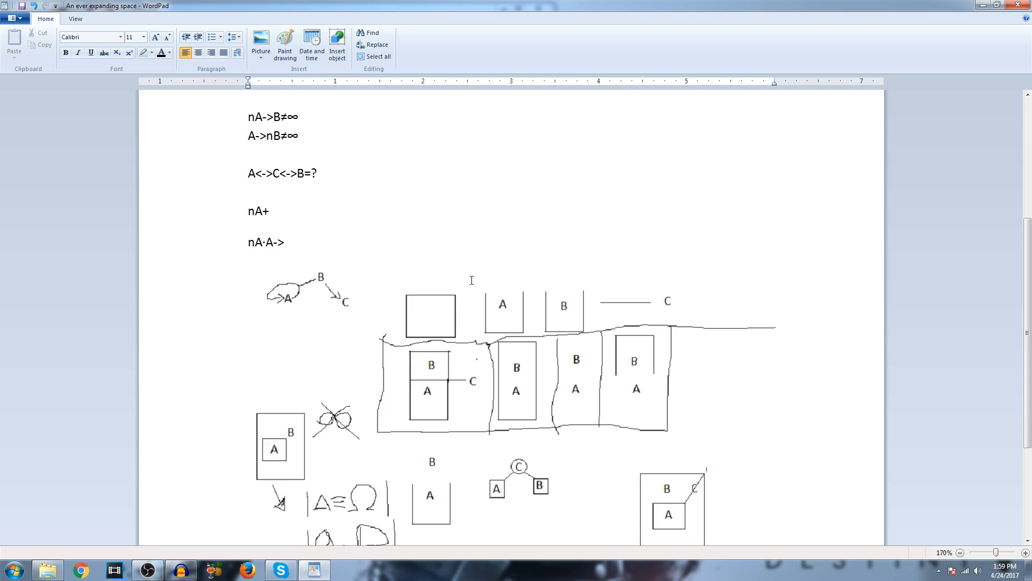
scroll("up", 3)
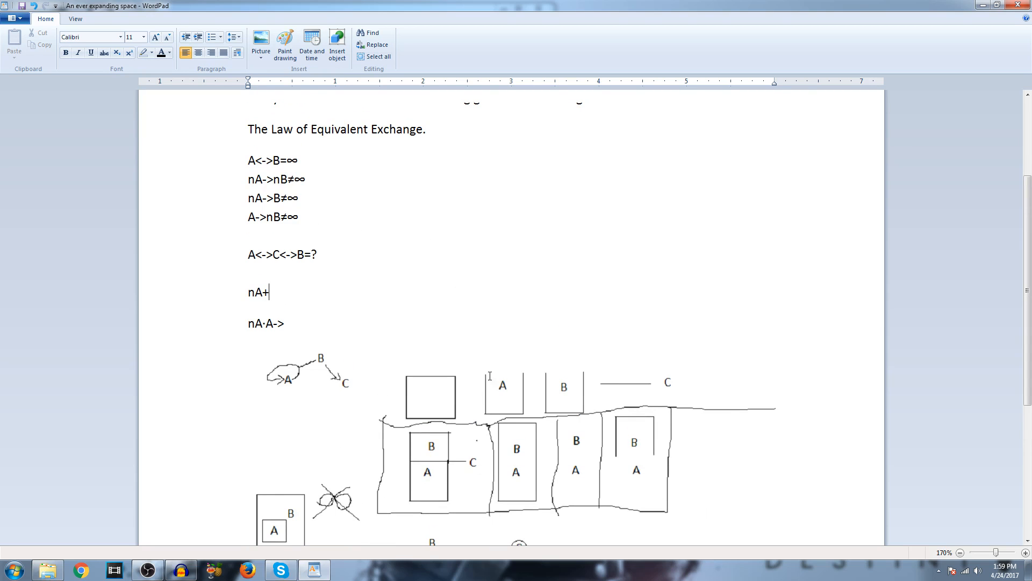
mouse_move(559, 329)
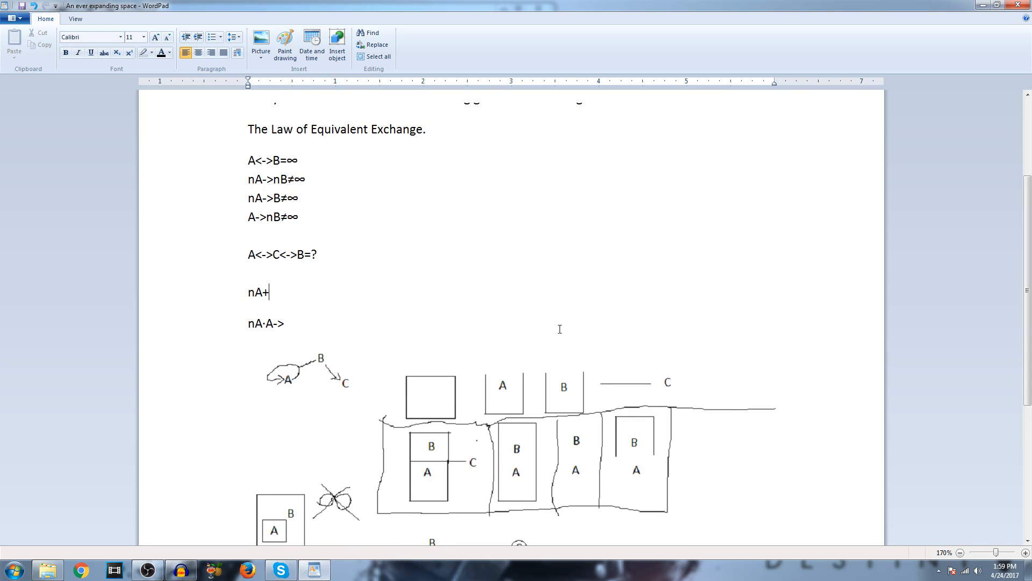
mouse_move(500, 319)
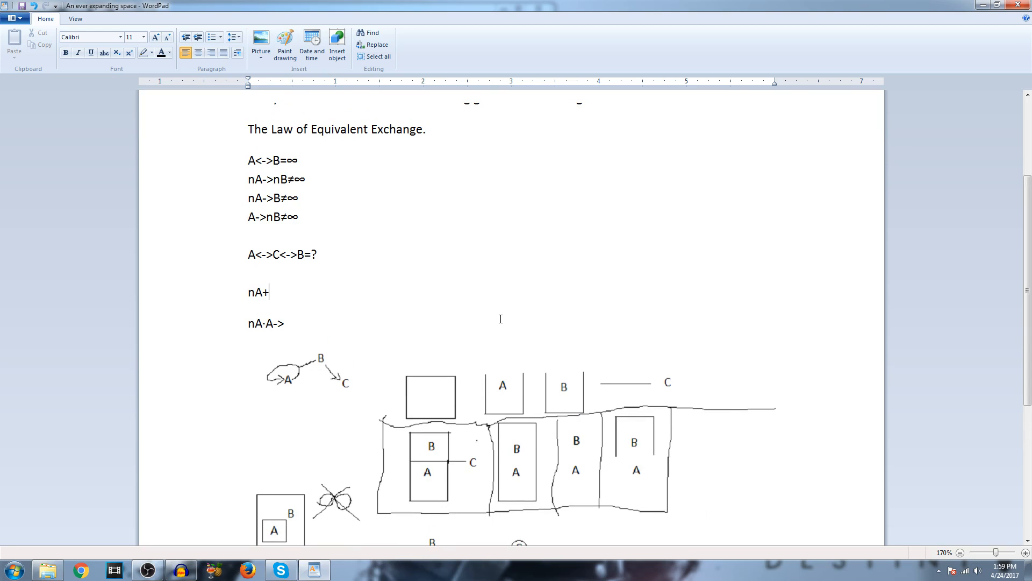
mouse_move(505, 327)
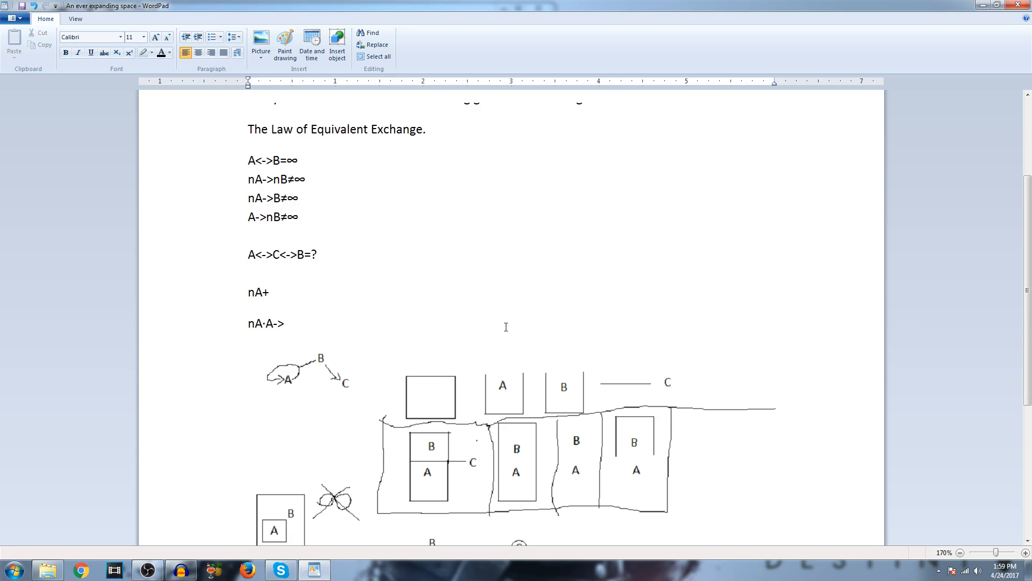
mouse_move(505, 391)
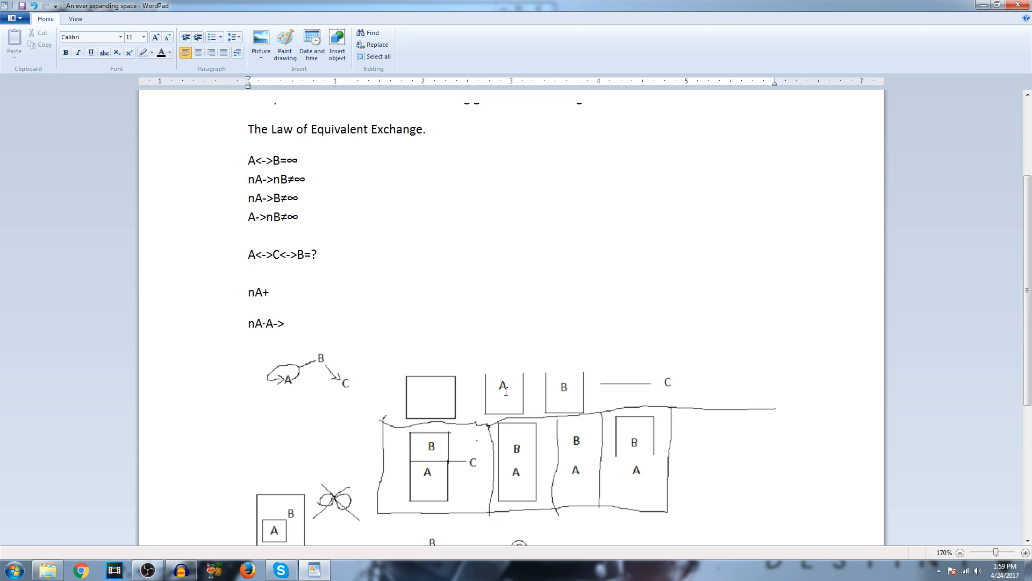
mouse_move(588, 394)
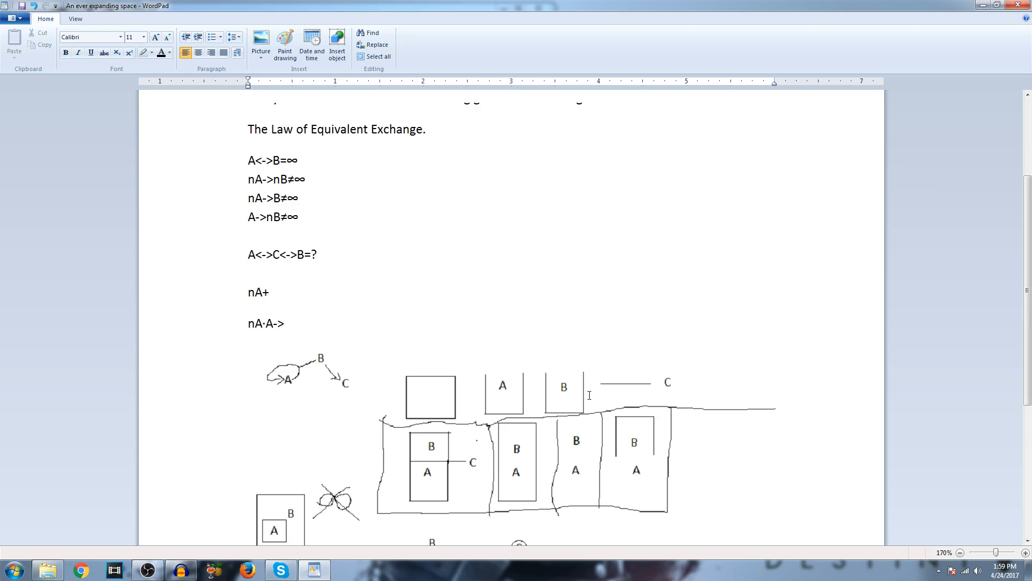
mouse_move(561, 395)
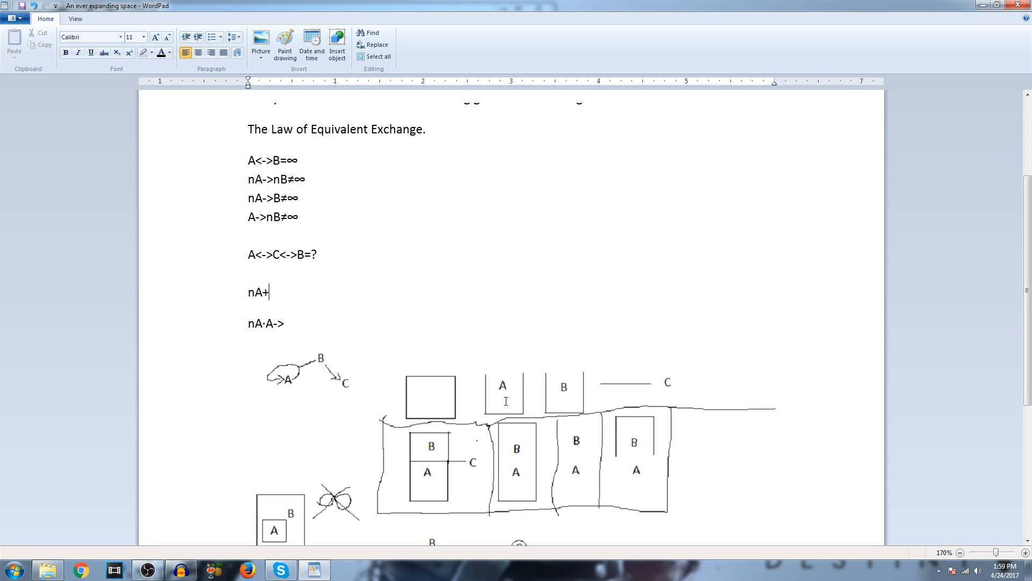
mouse_move(592, 361)
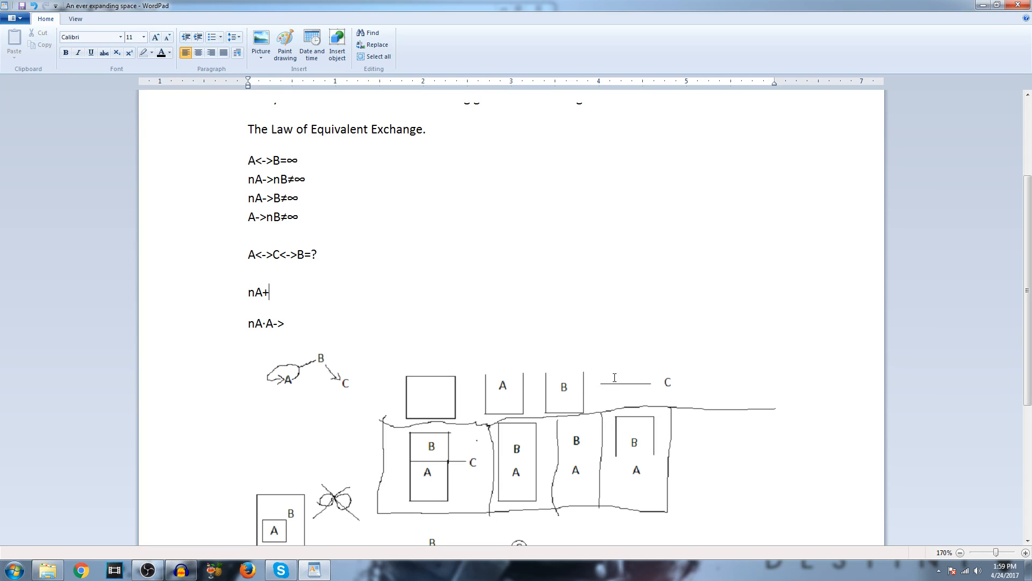
mouse_move(690, 325)
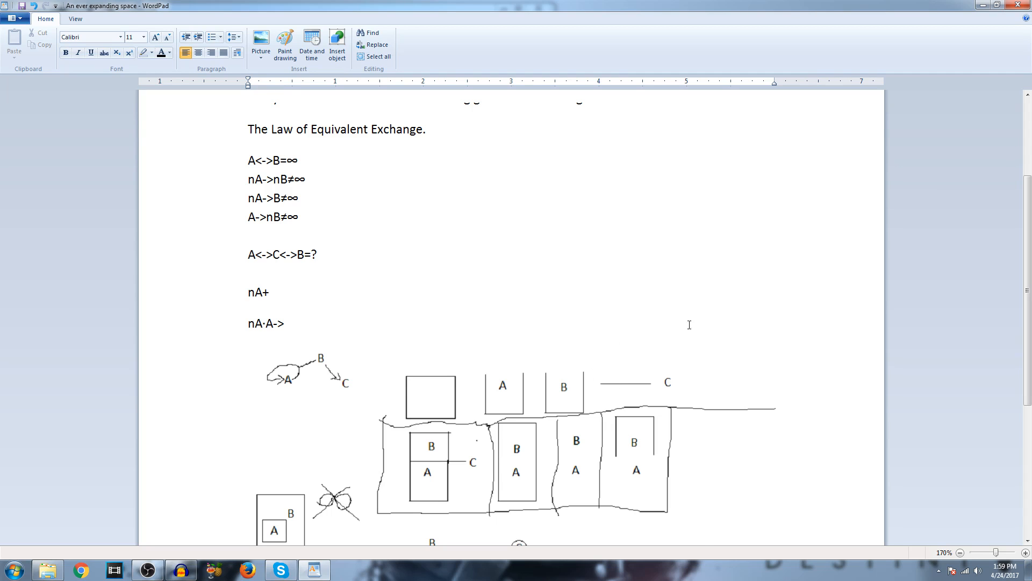
scroll("down", 3)
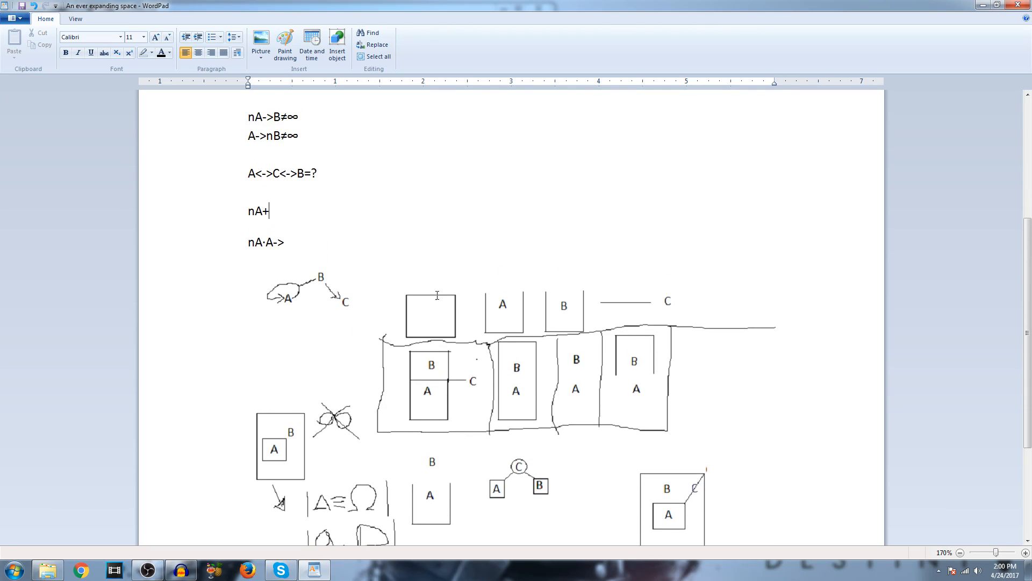
mouse_move(368, 149)
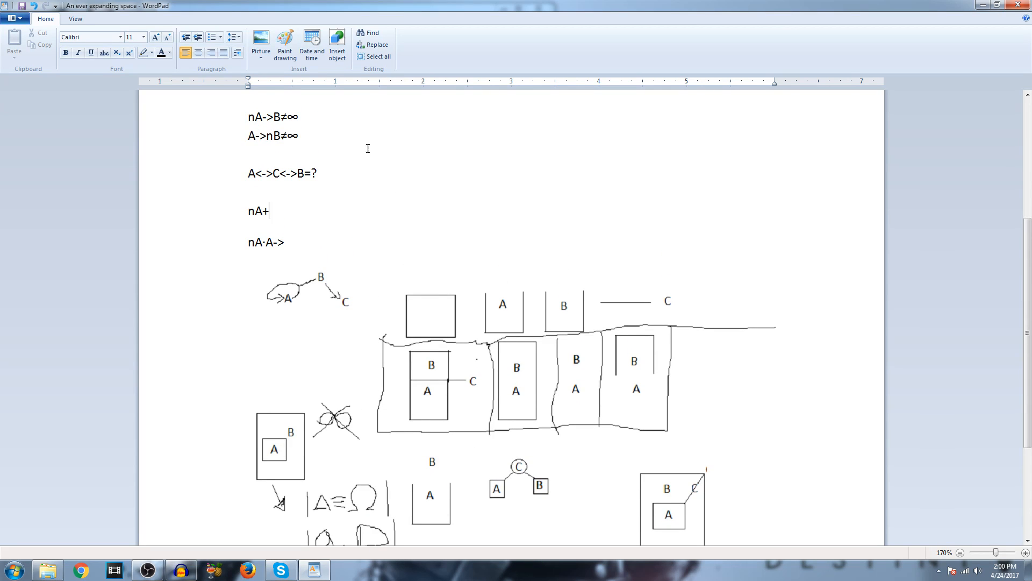
scroll("down", 3)
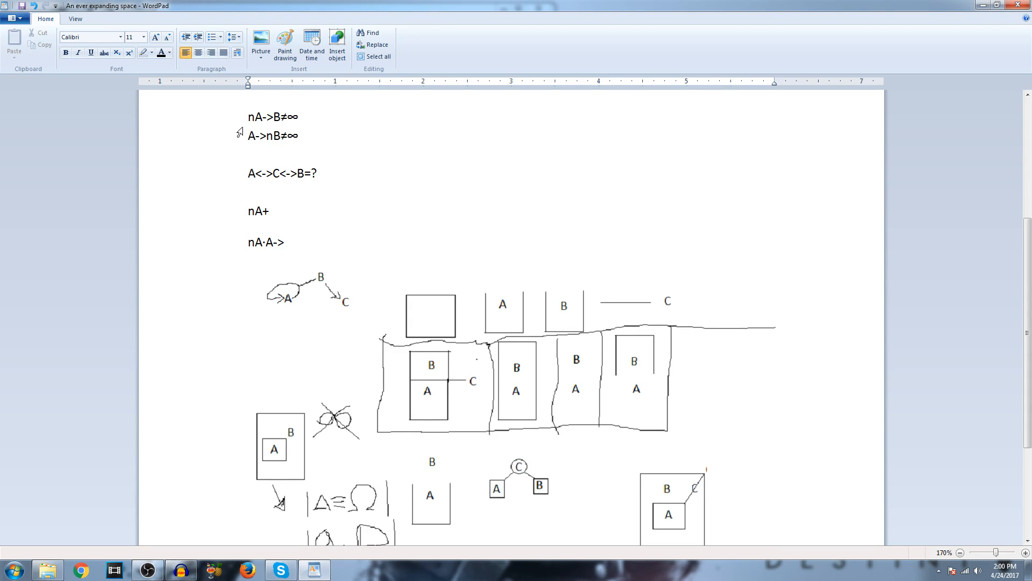
mouse_move(670, 388)
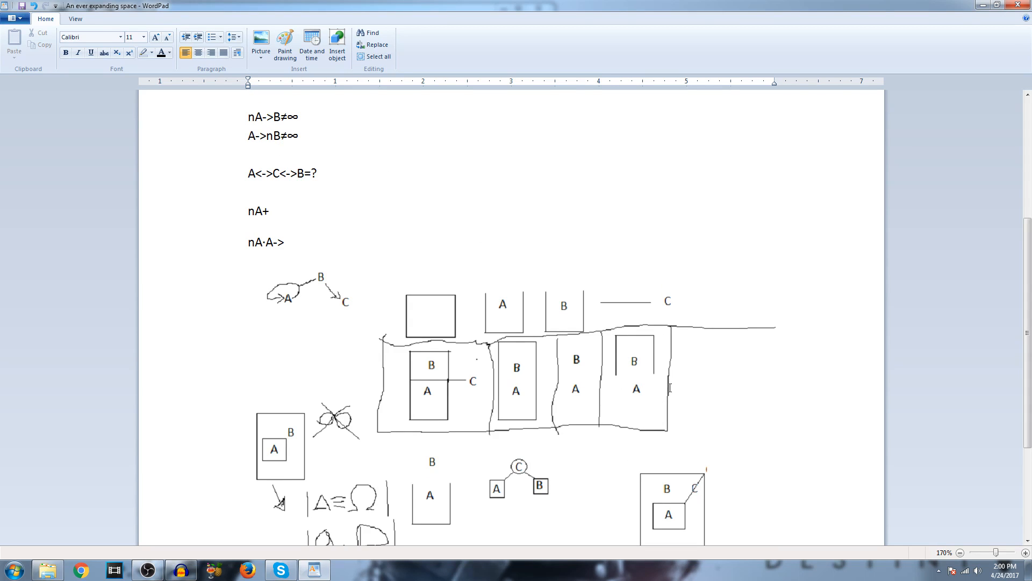
mouse_move(585, 289)
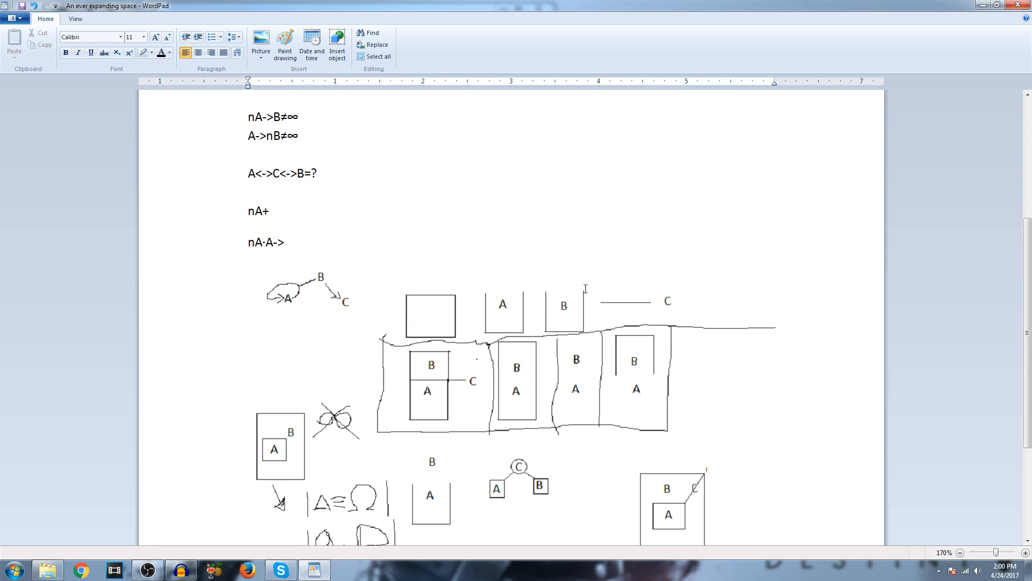
mouse_move(542, 321)
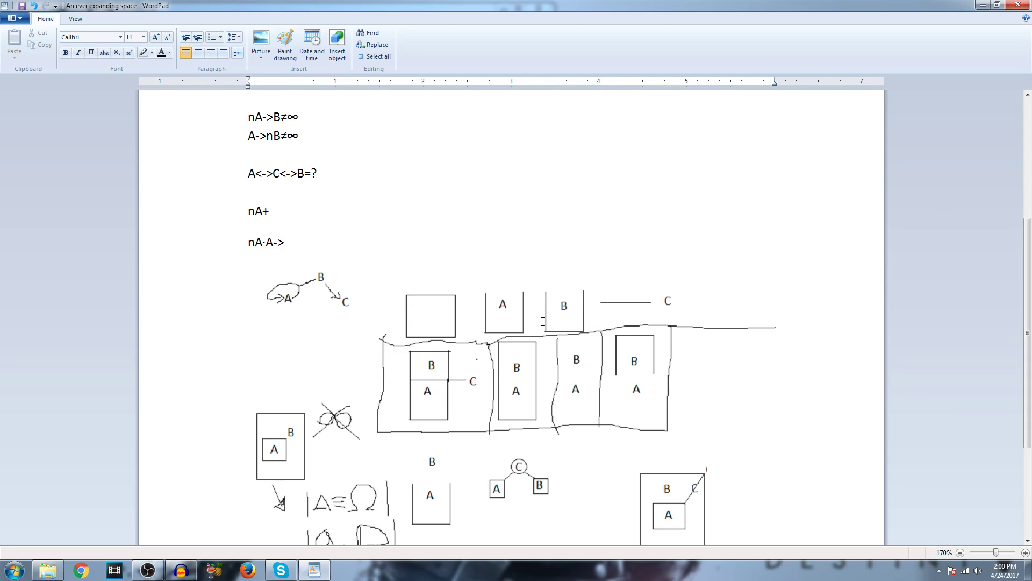
mouse_move(539, 255)
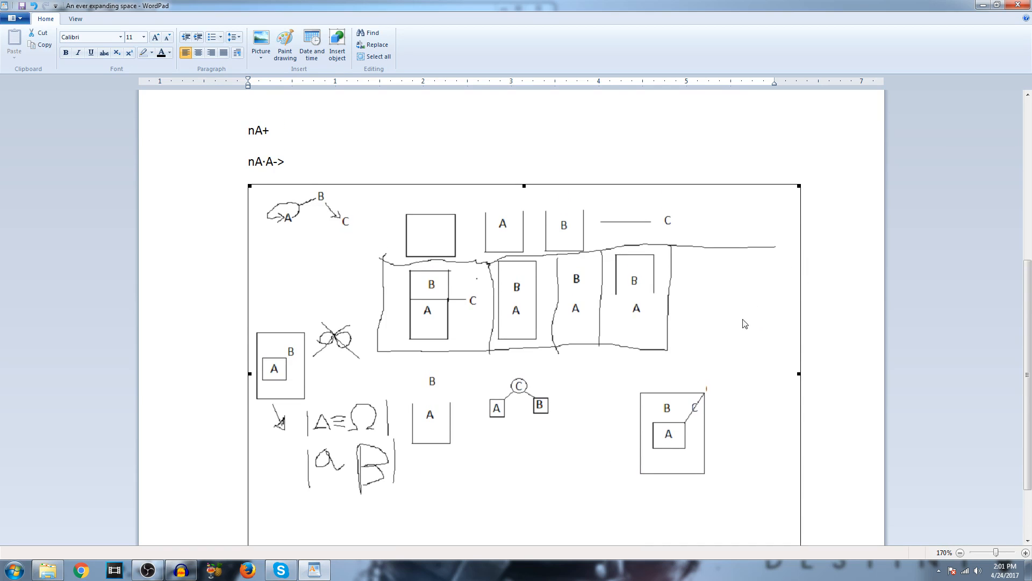
mouse_move(617, 334)
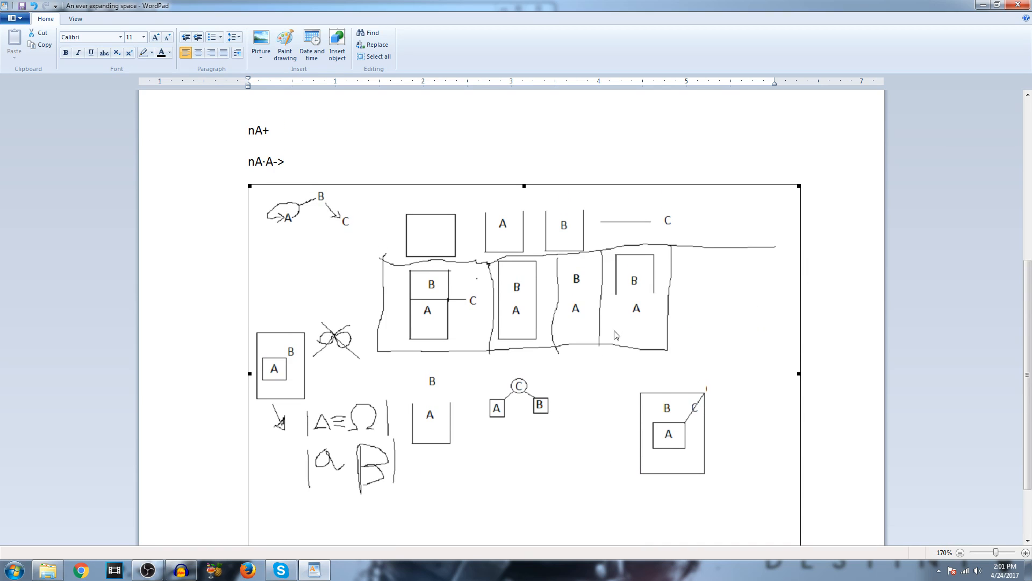
mouse_move(638, 307)
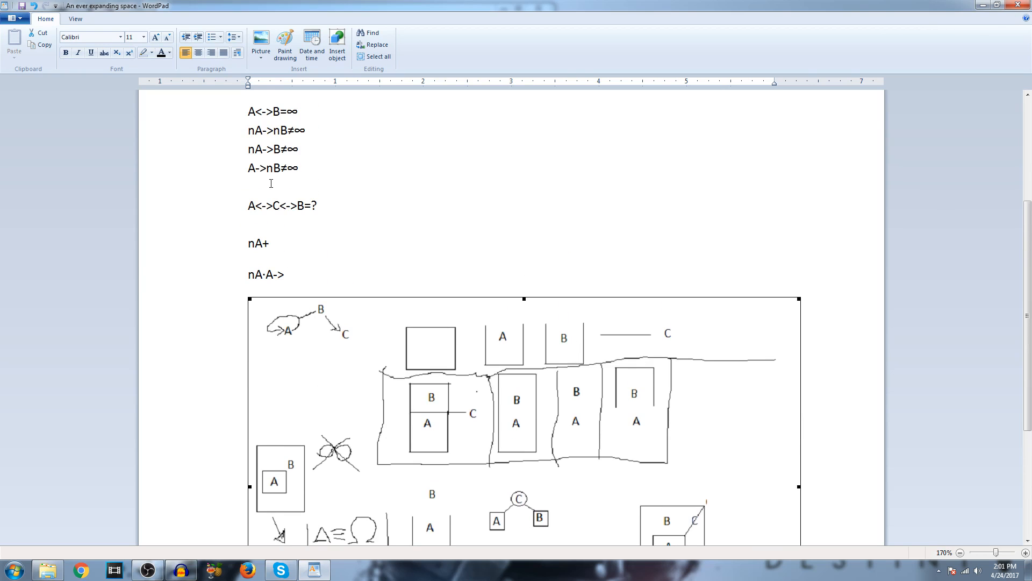
mouse_move(585, 376)
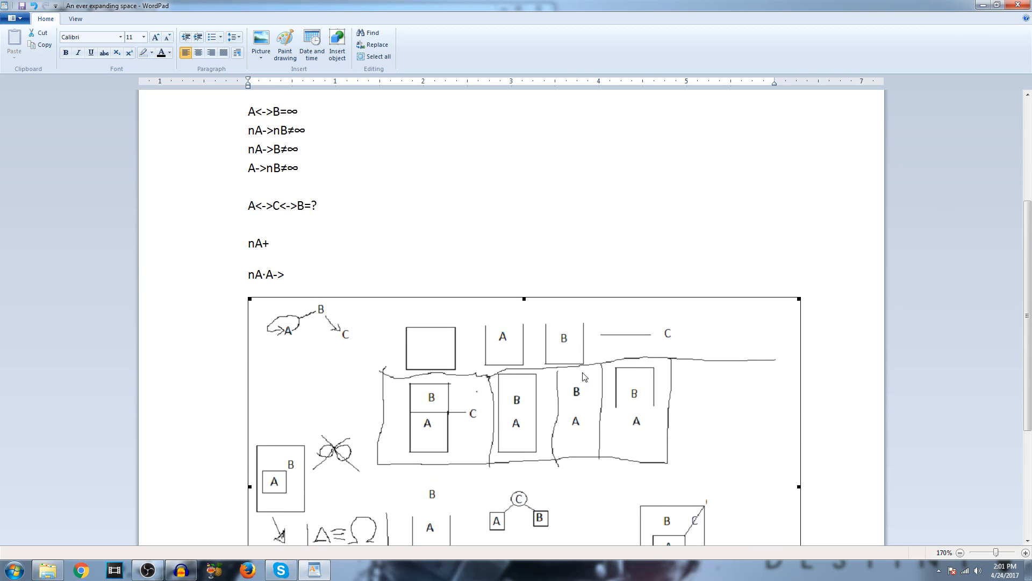
mouse_move(595, 374)
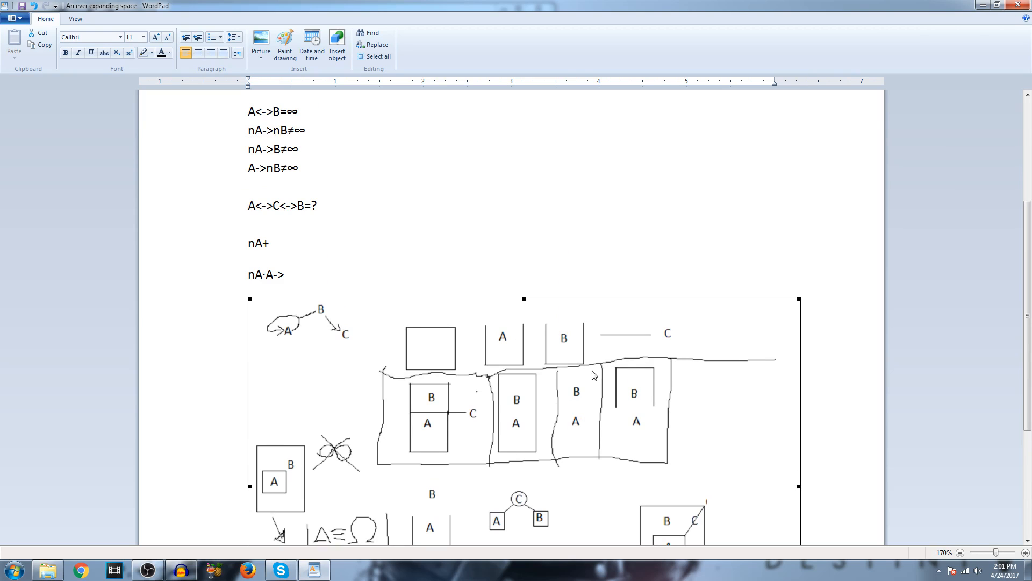
mouse_move(590, 411)
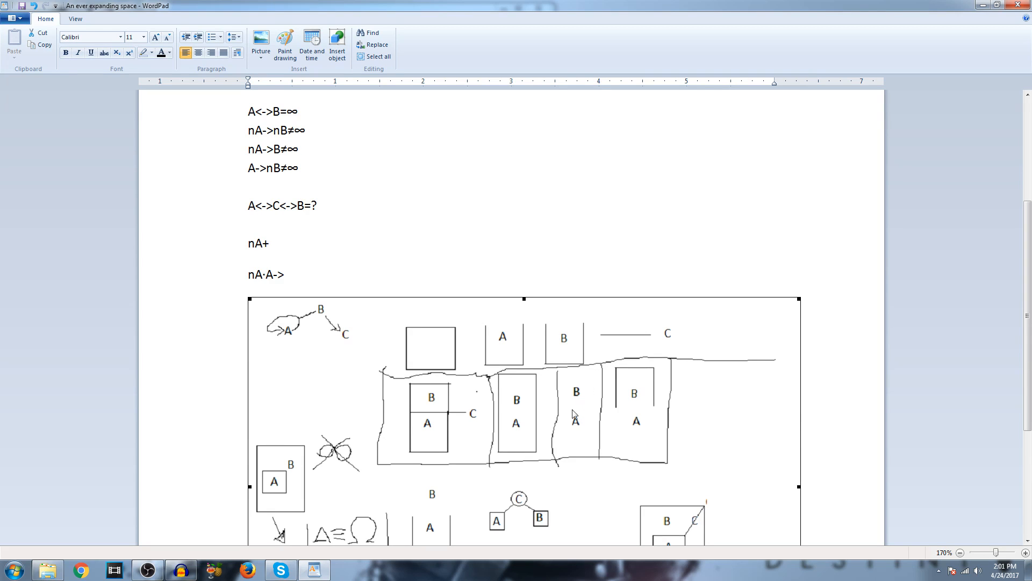
mouse_move(571, 421)
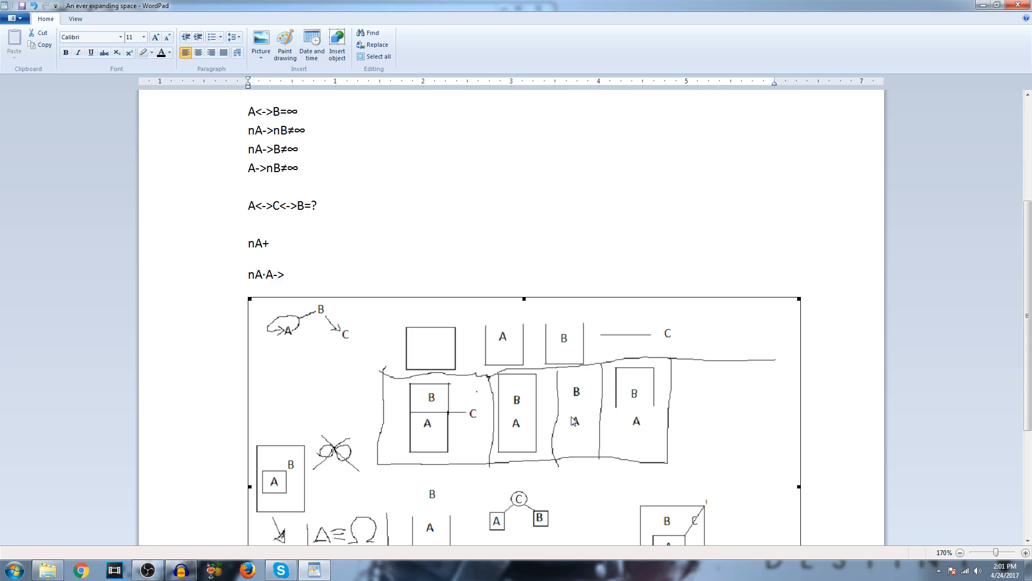
mouse_move(533, 417)
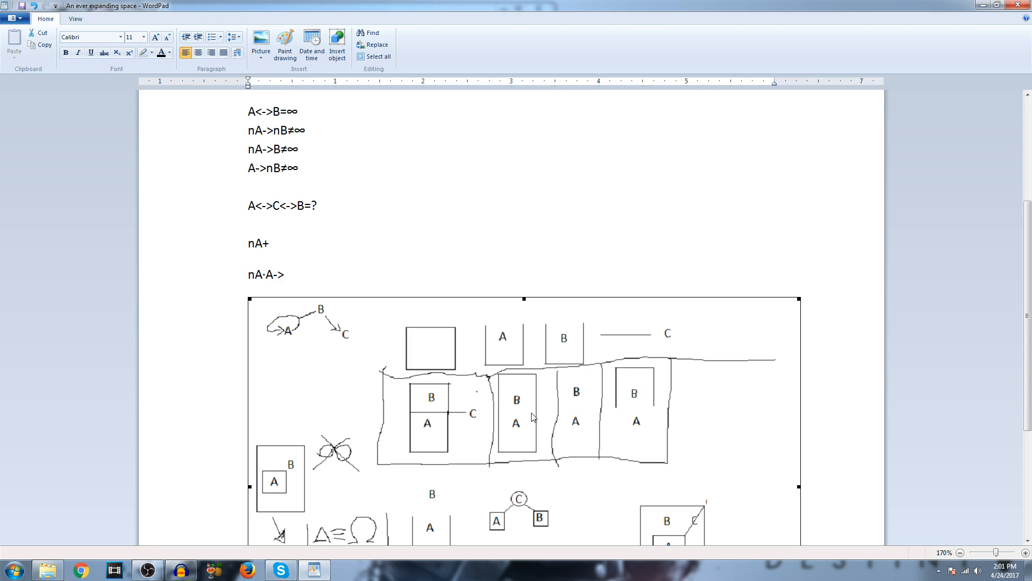
mouse_move(528, 423)
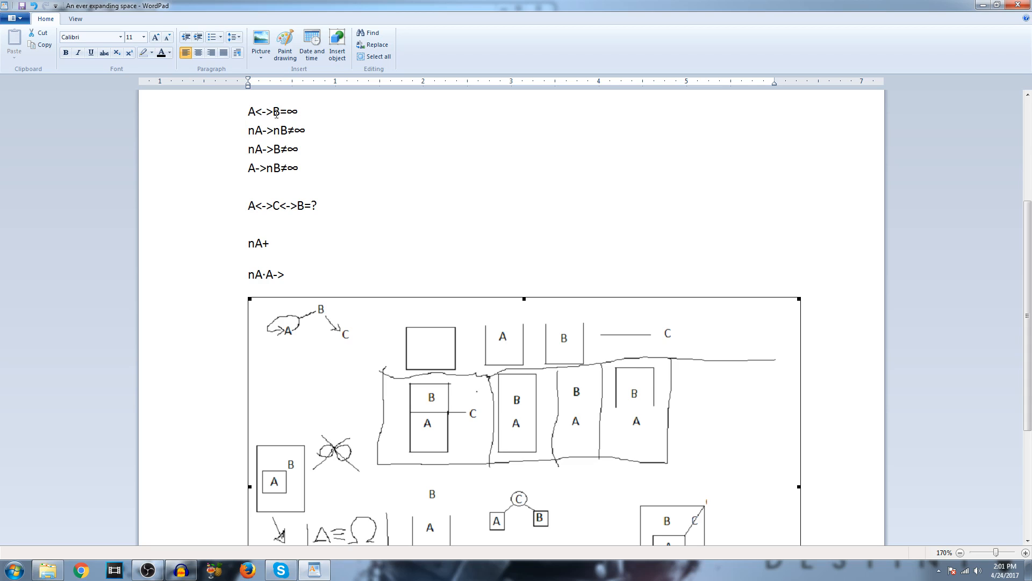
mouse_move(529, 373)
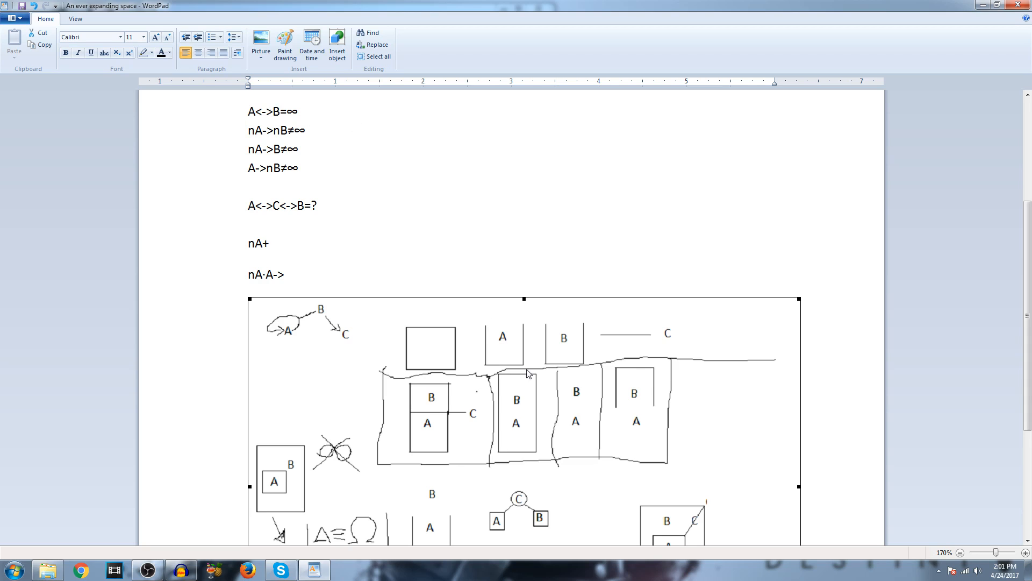
mouse_move(498, 403)
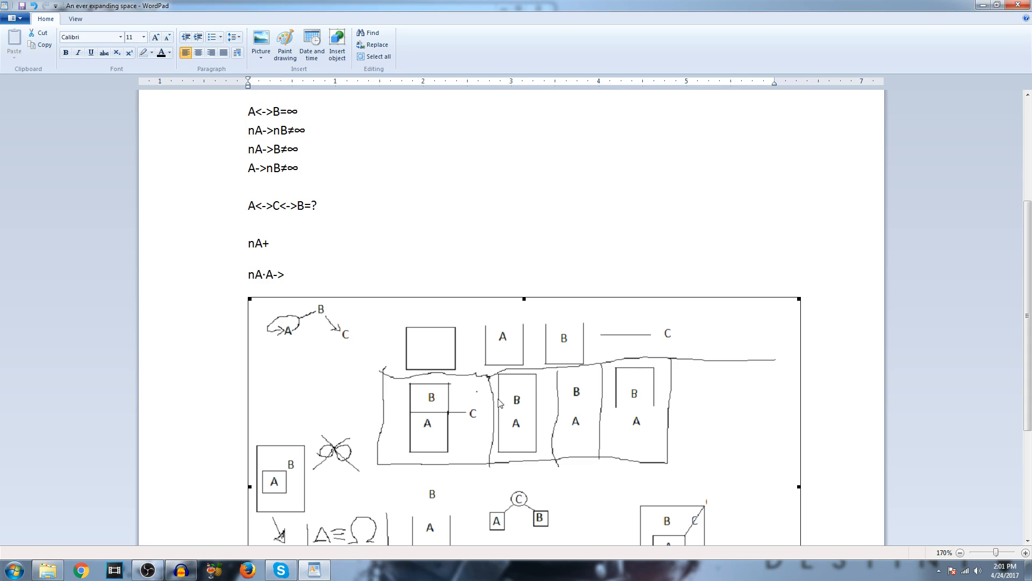
mouse_move(541, 393)
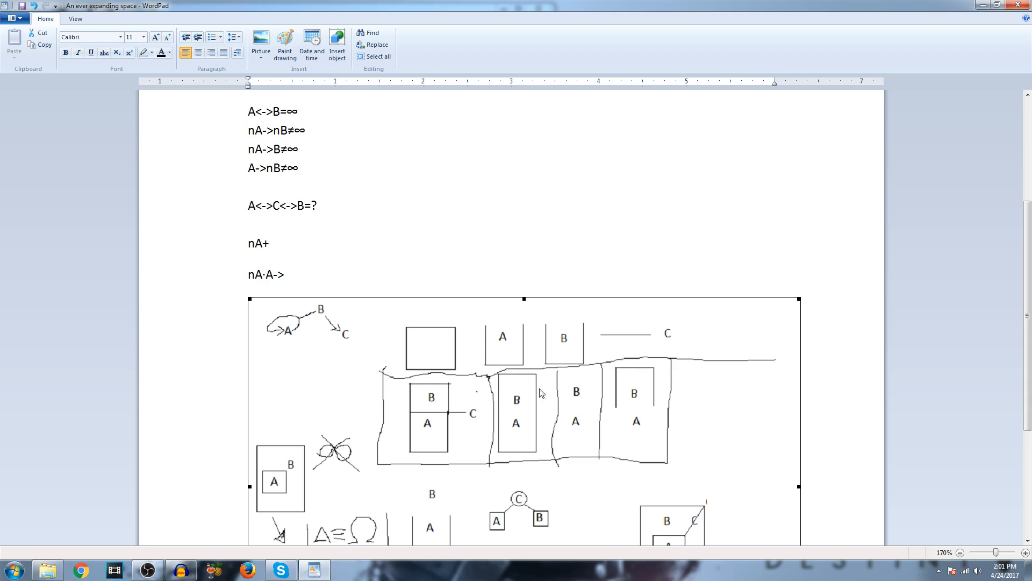
mouse_move(536, 413)
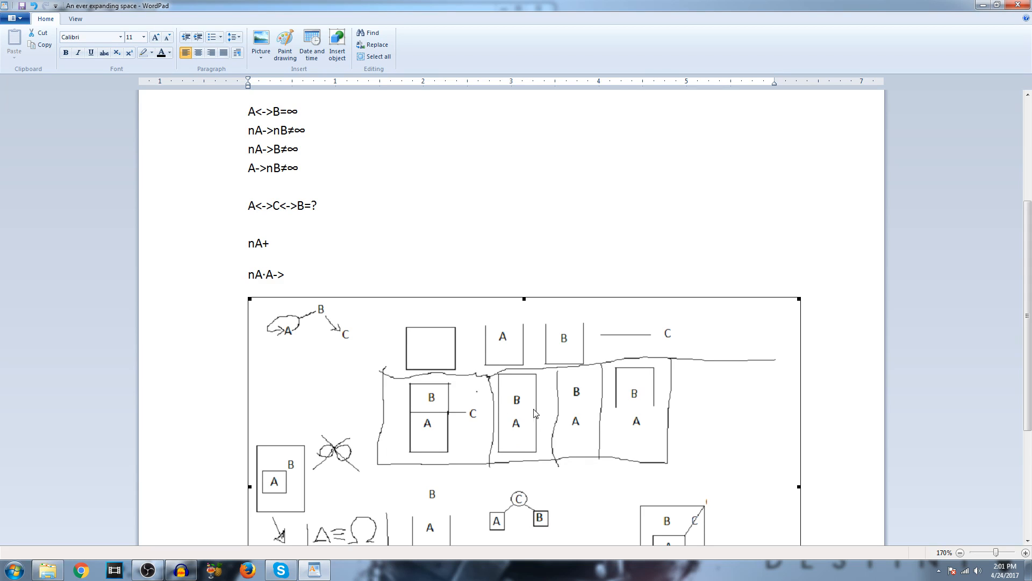
mouse_move(520, 428)
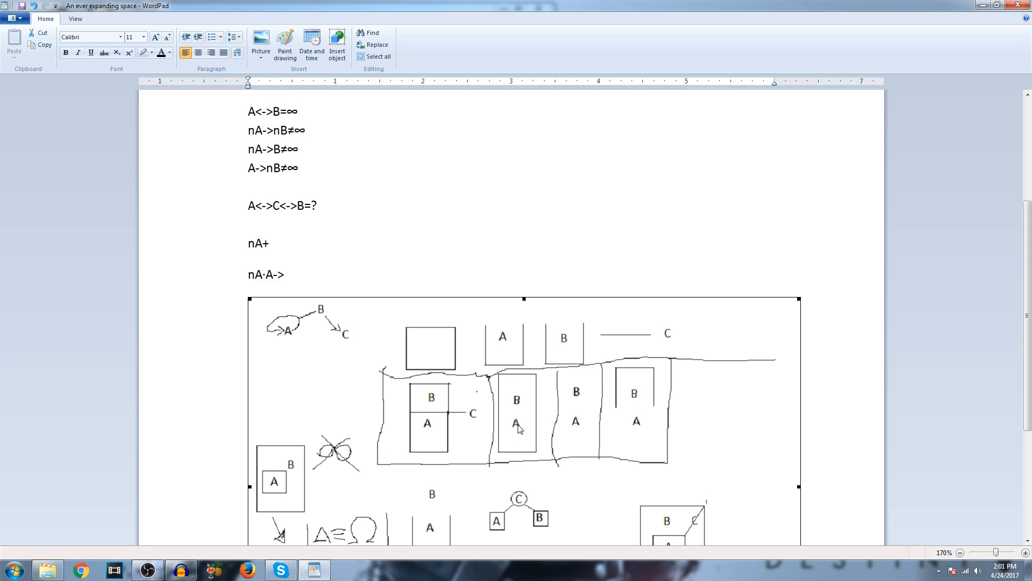
mouse_move(521, 451)
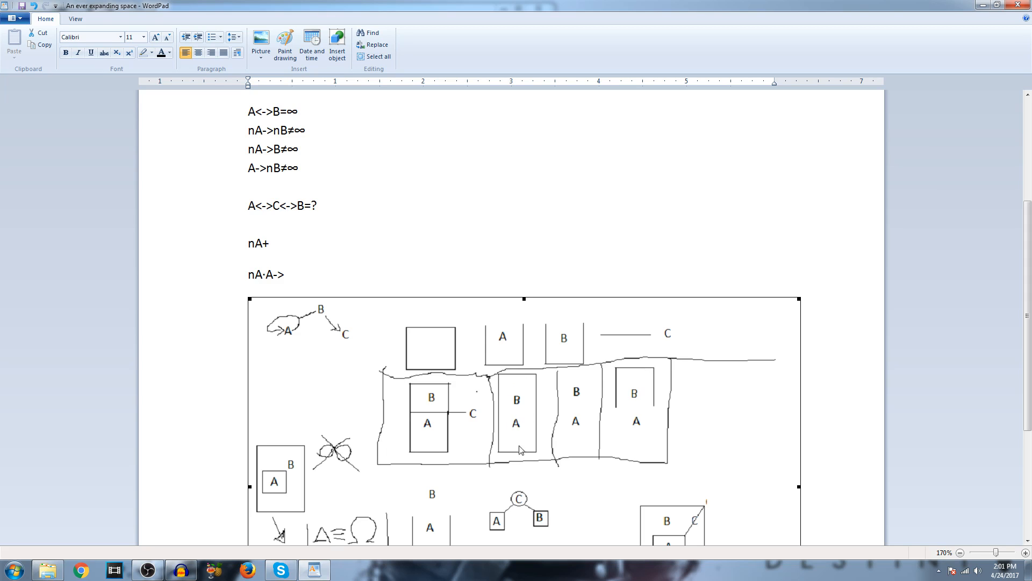
mouse_move(533, 395)
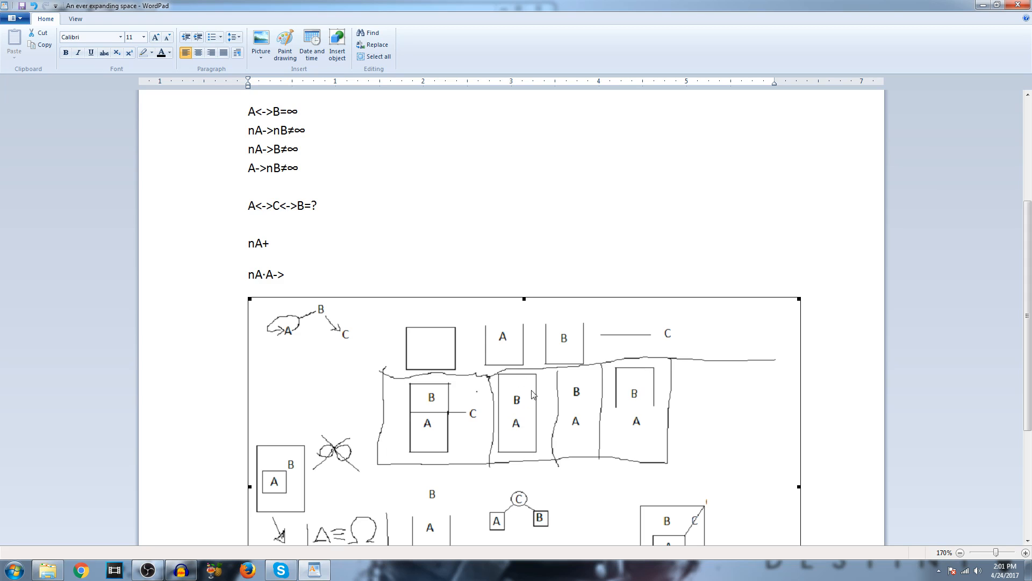
mouse_move(520, 372)
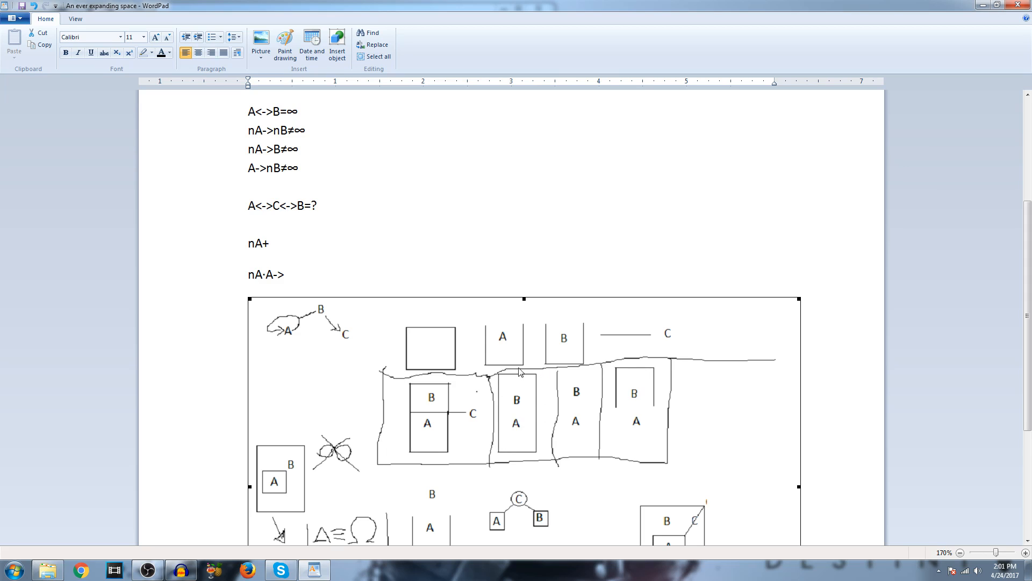
mouse_move(518, 440)
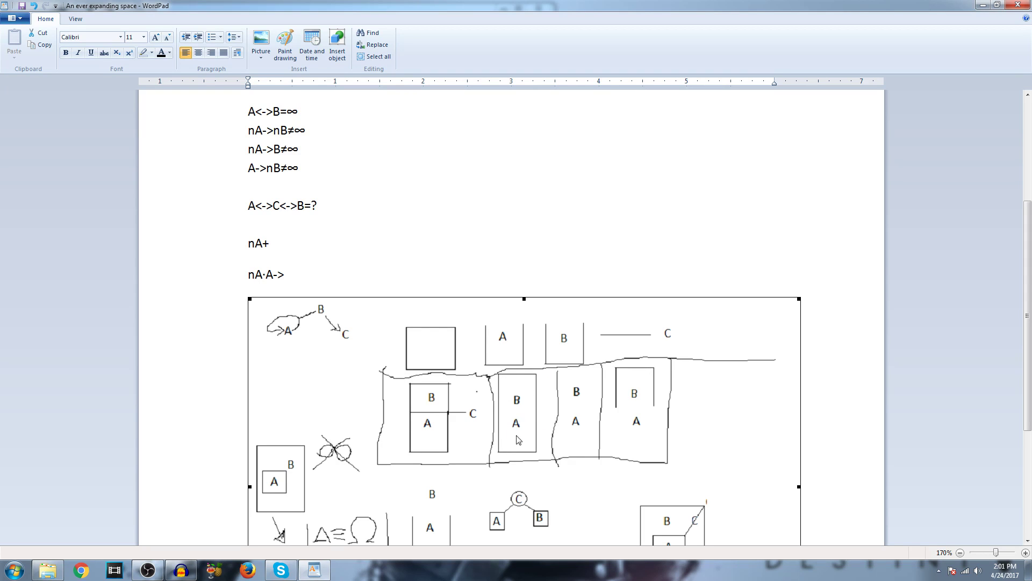
mouse_move(509, 421)
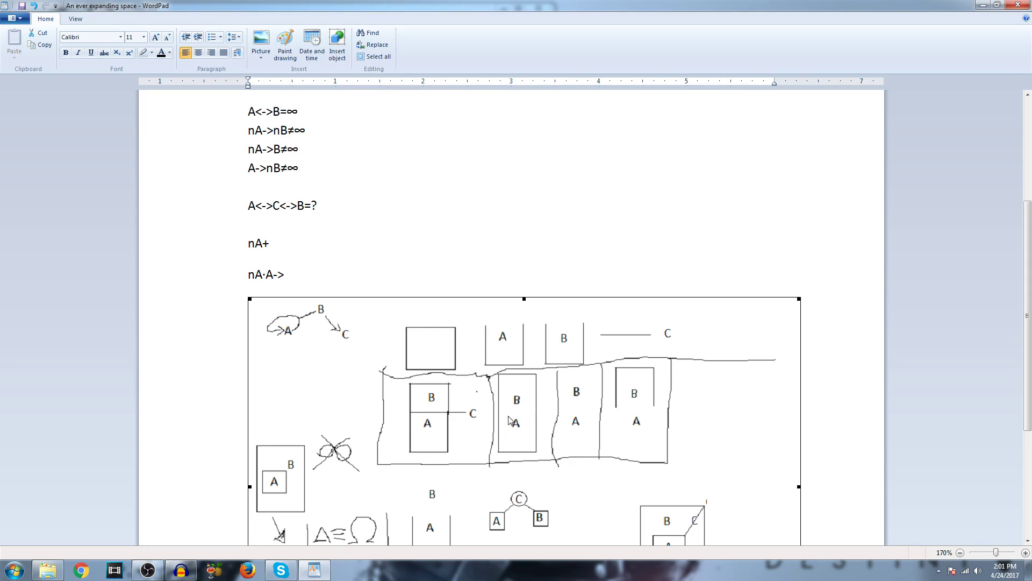
mouse_move(515, 422)
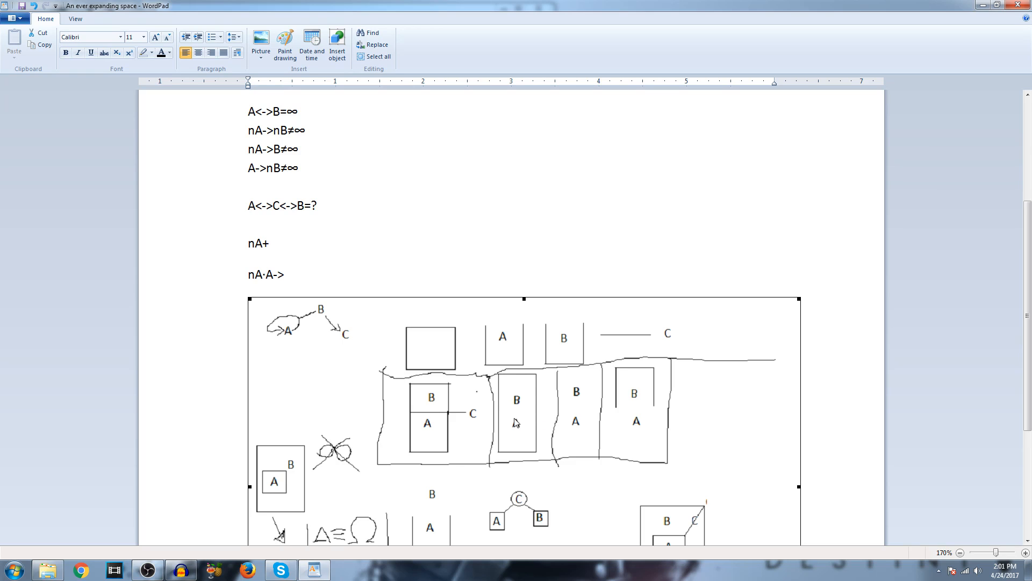
mouse_move(489, 397)
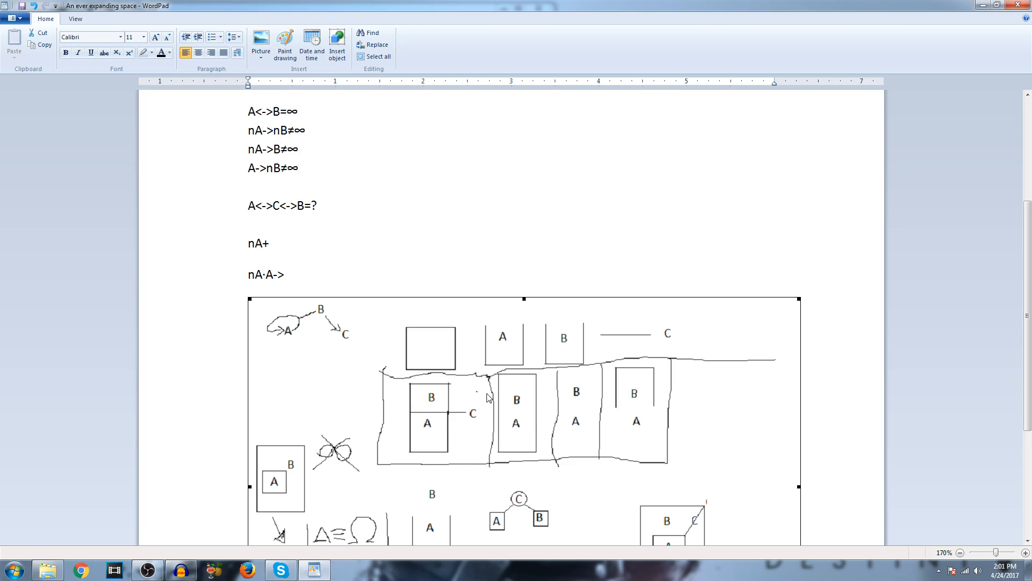
mouse_move(463, 422)
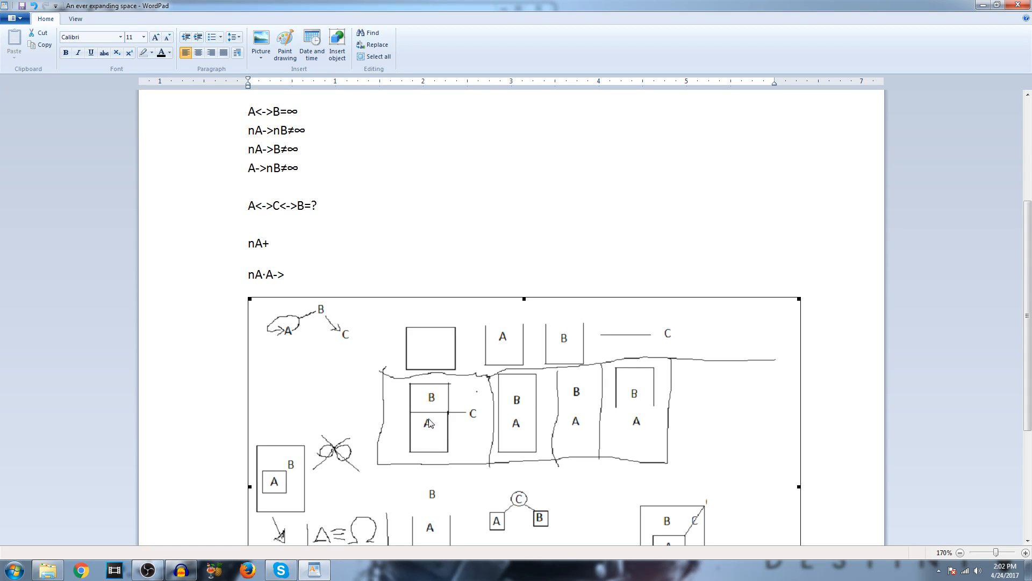
mouse_move(476, 406)
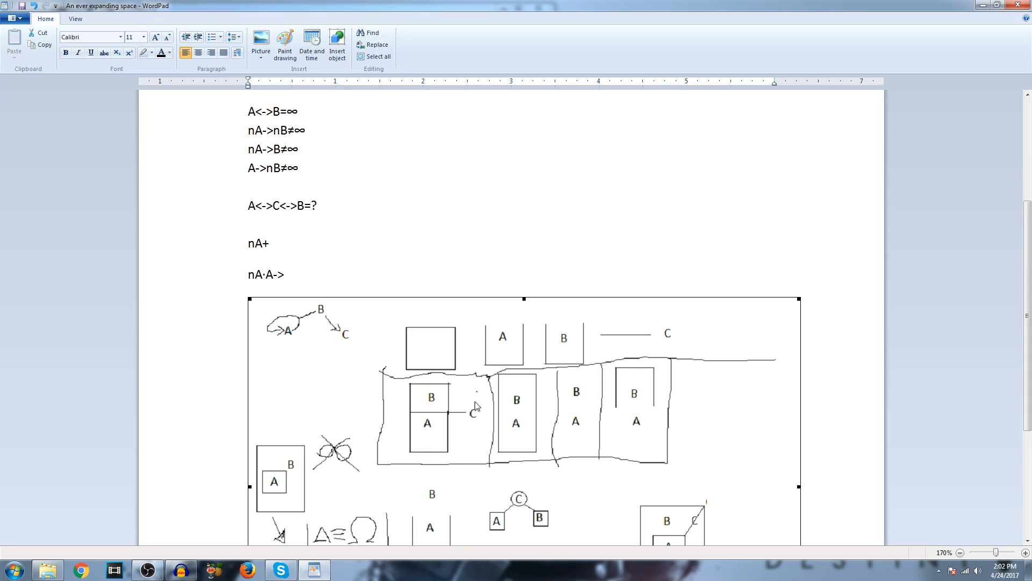
mouse_move(429, 437)
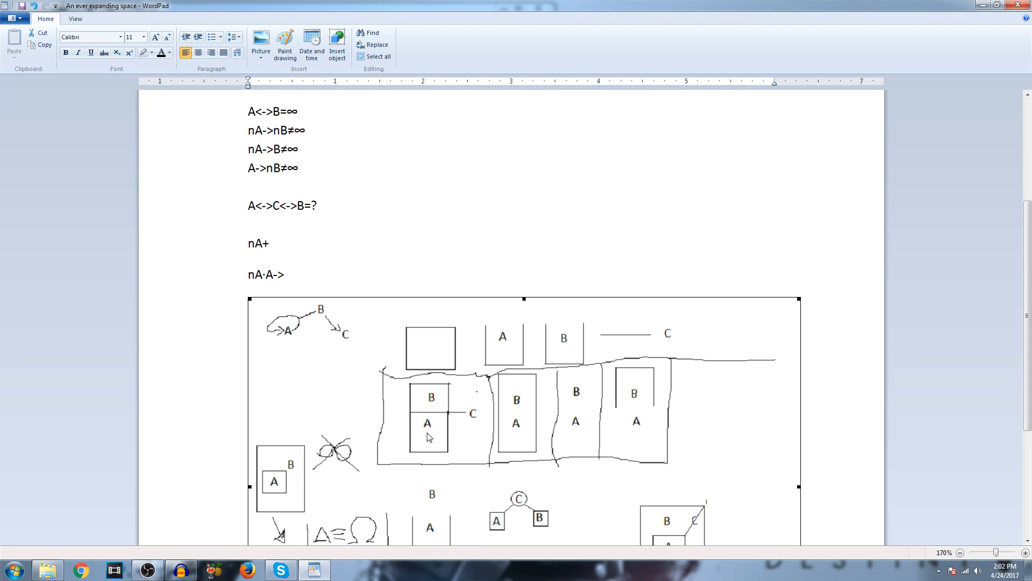
mouse_move(445, 454)
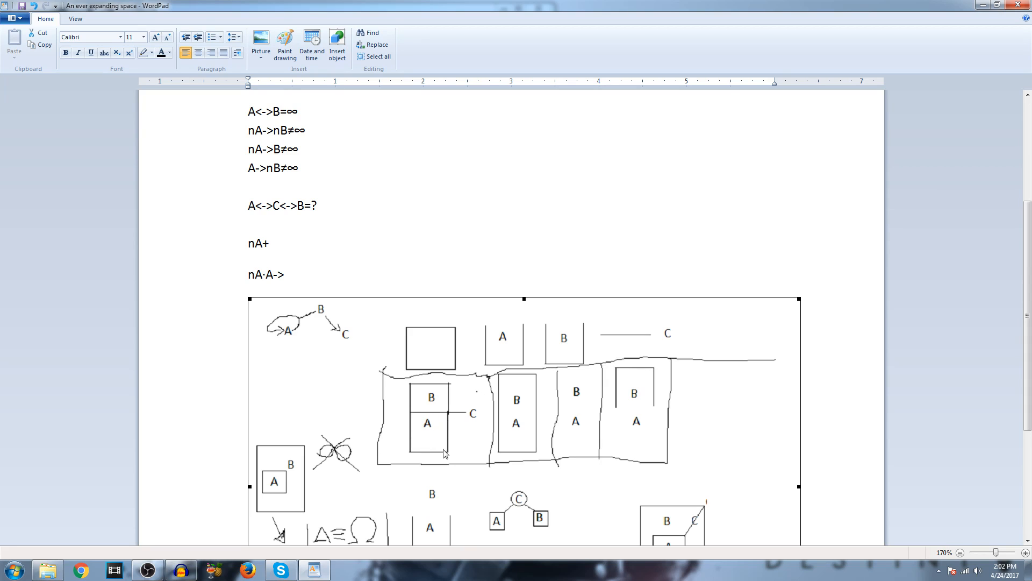
mouse_move(455, 400)
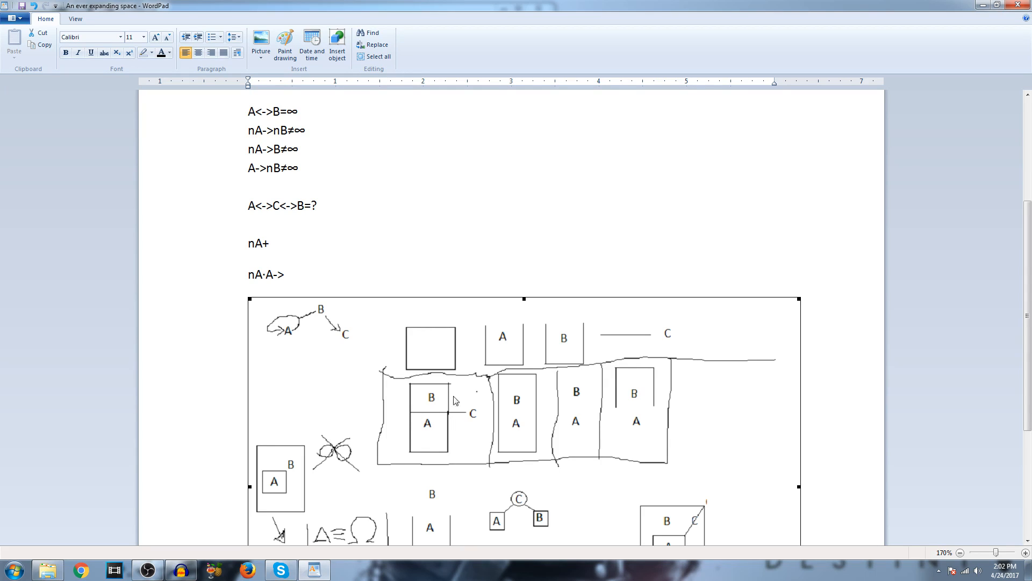
mouse_move(481, 421)
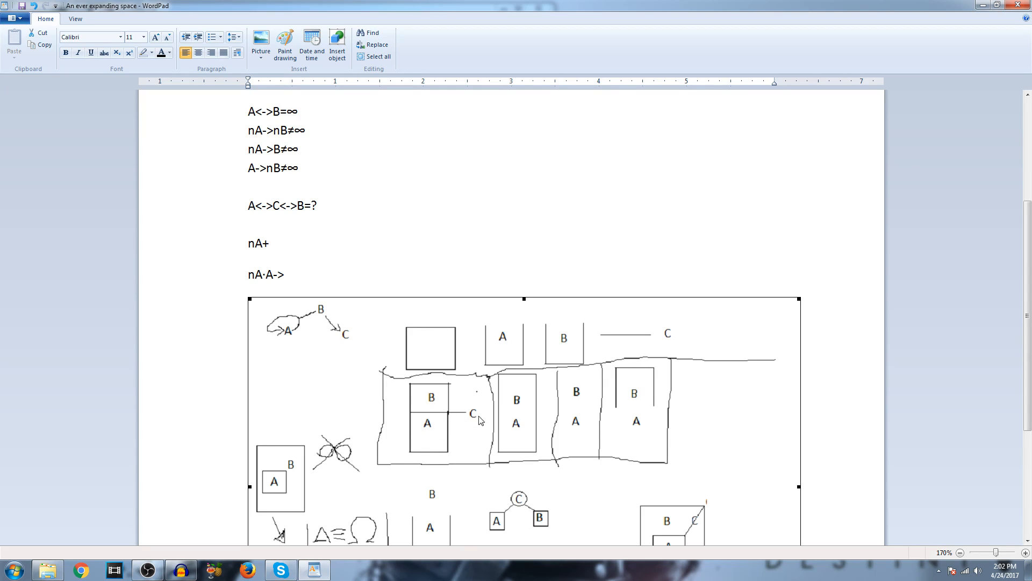
mouse_move(458, 421)
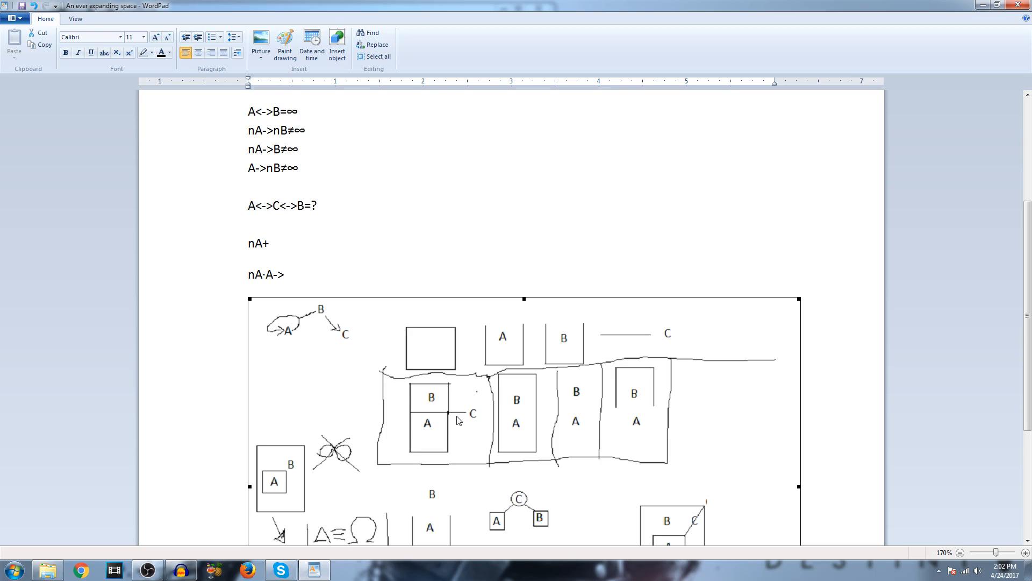
mouse_move(437, 394)
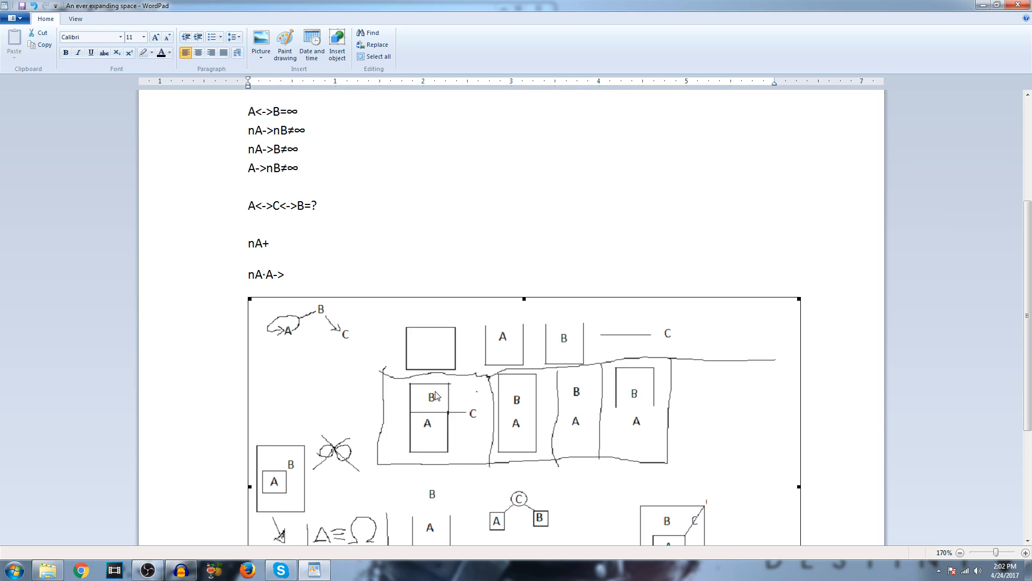
mouse_move(432, 427)
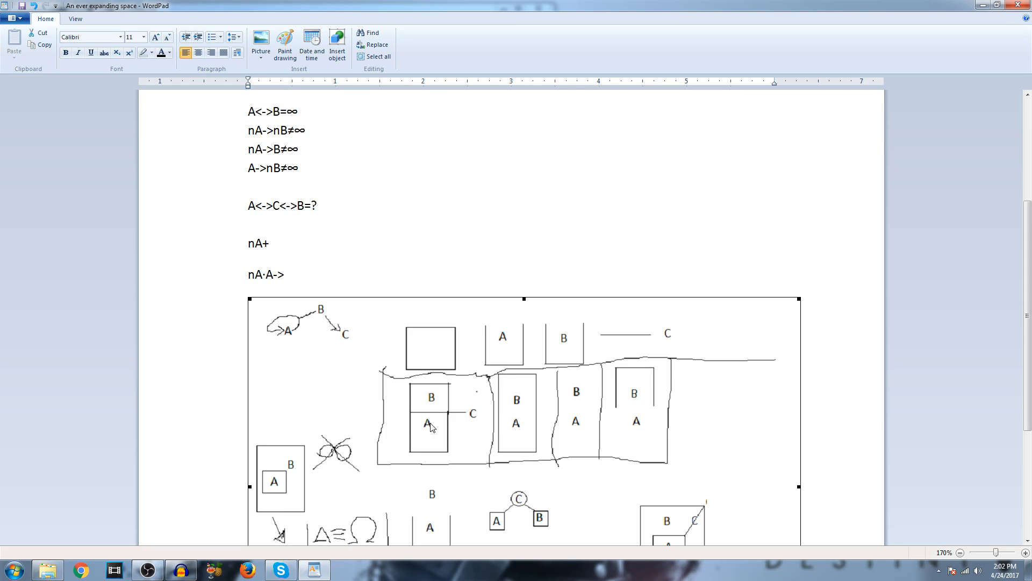
mouse_move(450, 431)
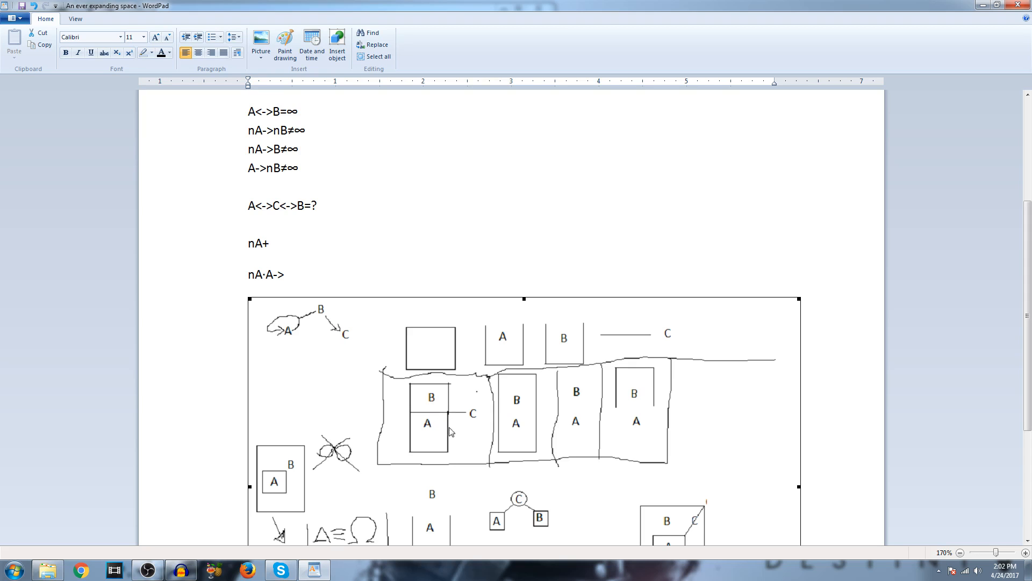
mouse_move(458, 406)
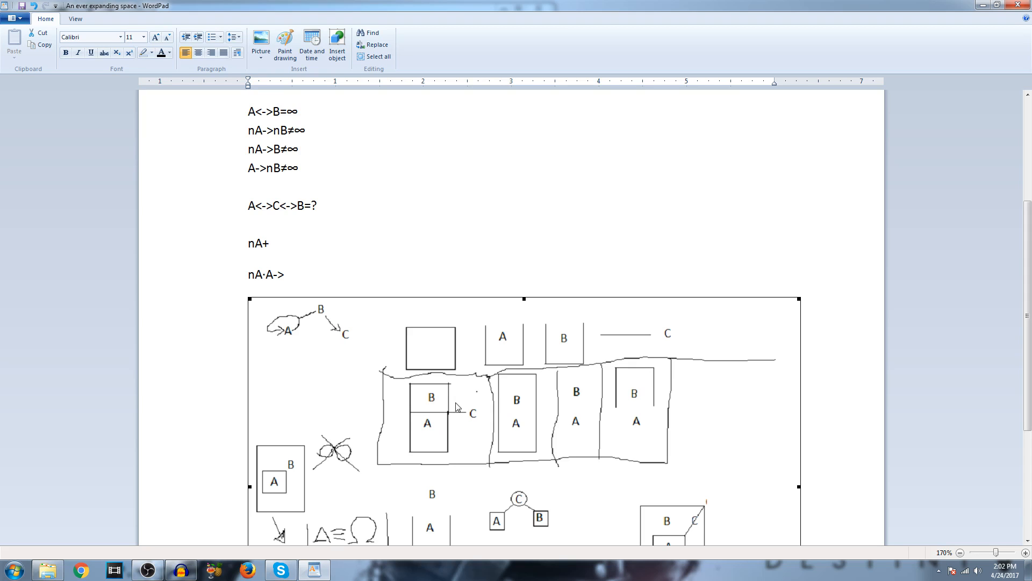
scroll("up", 3)
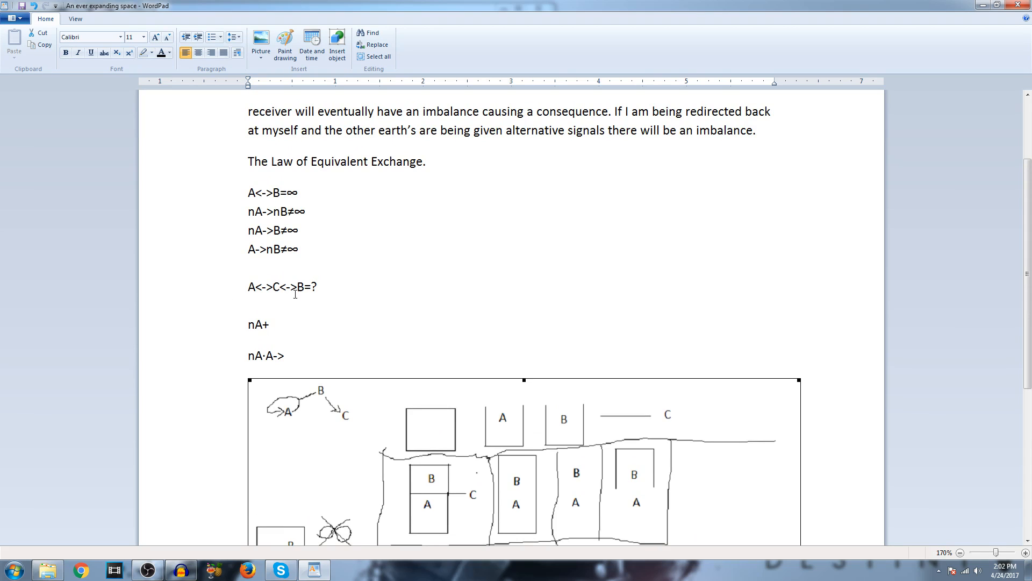
mouse_move(270, 197)
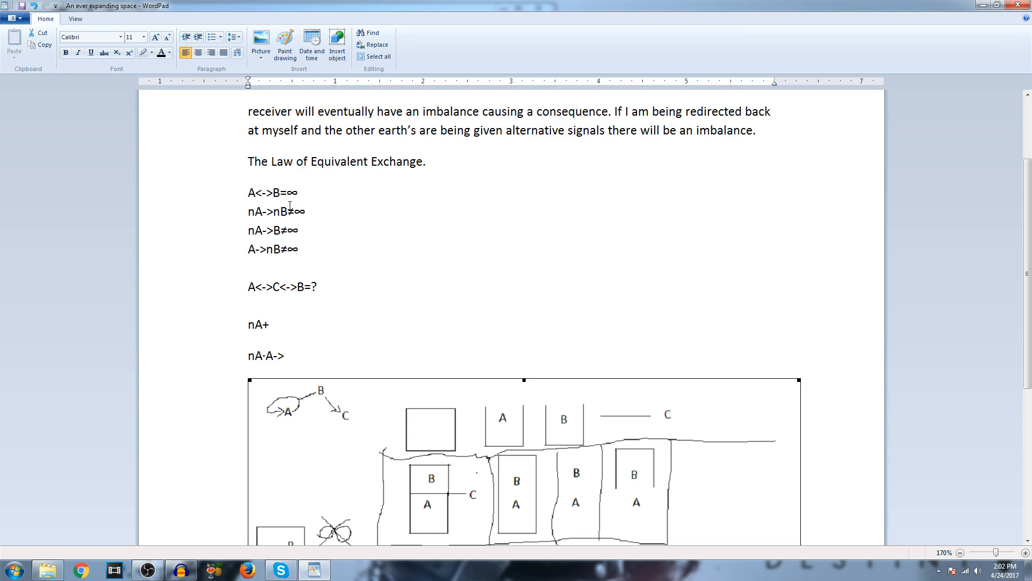
mouse_move(319, 218)
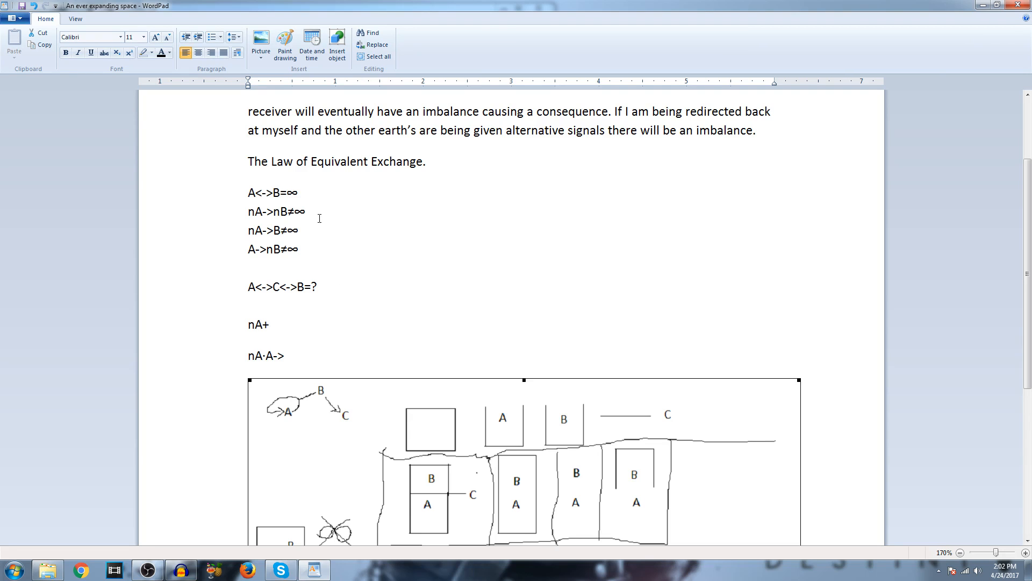
mouse_move(341, 250)
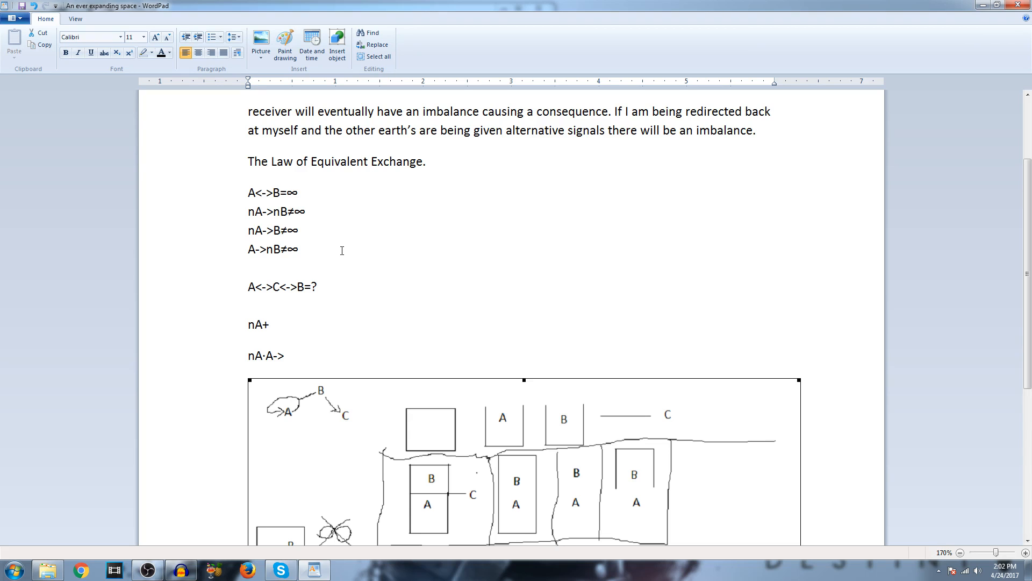
scroll("down", 3)
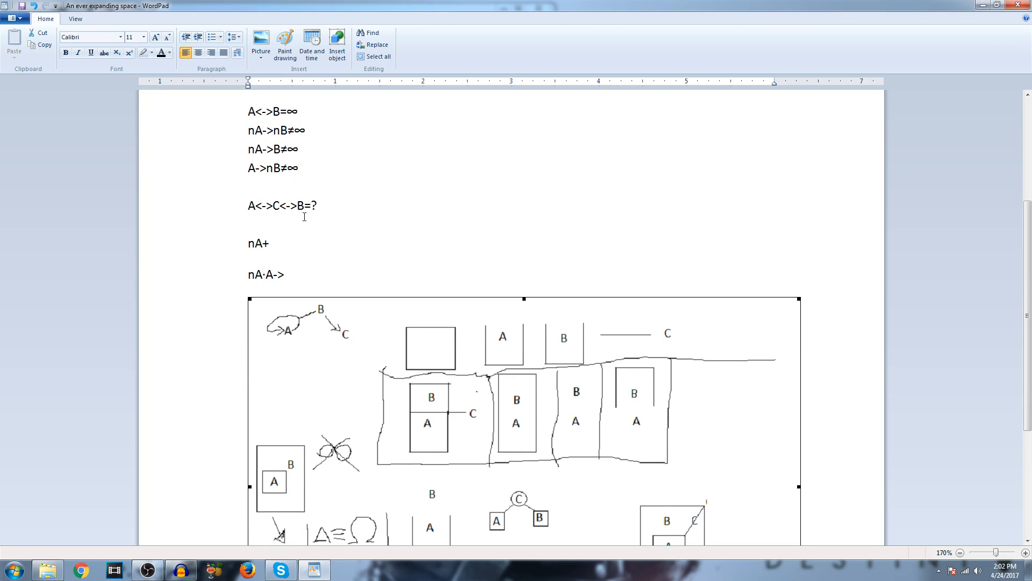
mouse_move(324, 224)
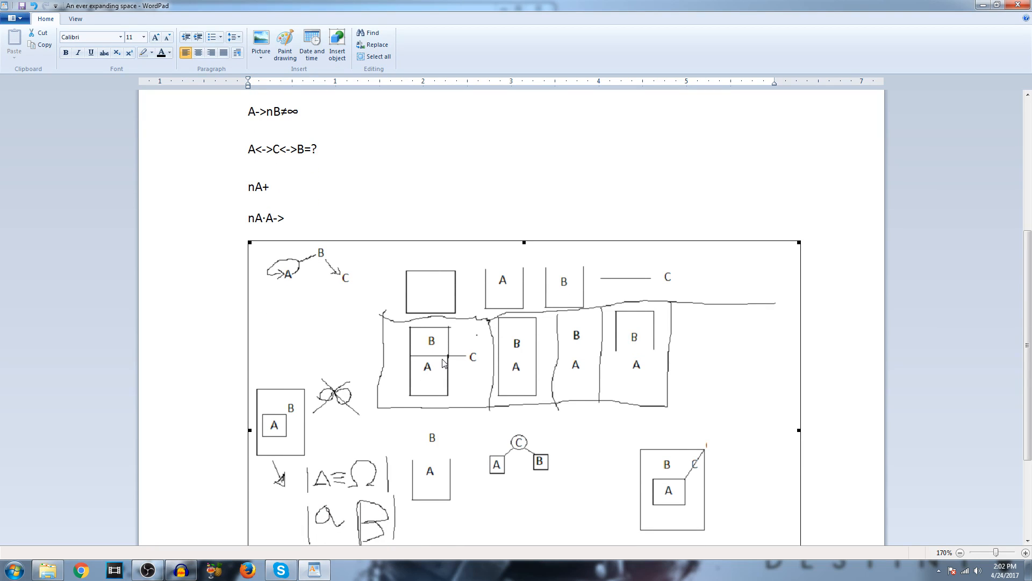
mouse_move(421, 380)
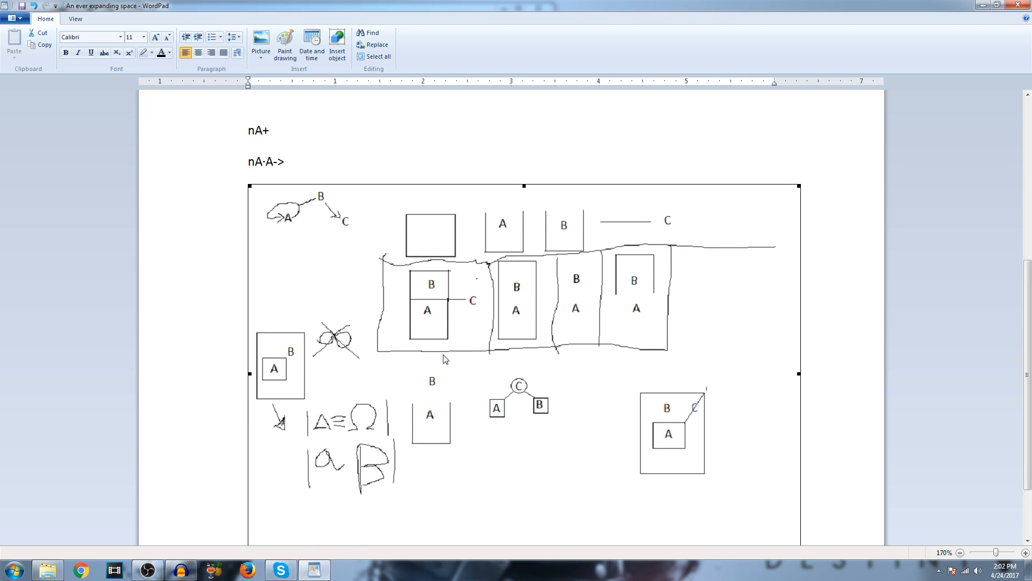
mouse_move(434, 360)
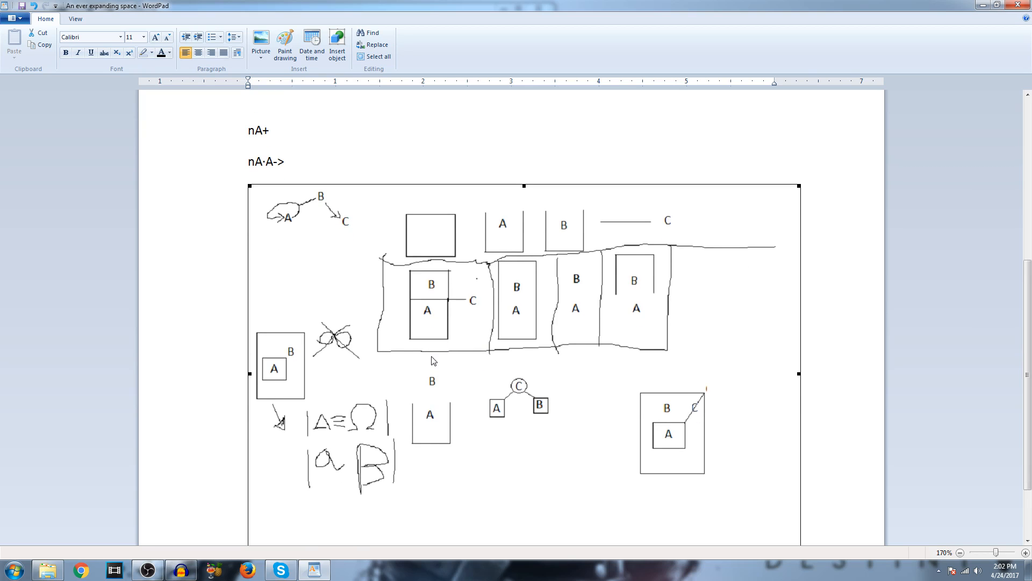
mouse_move(568, 350)
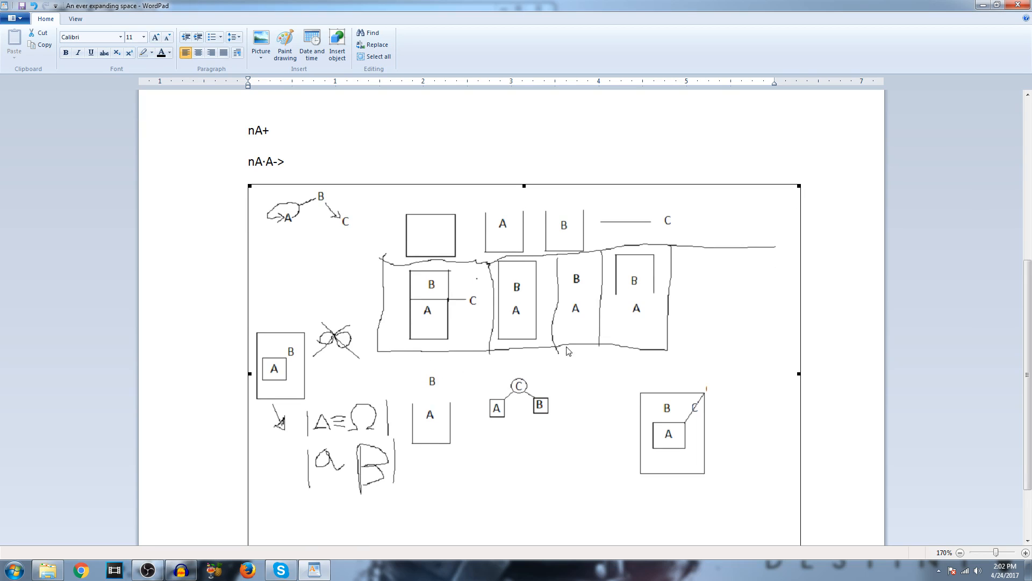
mouse_move(686, 465)
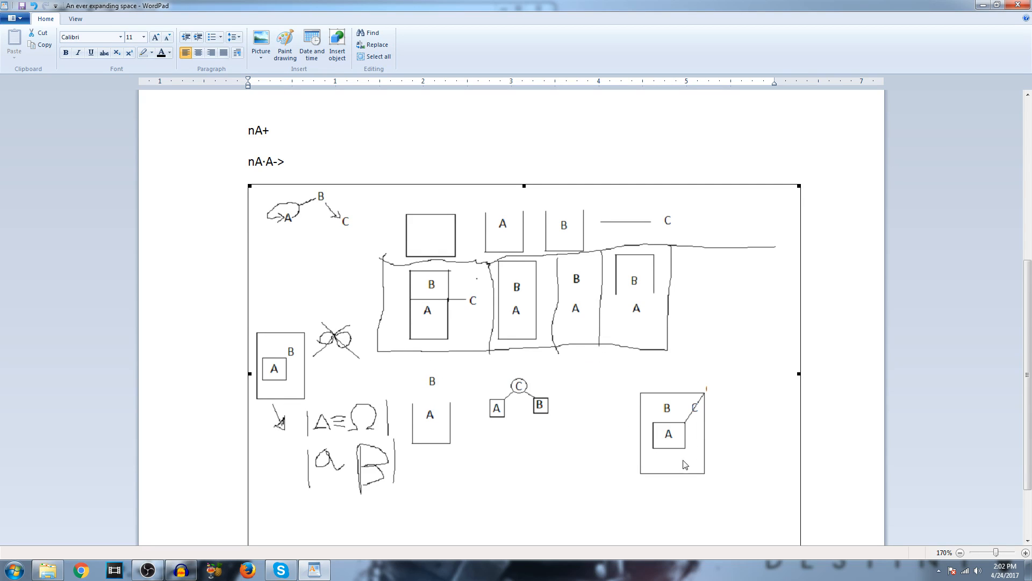
mouse_move(342, 370)
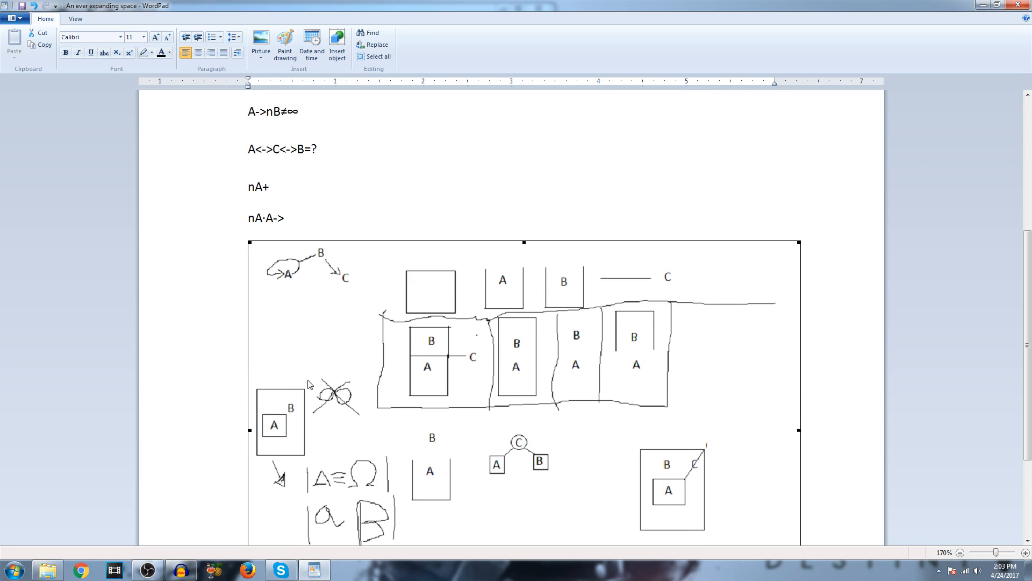
mouse_move(298, 424)
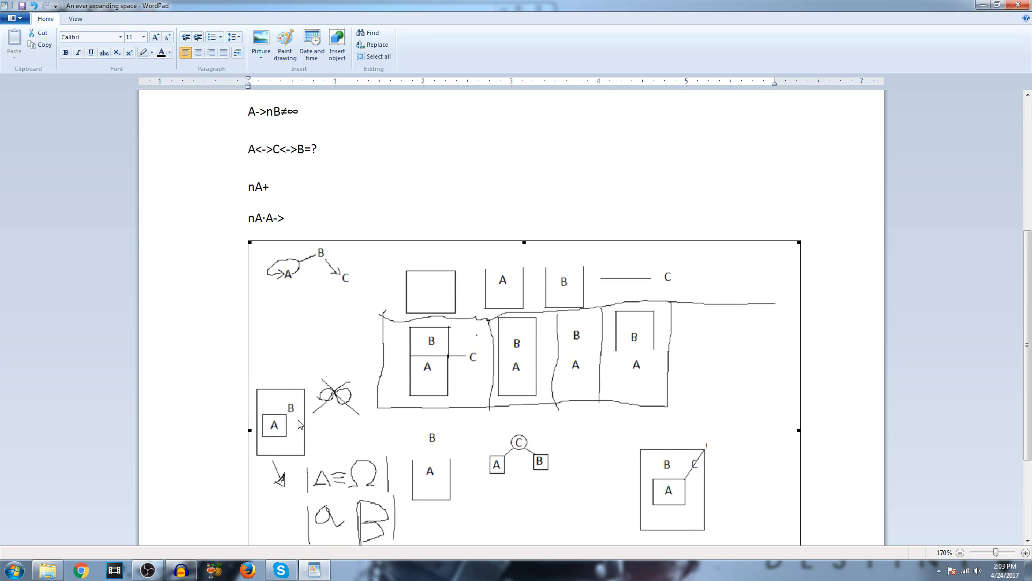
scroll("down", 3)
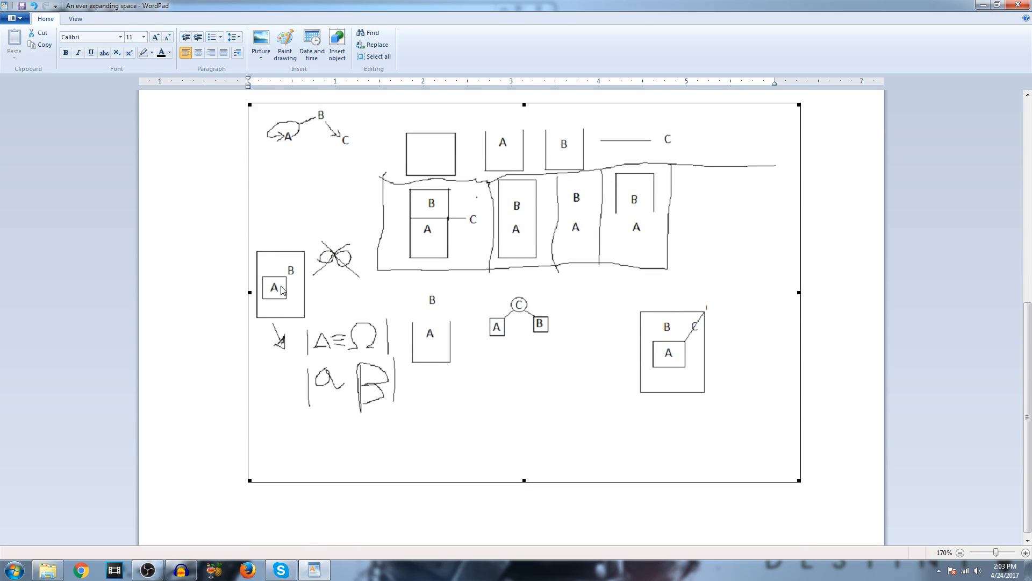
mouse_move(289, 303)
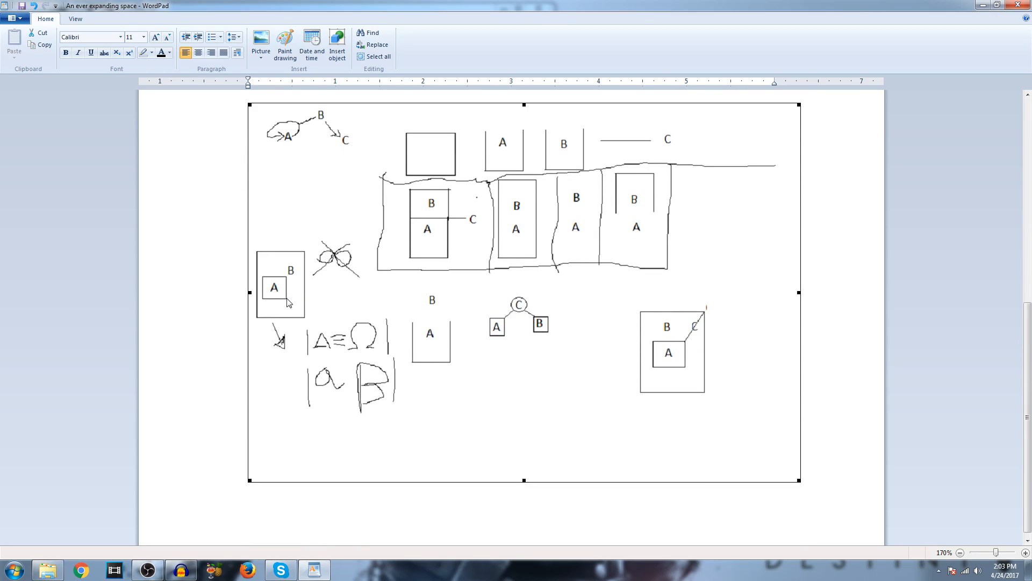
mouse_move(323, 306)
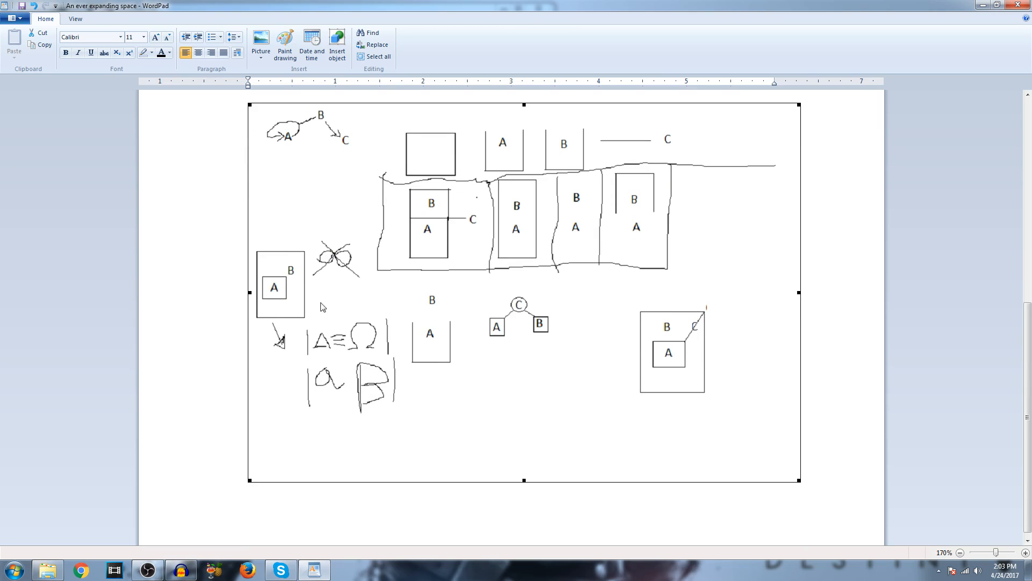
mouse_move(303, 297)
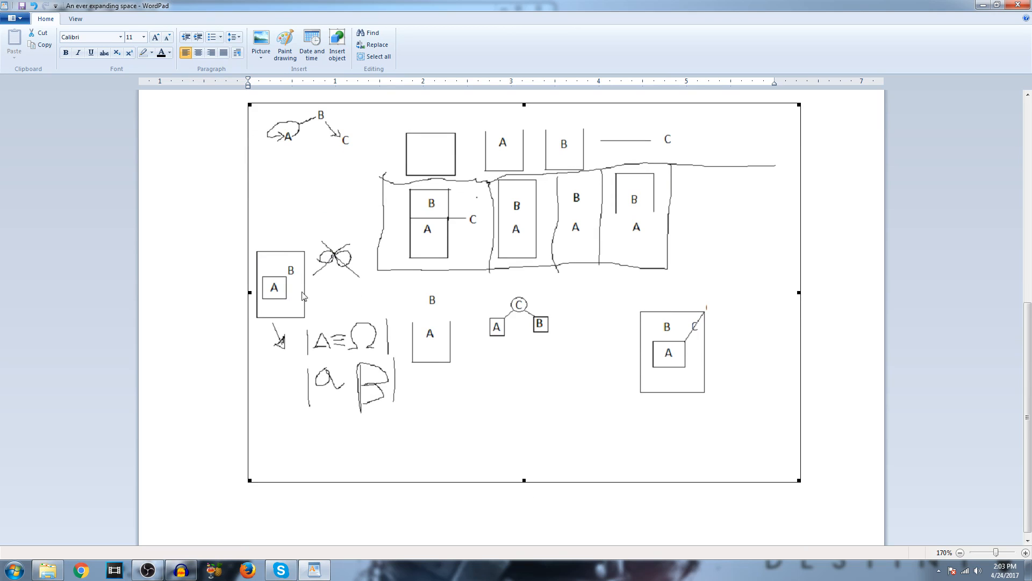
mouse_move(274, 304)
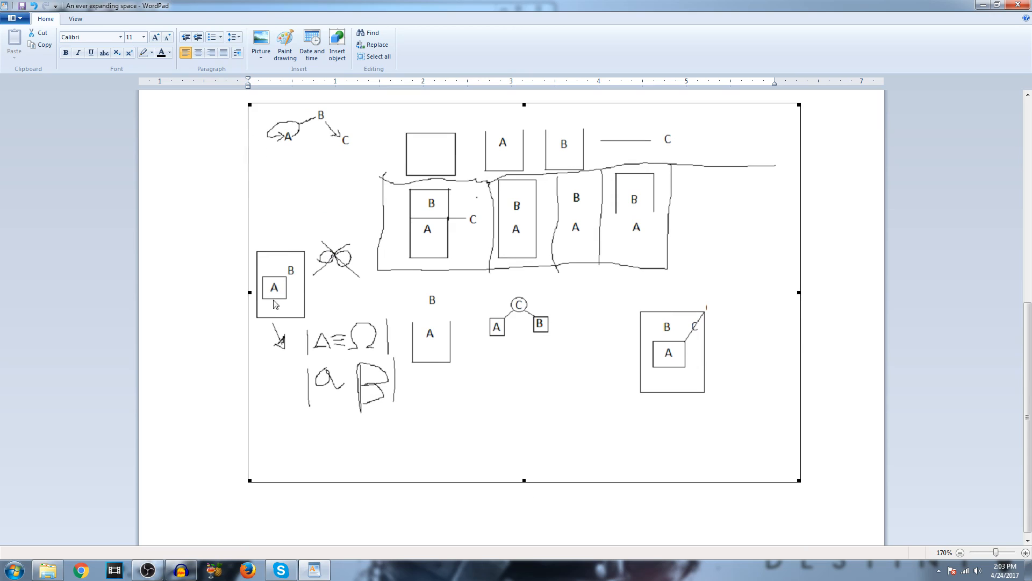
mouse_move(298, 284)
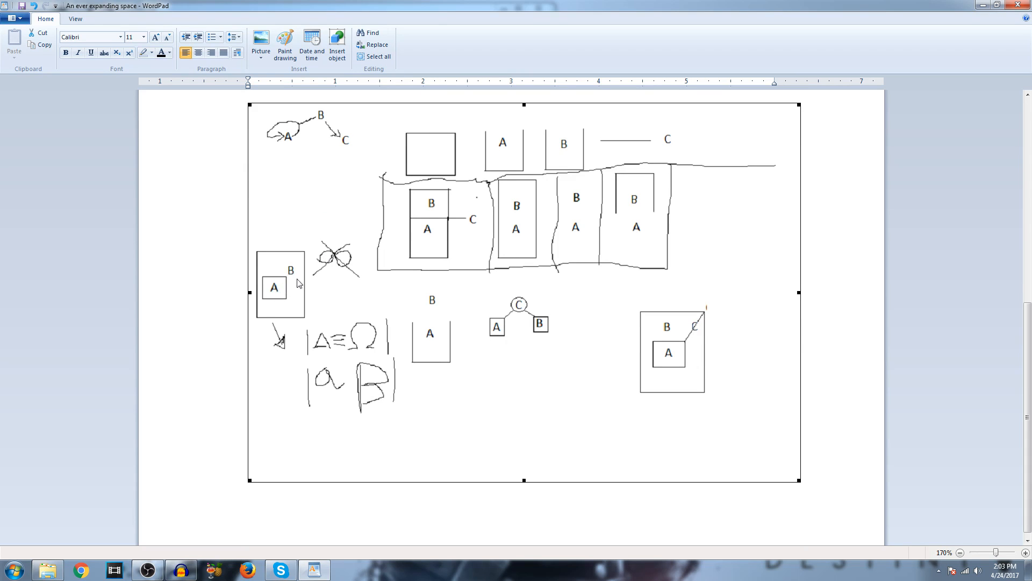
mouse_move(281, 307)
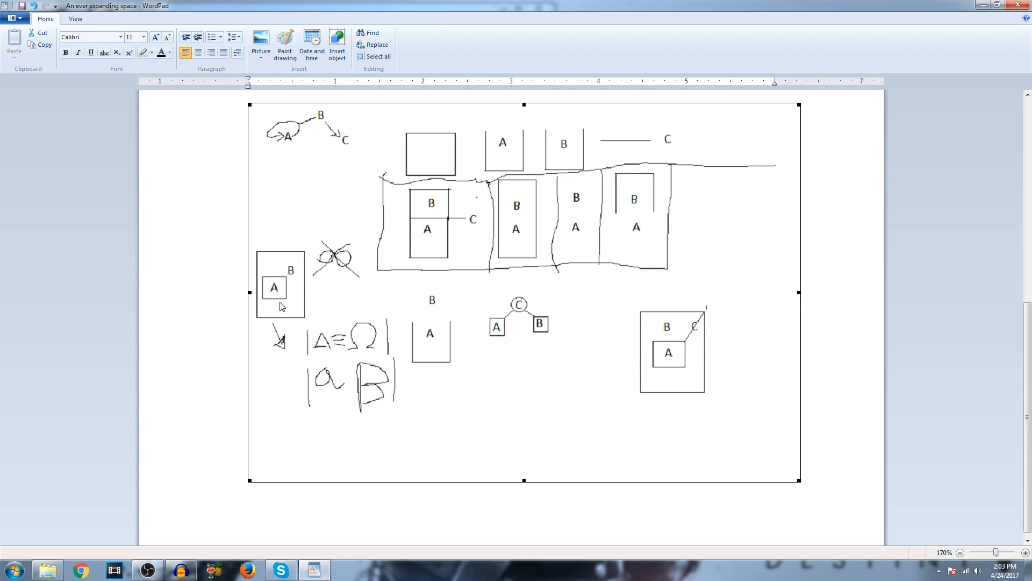
mouse_move(275, 292)
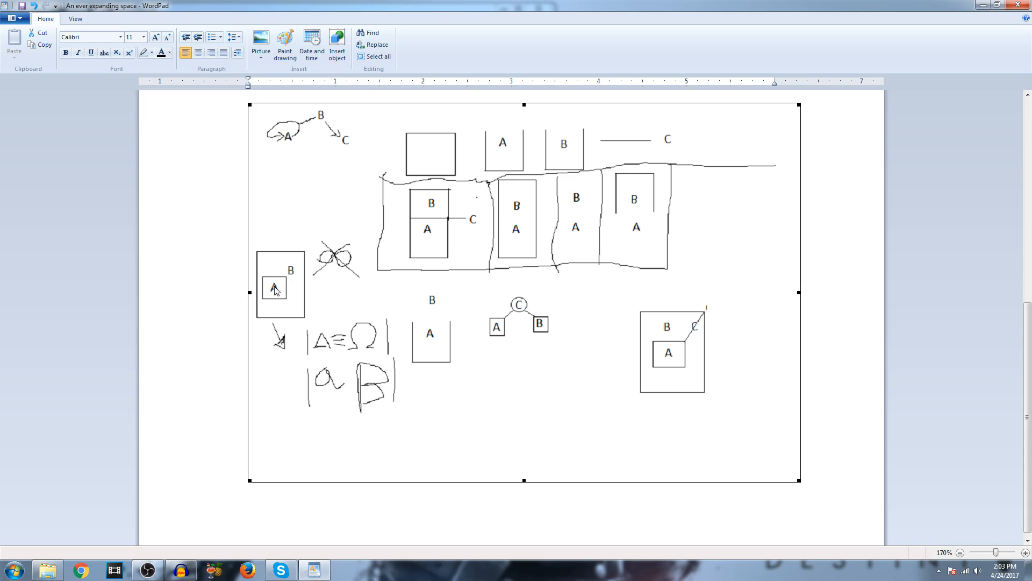
mouse_move(323, 354)
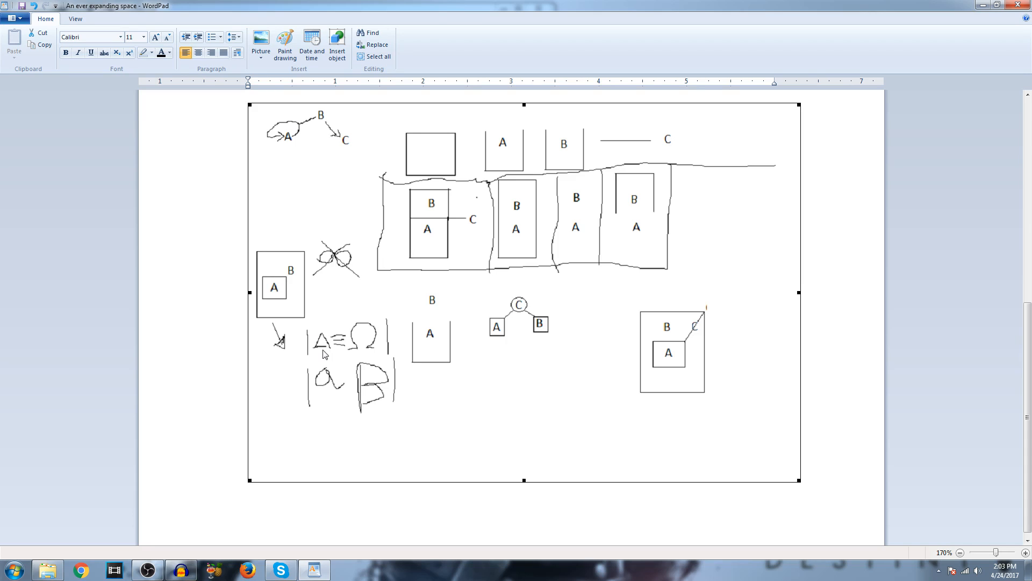
mouse_move(371, 351)
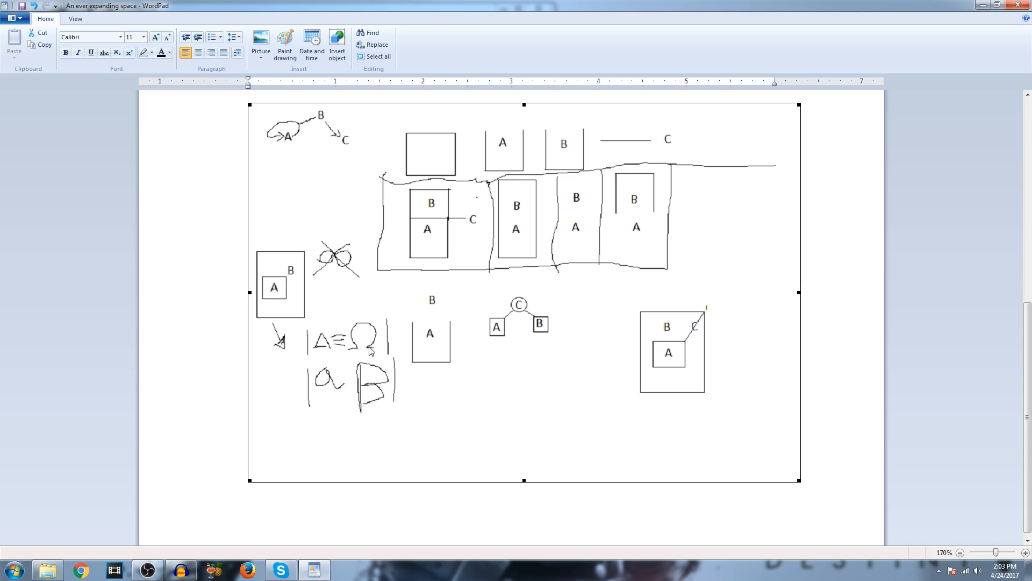
mouse_move(289, 304)
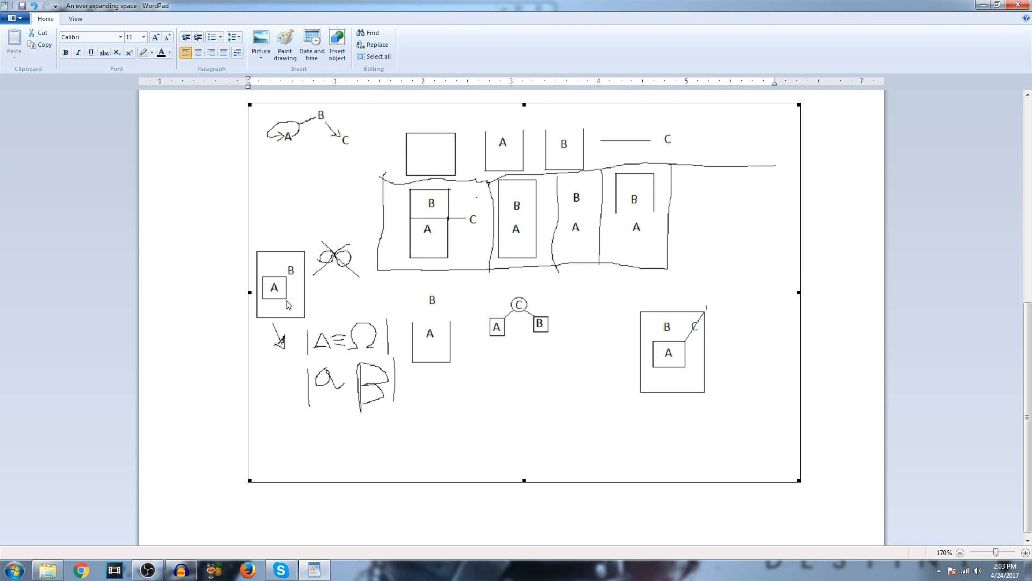
mouse_move(278, 258)
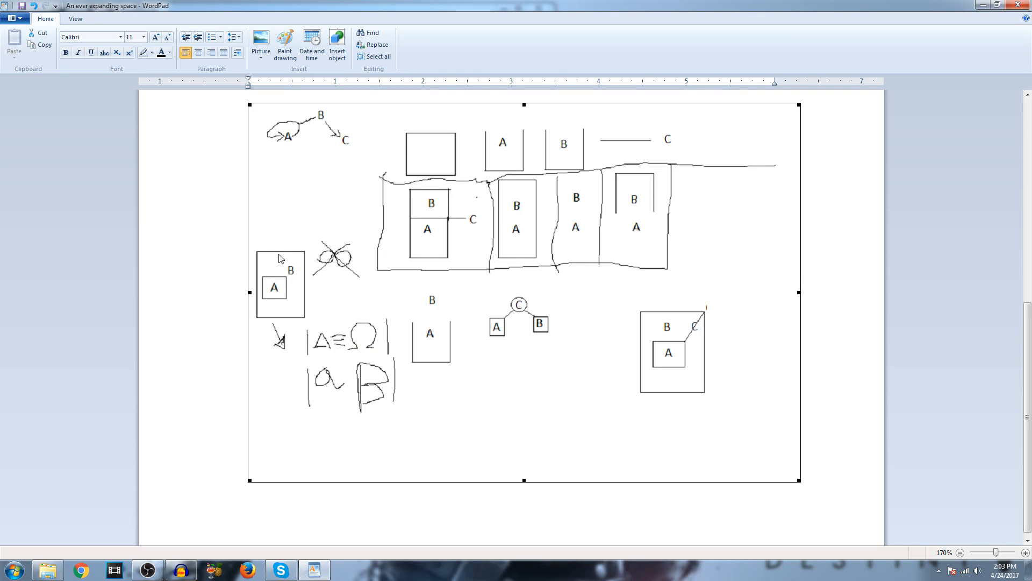
mouse_move(272, 293)
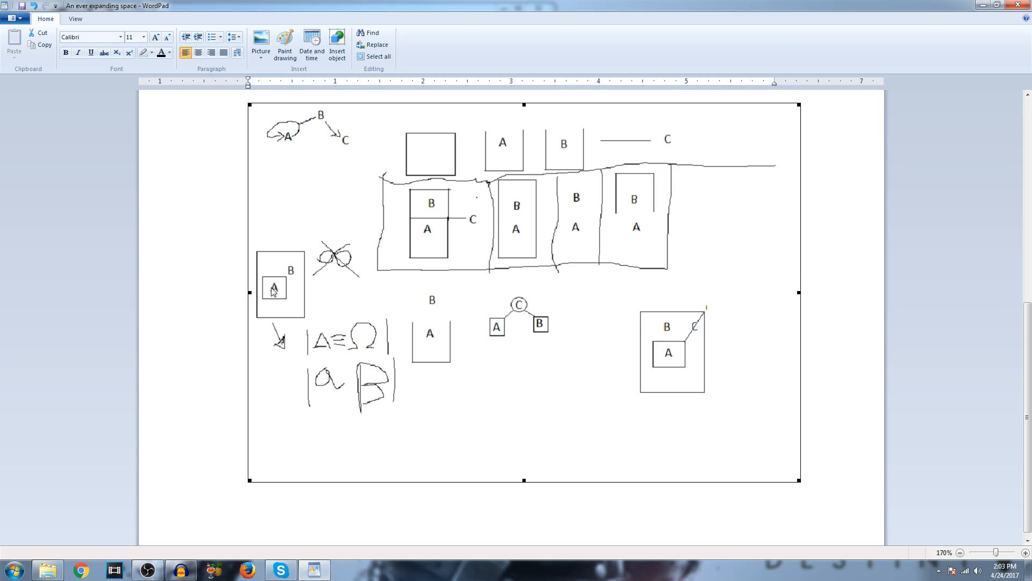
mouse_move(292, 292)
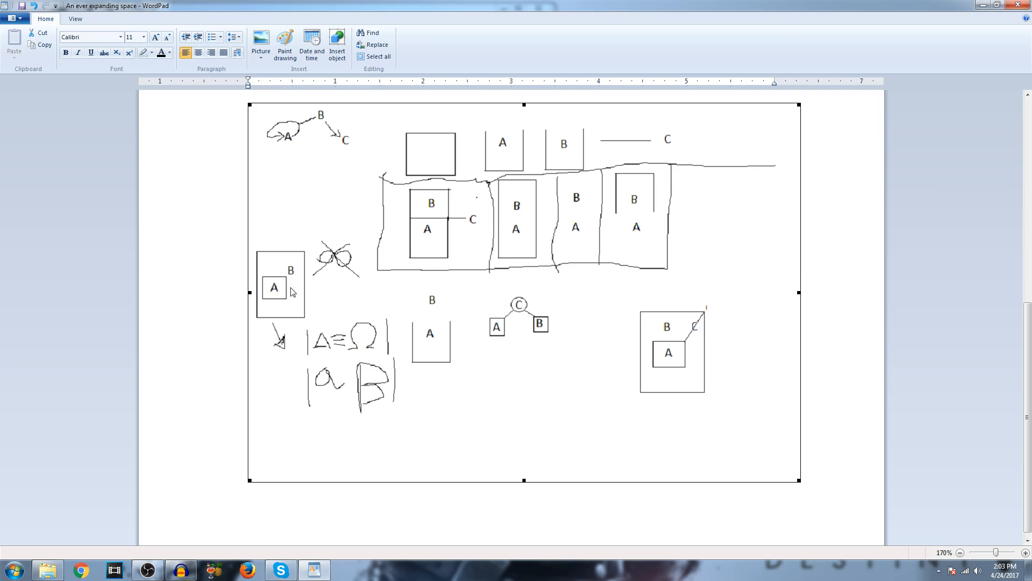
mouse_move(305, 303)
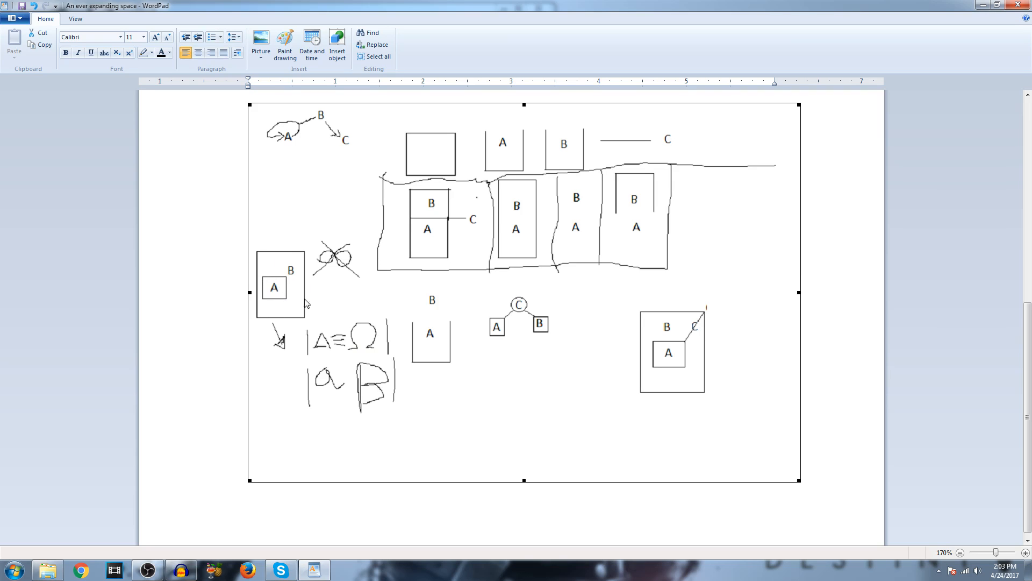
mouse_move(300, 290)
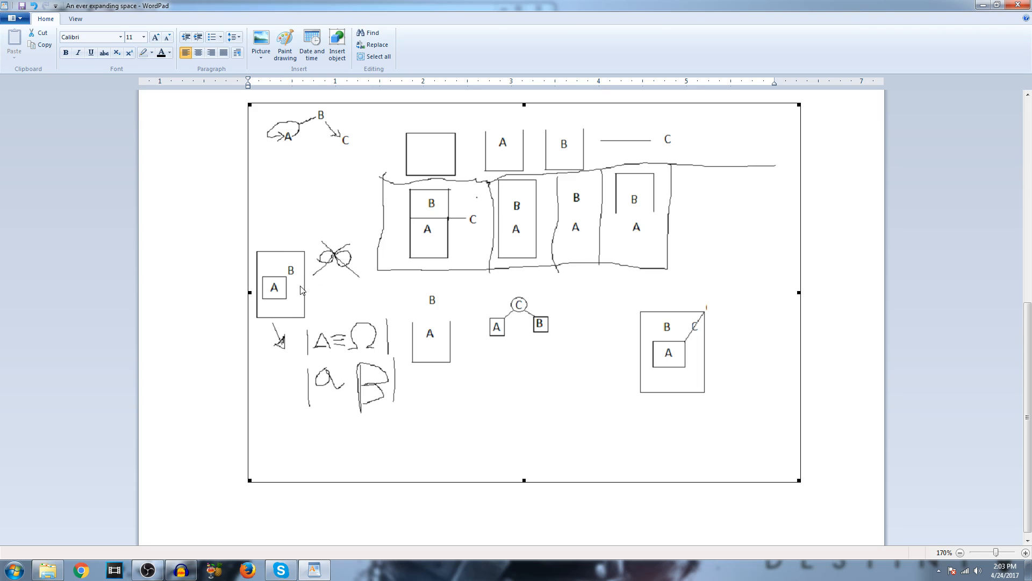
mouse_move(295, 281)
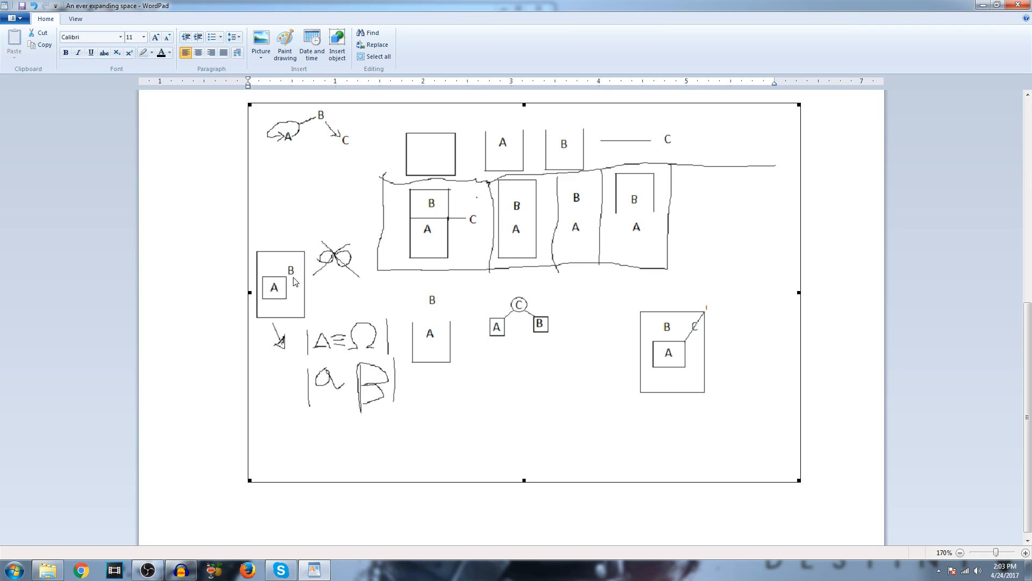
mouse_move(300, 312)
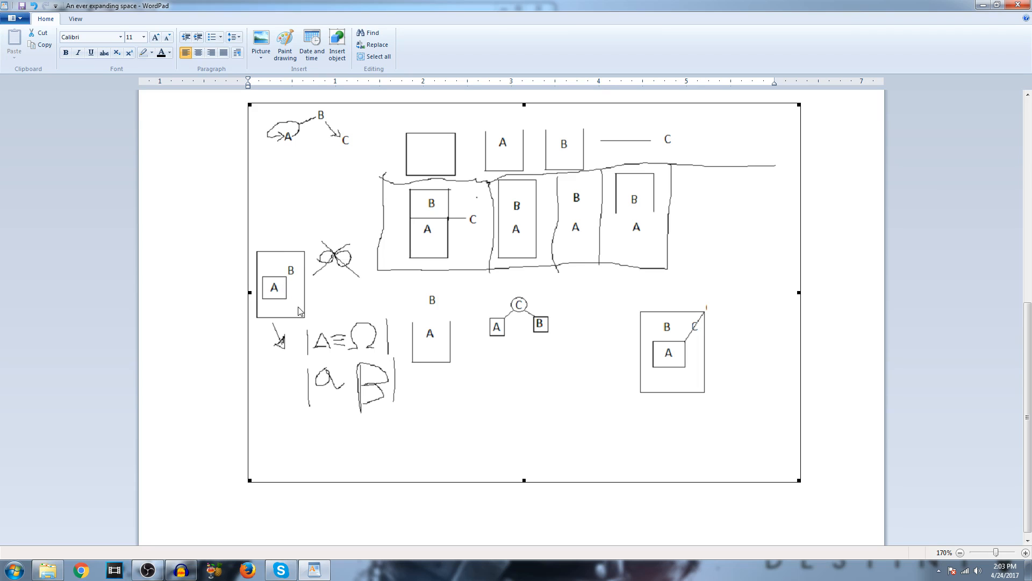
mouse_move(289, 291)
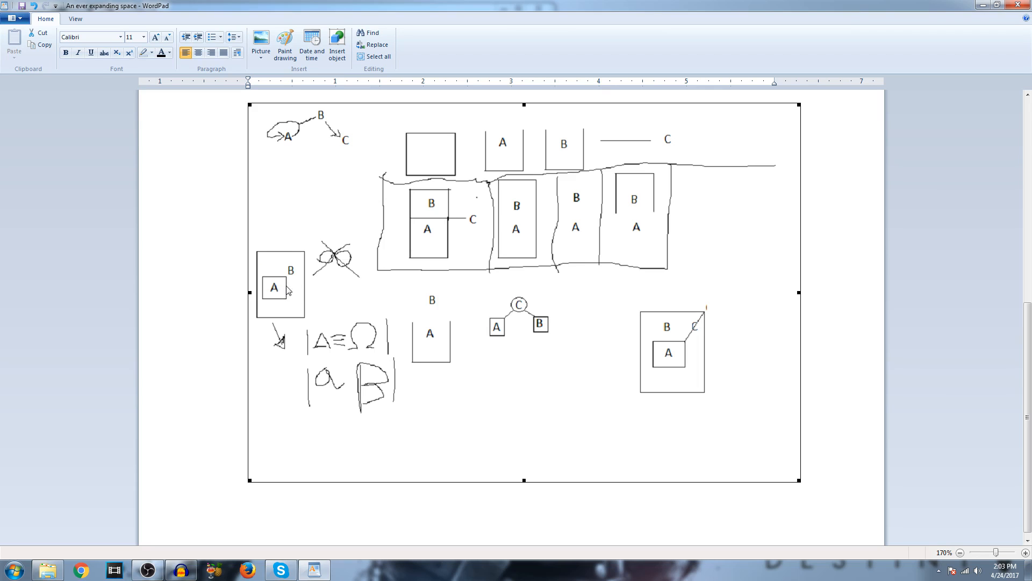
mouse_move(257, 276)
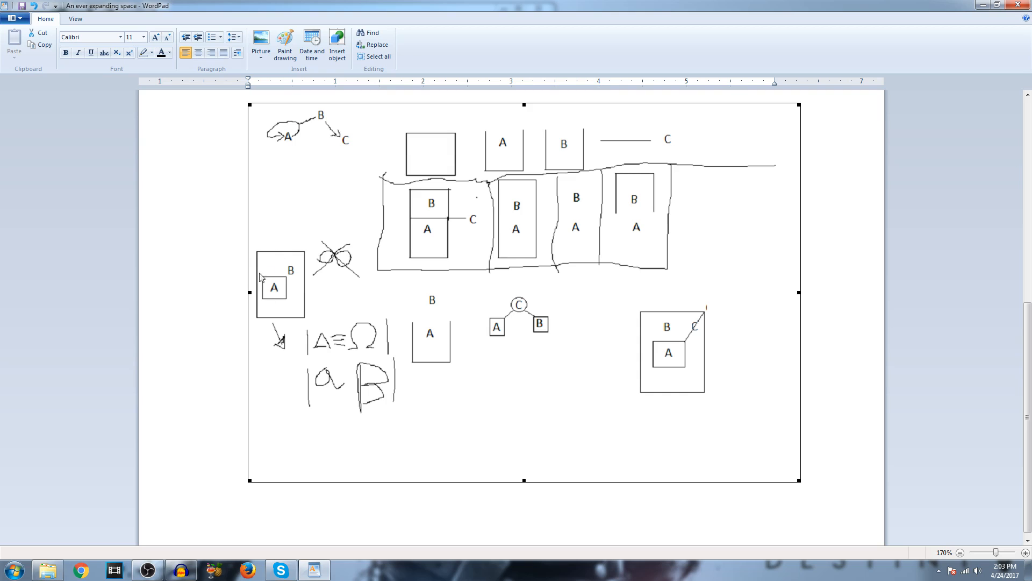
mouse_move(293, 321)
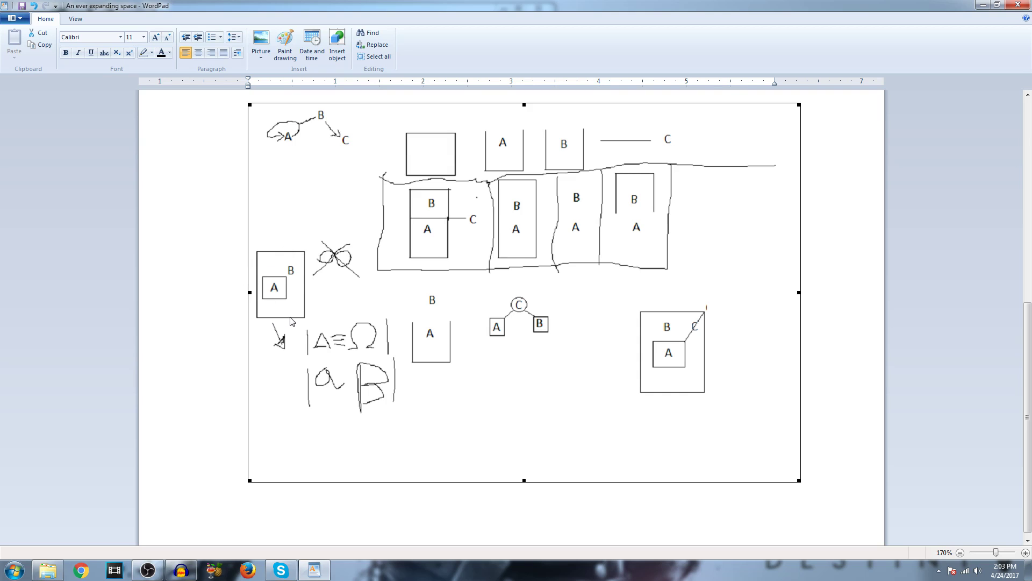
mouse_move(304, 316)
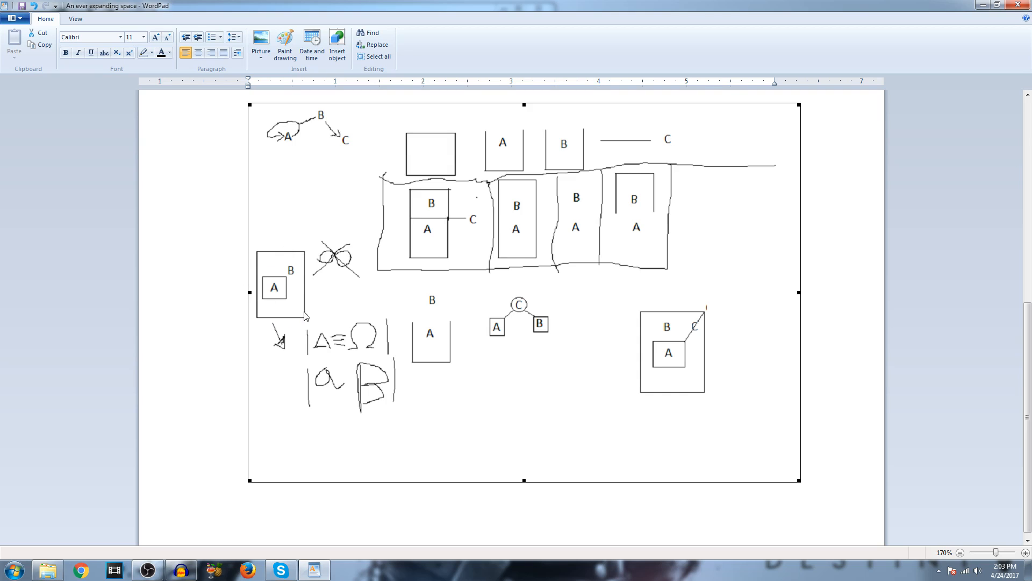
mouse_move(260, 251)
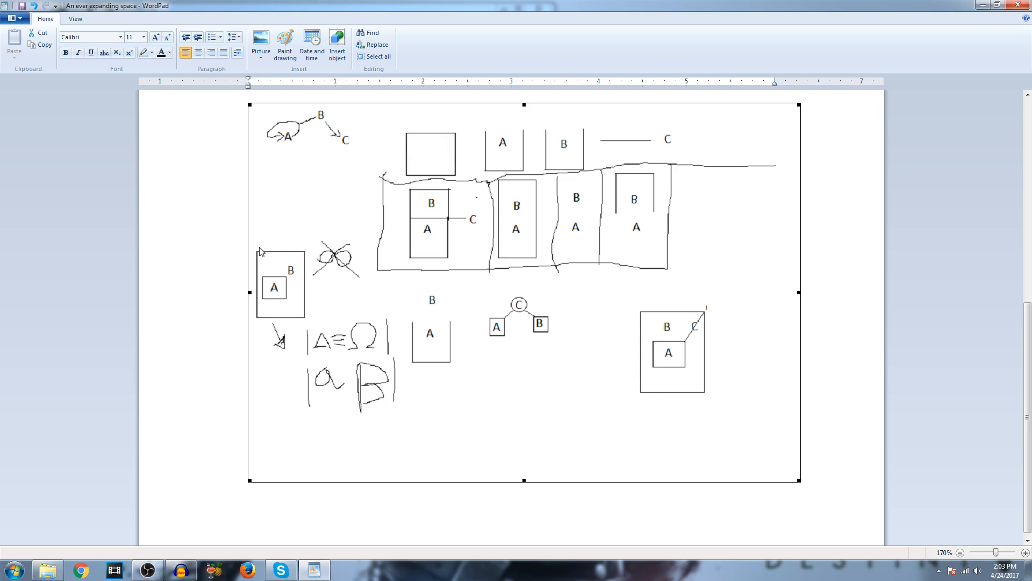
mouse_move(264, 256)
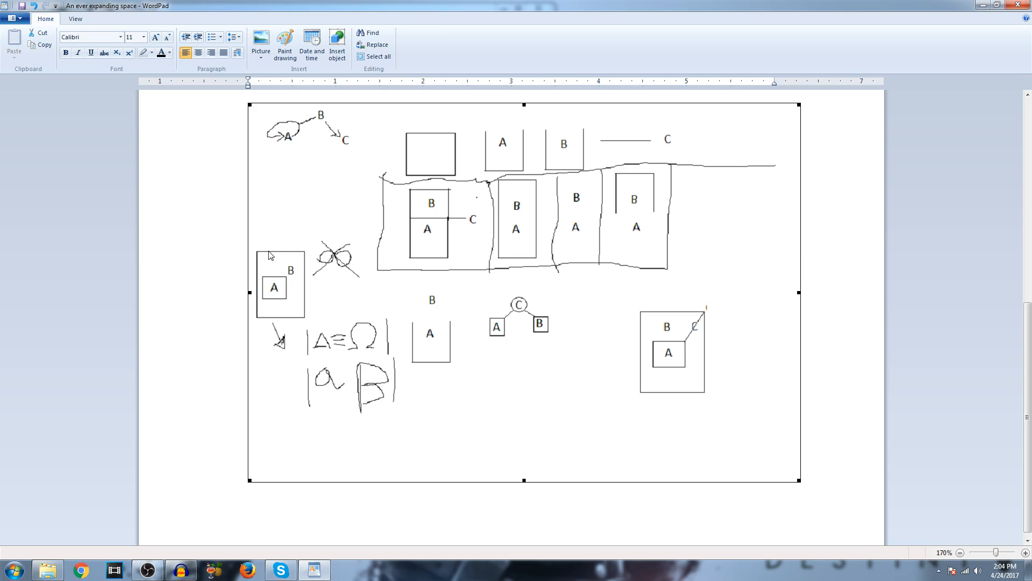
mouse_move(274, 319)
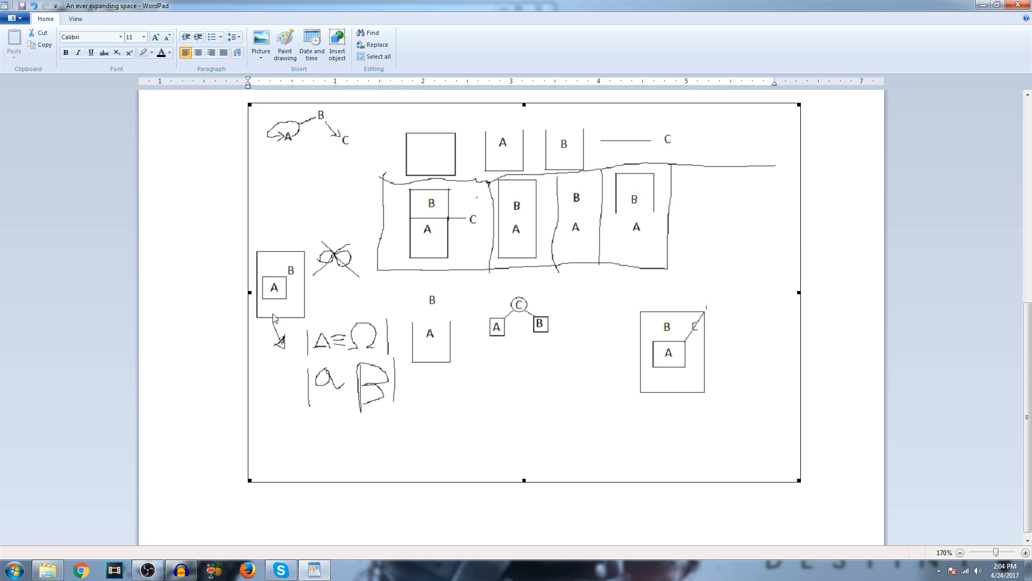
mouse_move(275, 290)
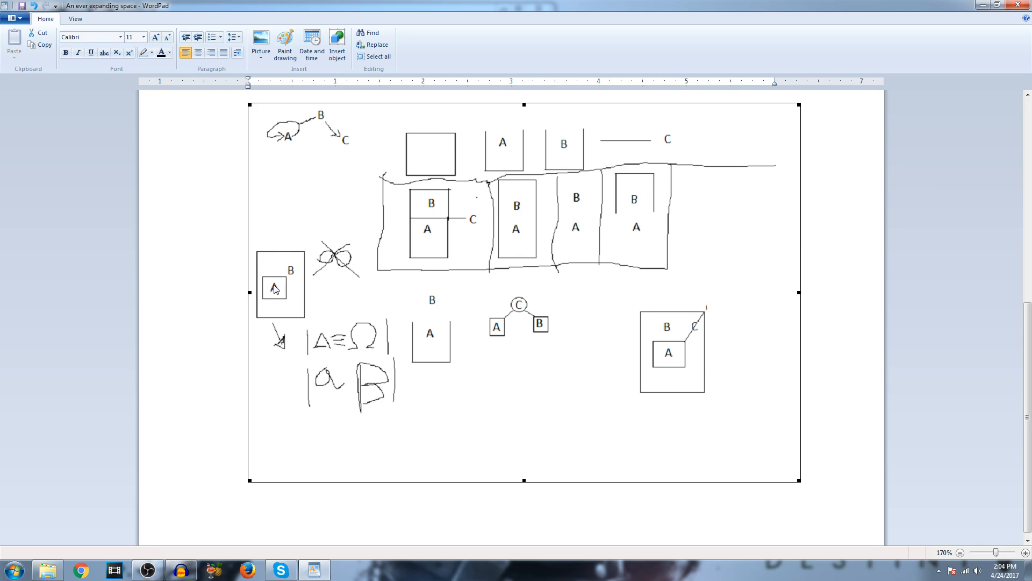
mouse_move(282, 292)
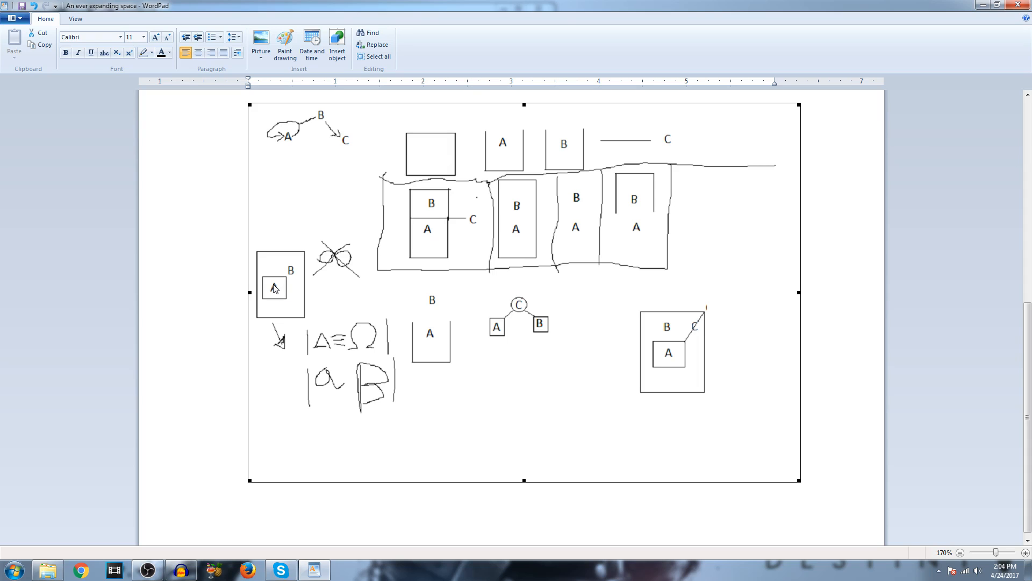
mouse_move(309, 297)
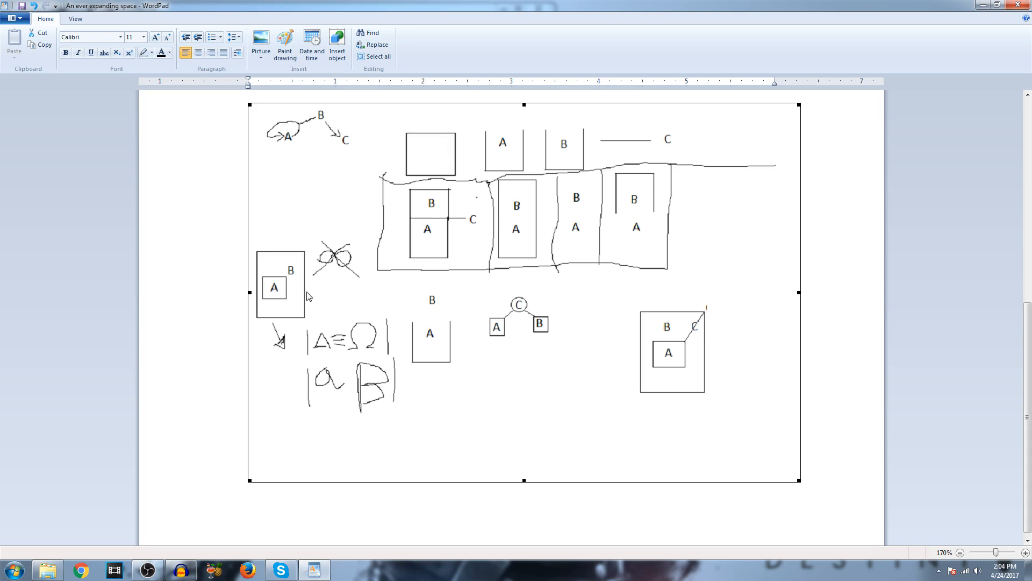
mouse_move(303, 302)
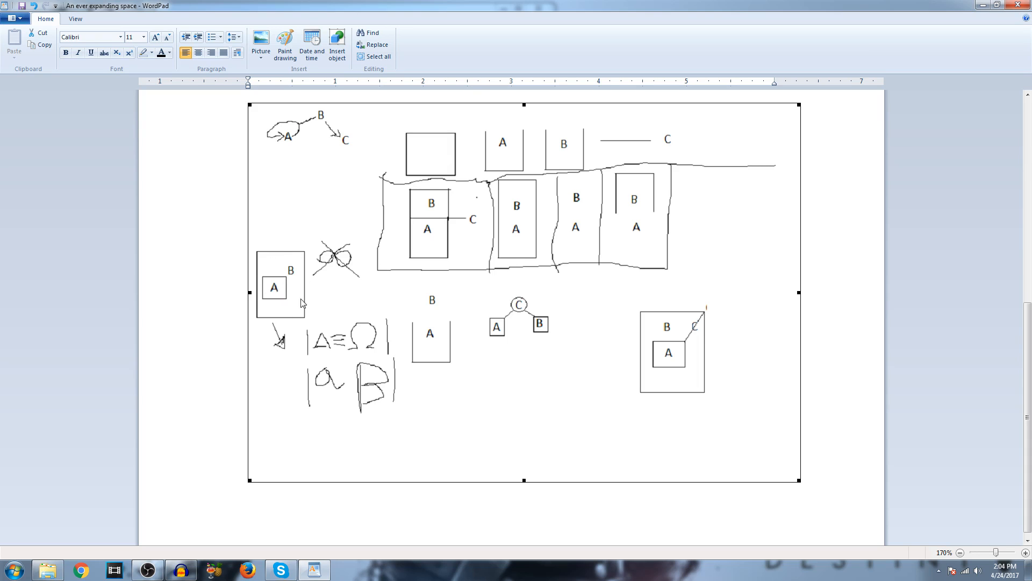
mouse_move(320, 321)
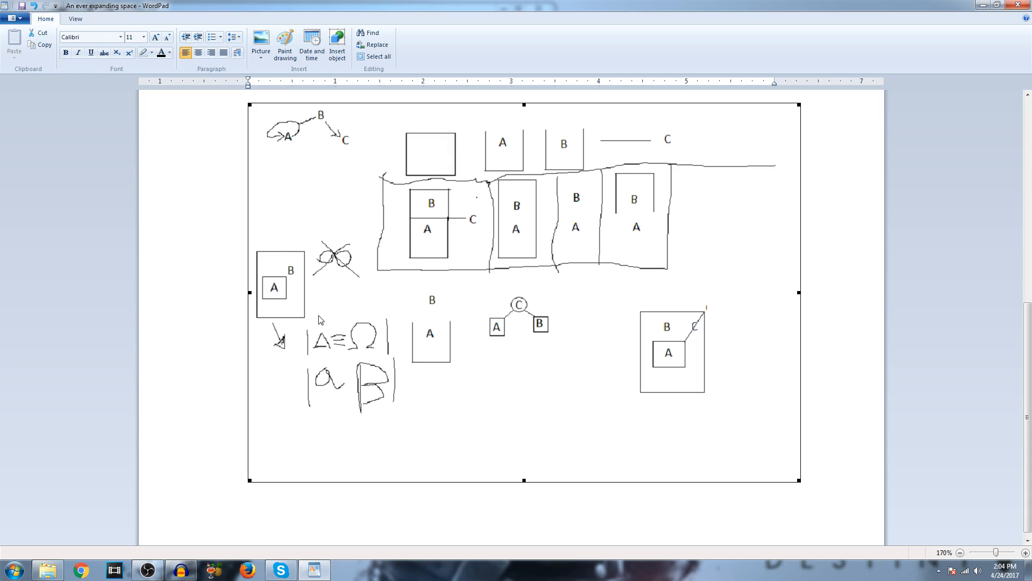
mouse_move(330, 278)
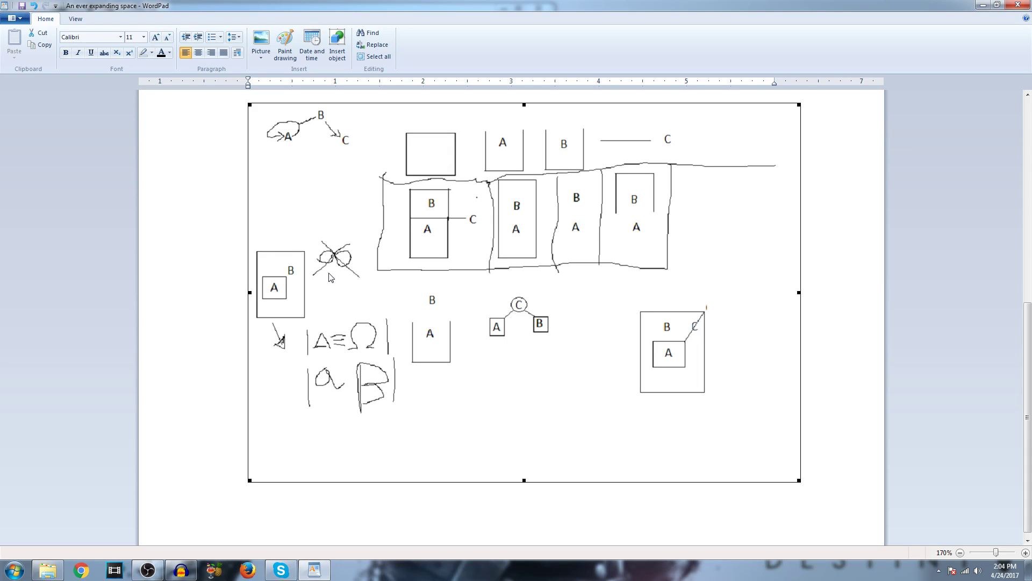
mouse_move(342, 260)
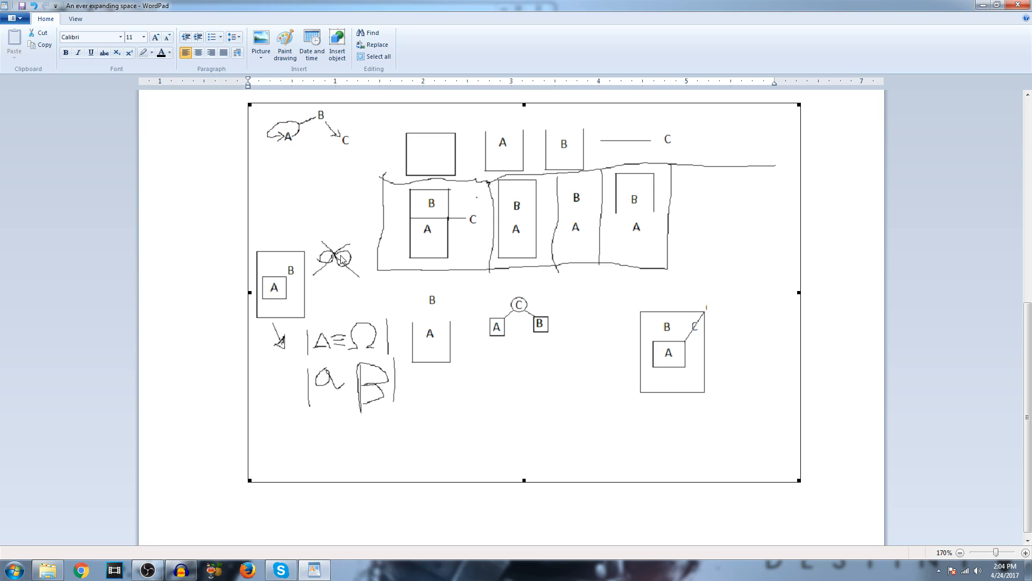
mouse_move(297, 275)
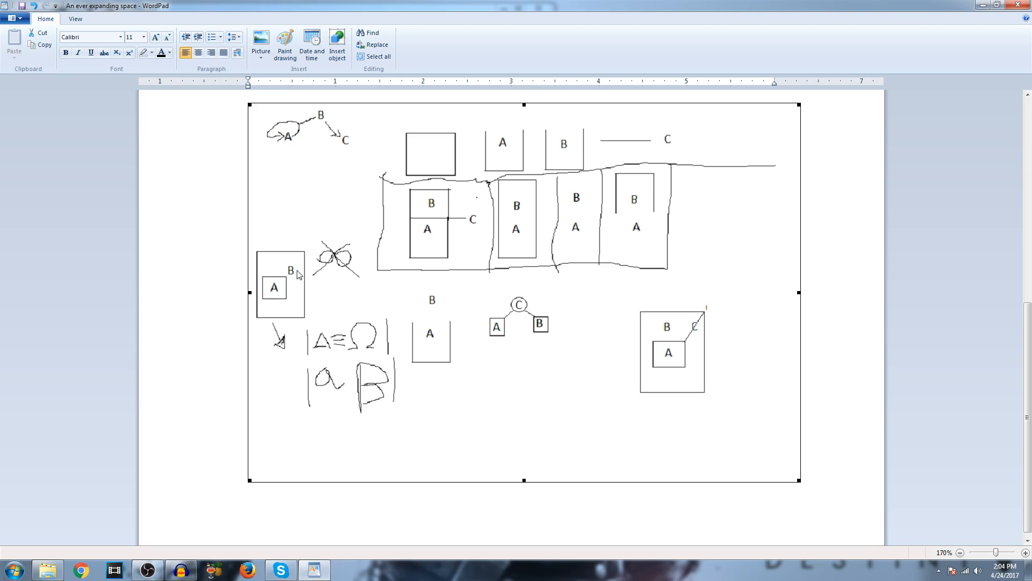
mouse_move(214, 334)
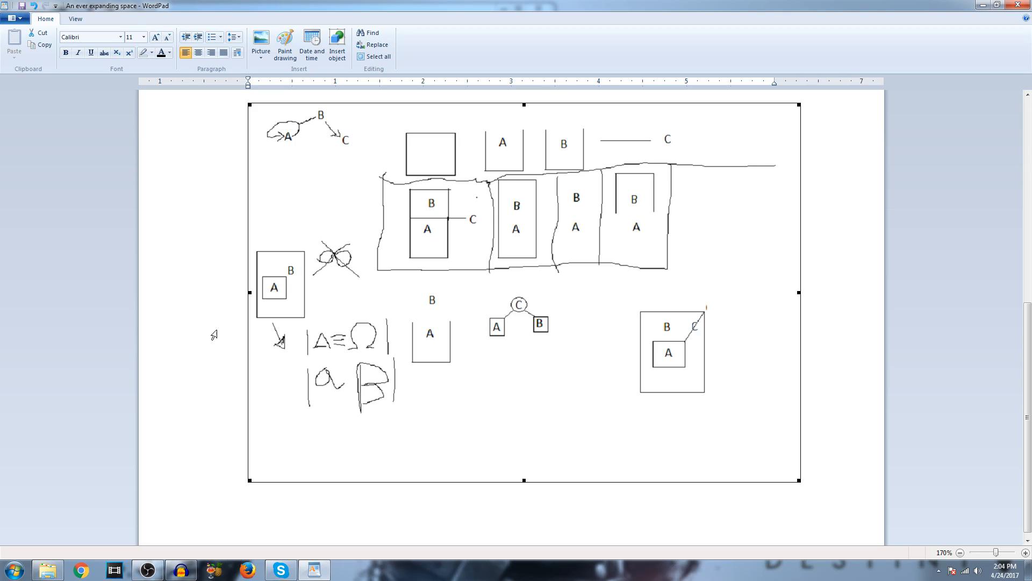
mouse_move(280, 299)
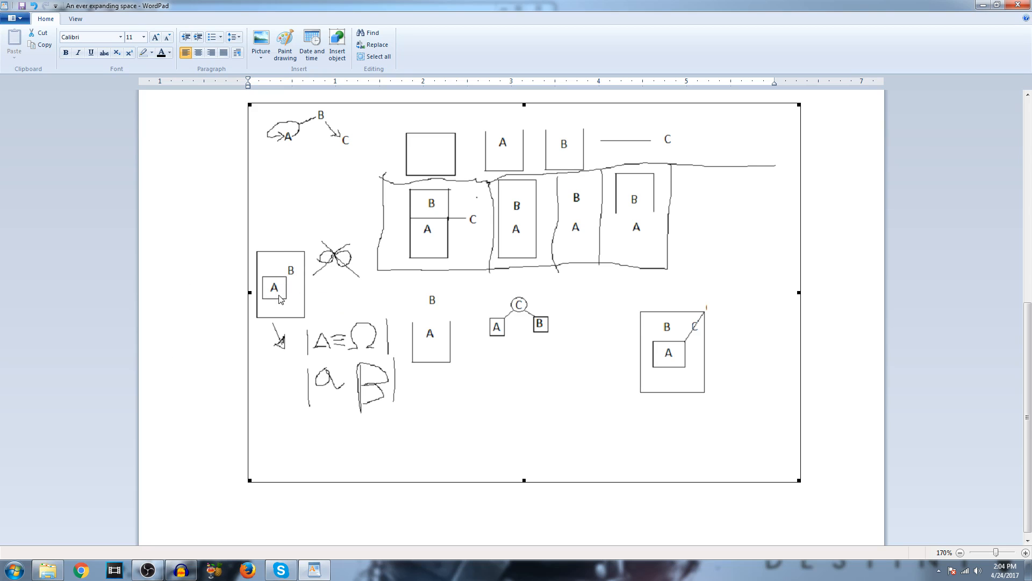
mouse_move(278, 301)
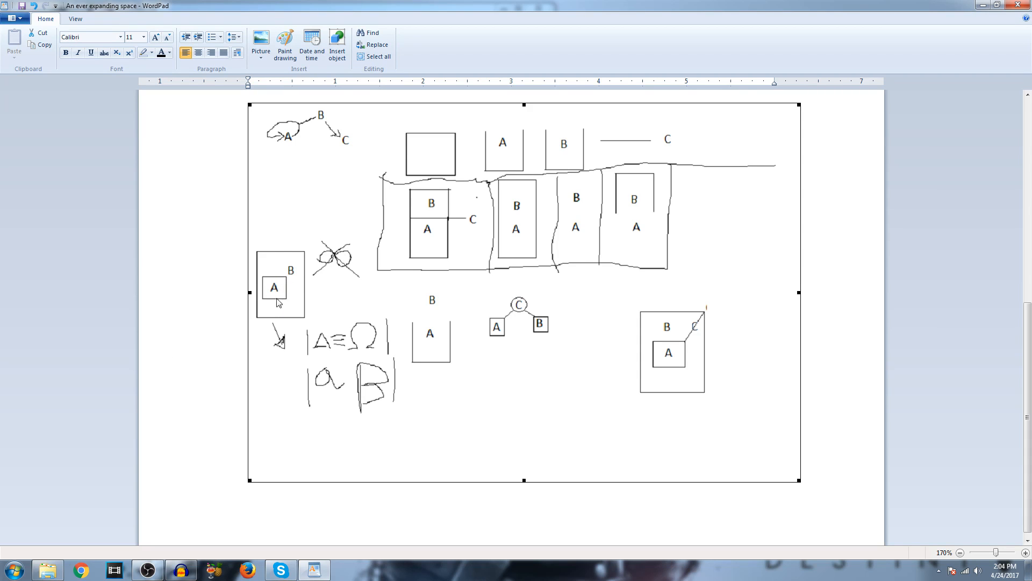
mouse_move(332, 394)
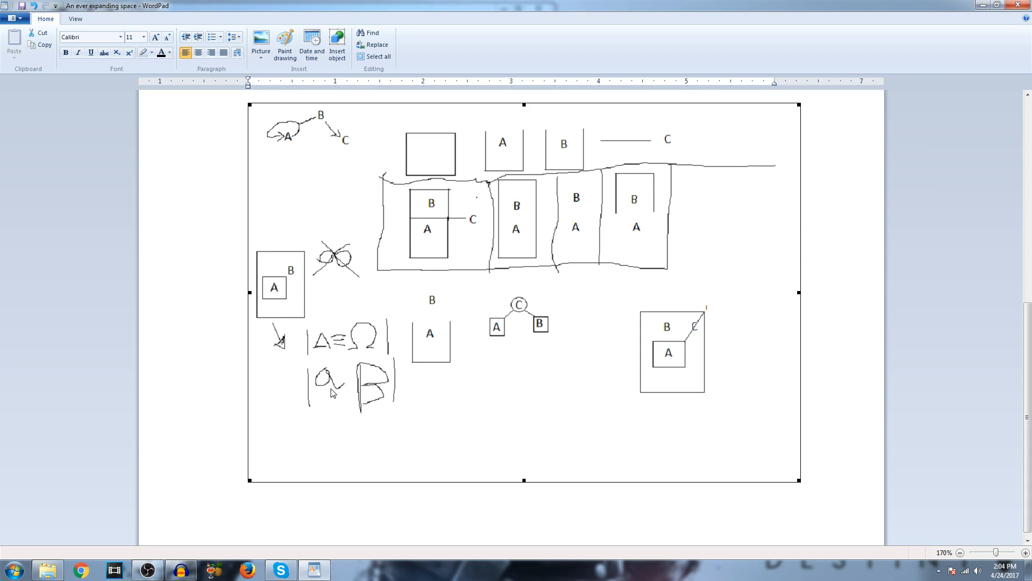
mouse_move(369, 412)
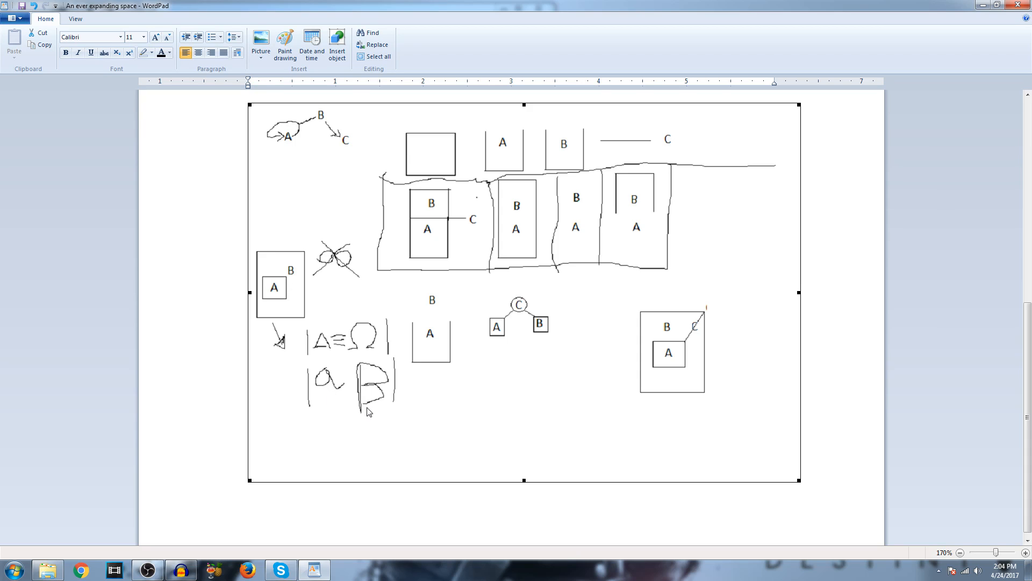
mouse_move(337, 359)
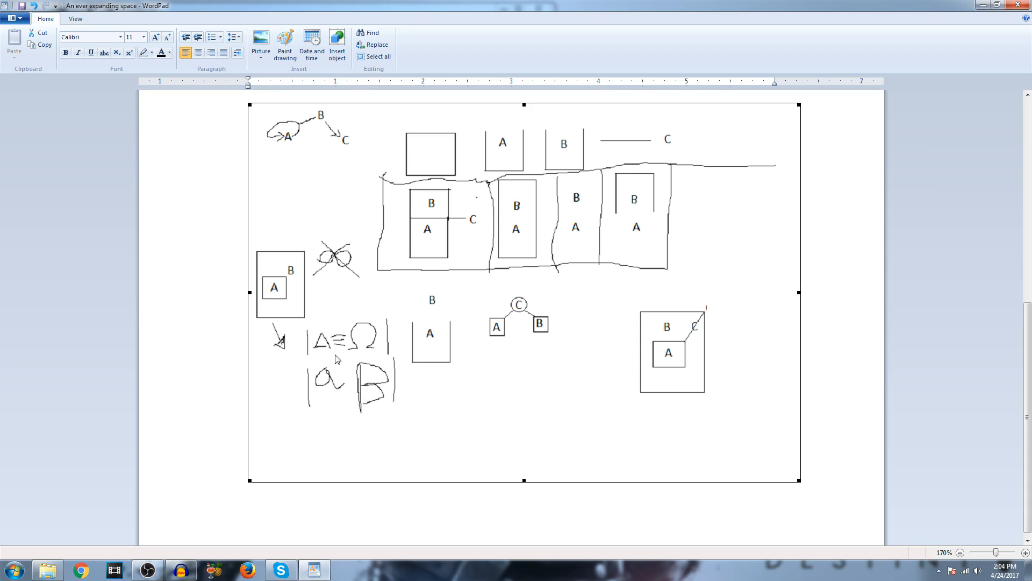
mouse_move(364, 352)
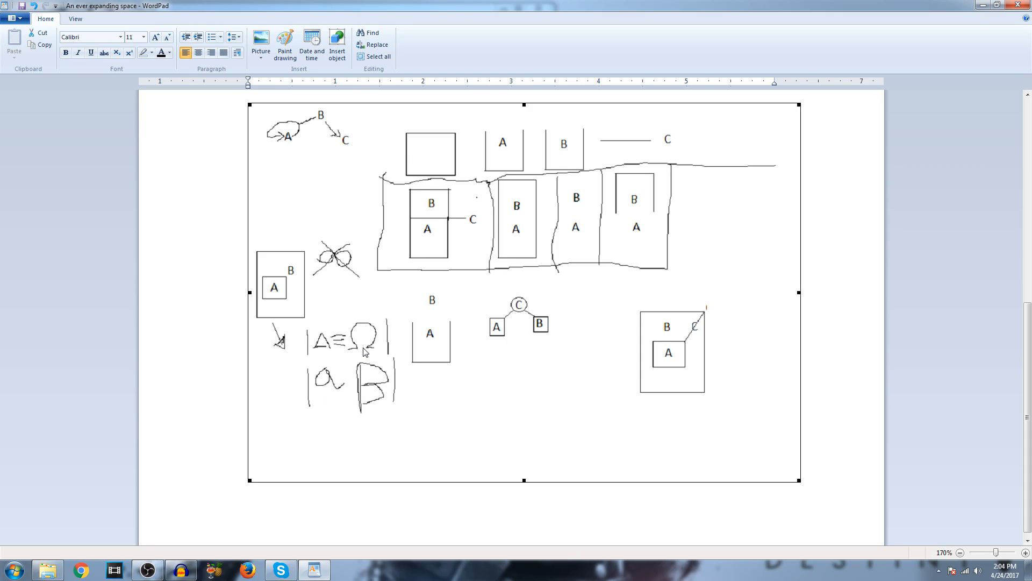
mouse_move(312, 348)
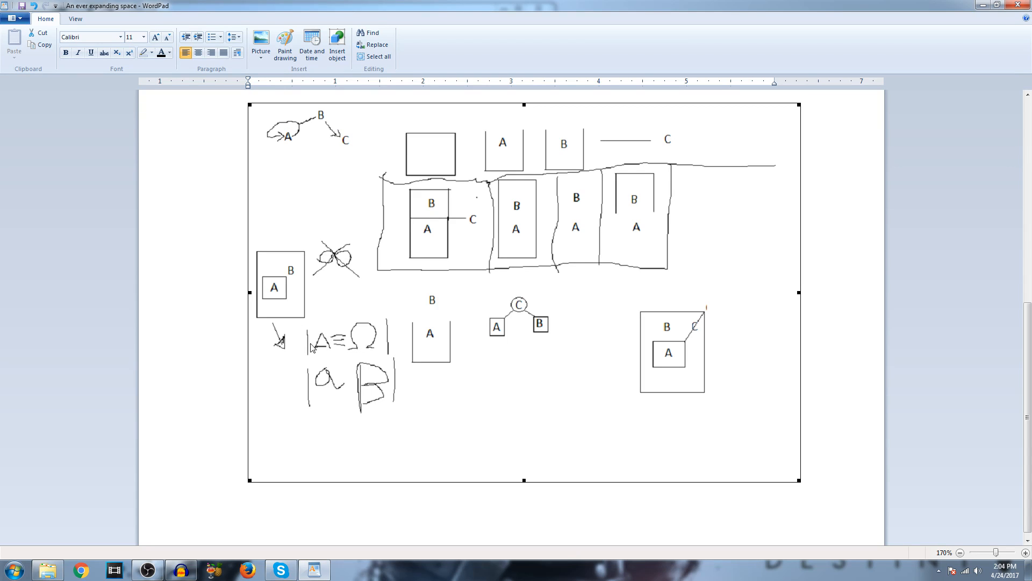
mouse_move(324, 348)
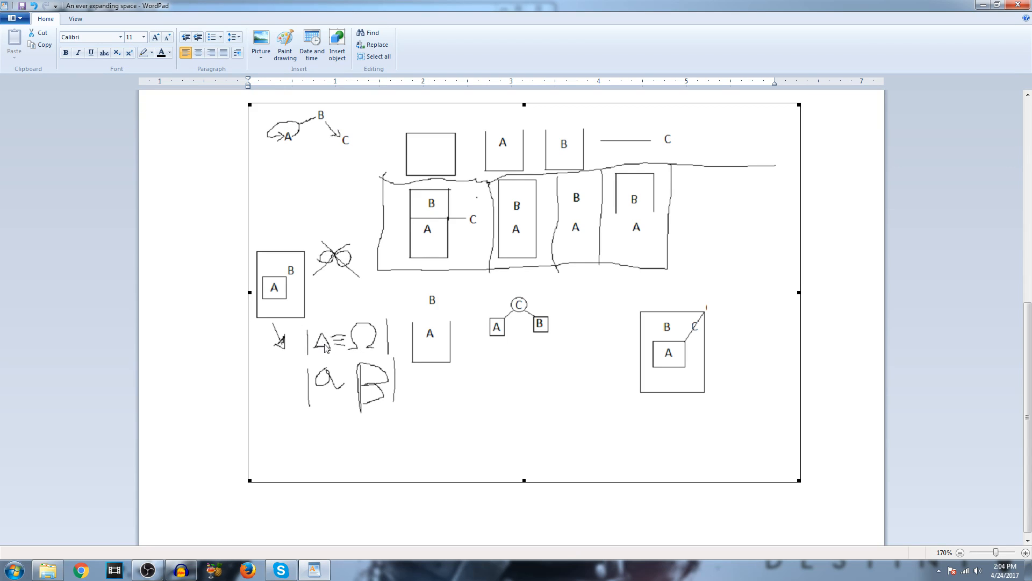
mouse_move(347, 357)
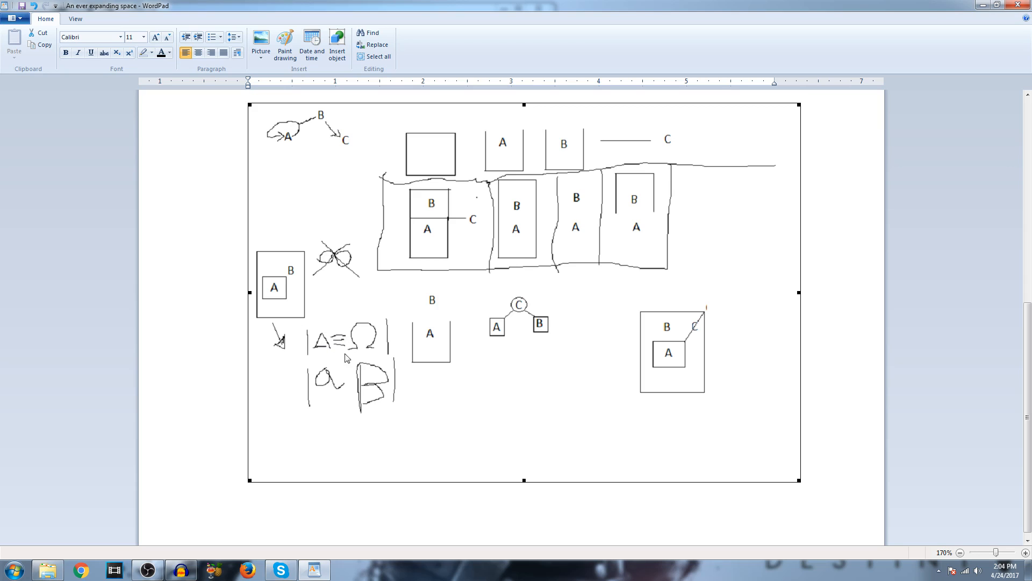
mouse_move(329, 364)
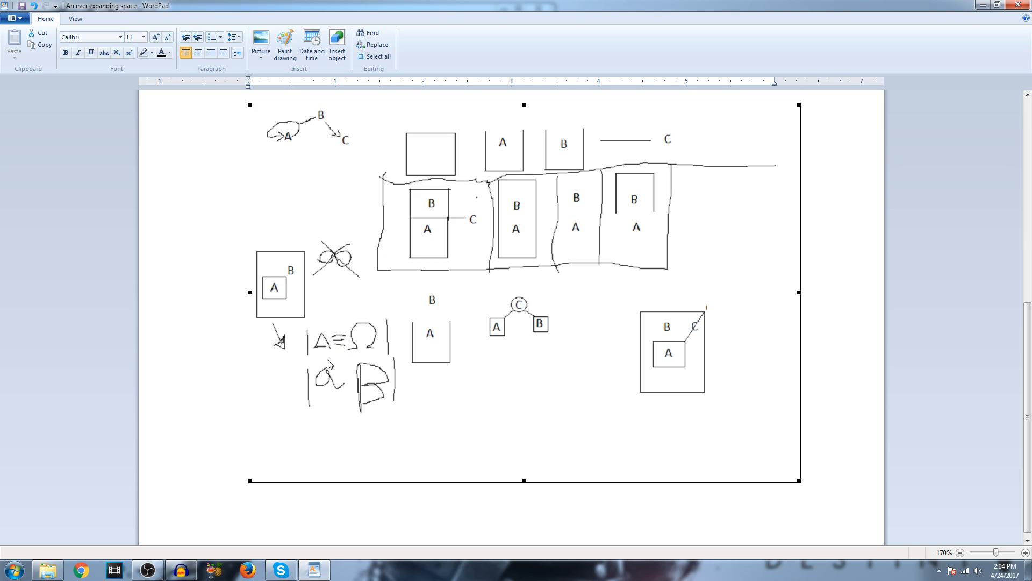
mouse_move(356, 348)
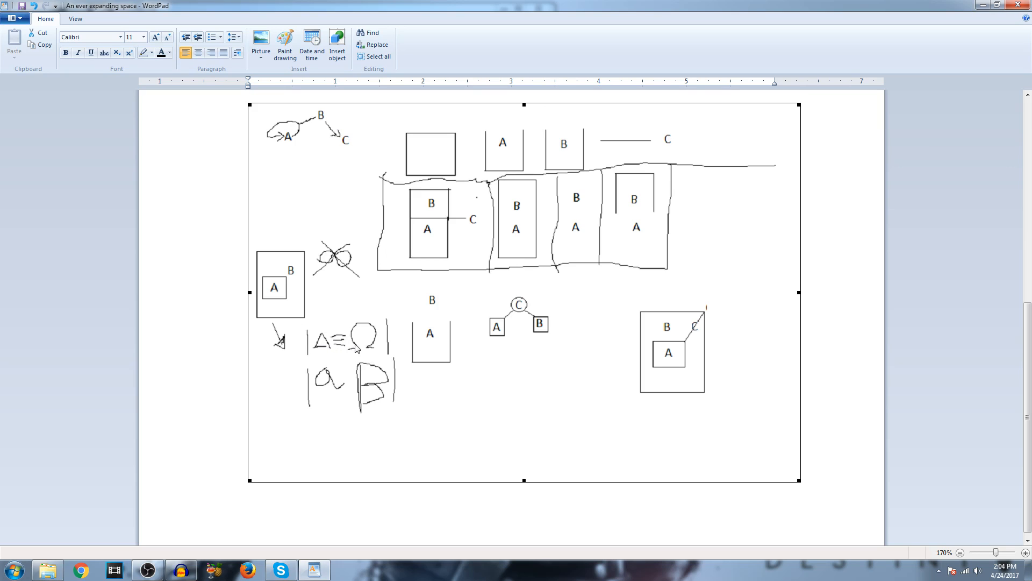
mouse_move(366, 347)
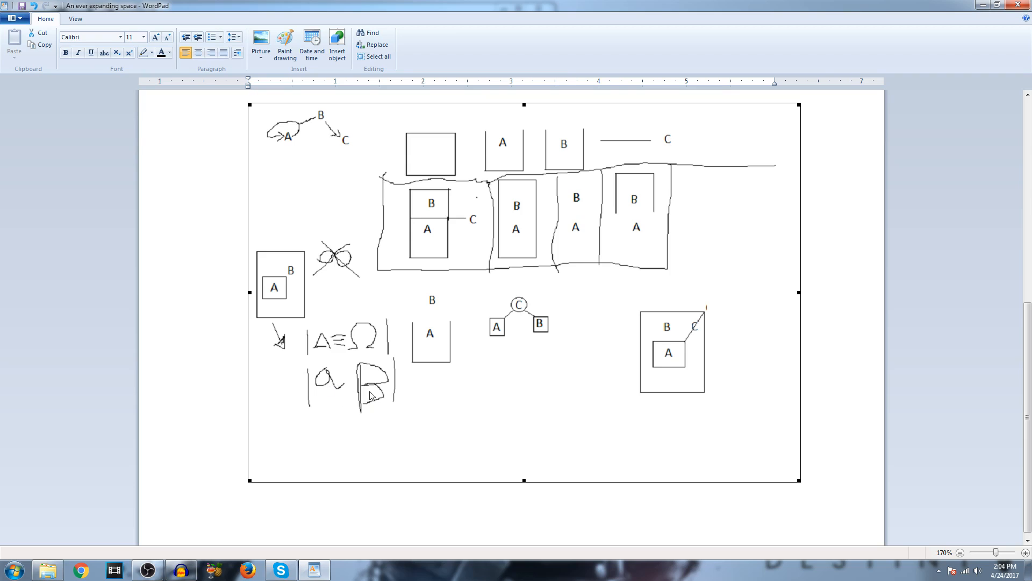
mouse_move(355, 410)
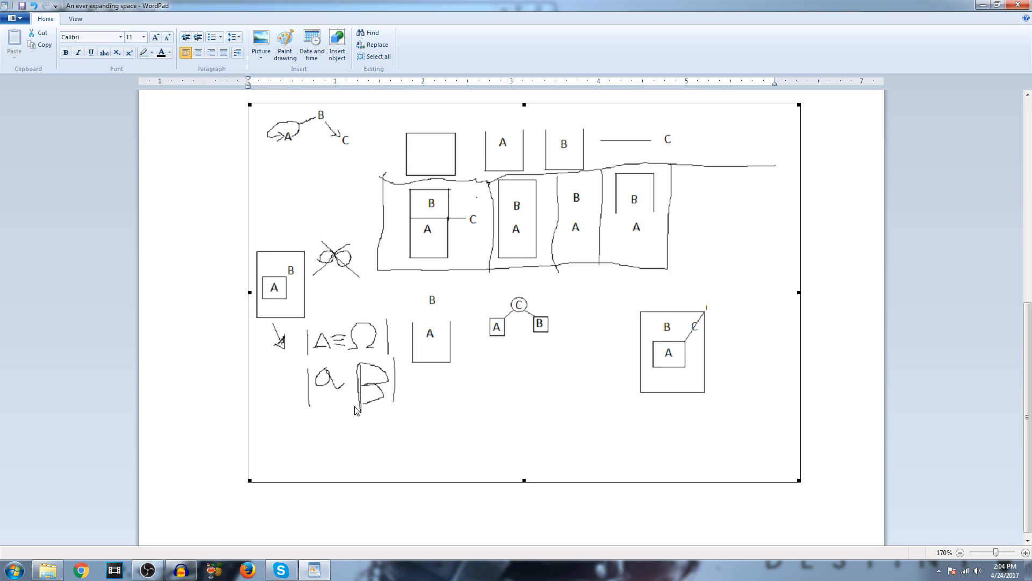
mouse_move(309, 400)
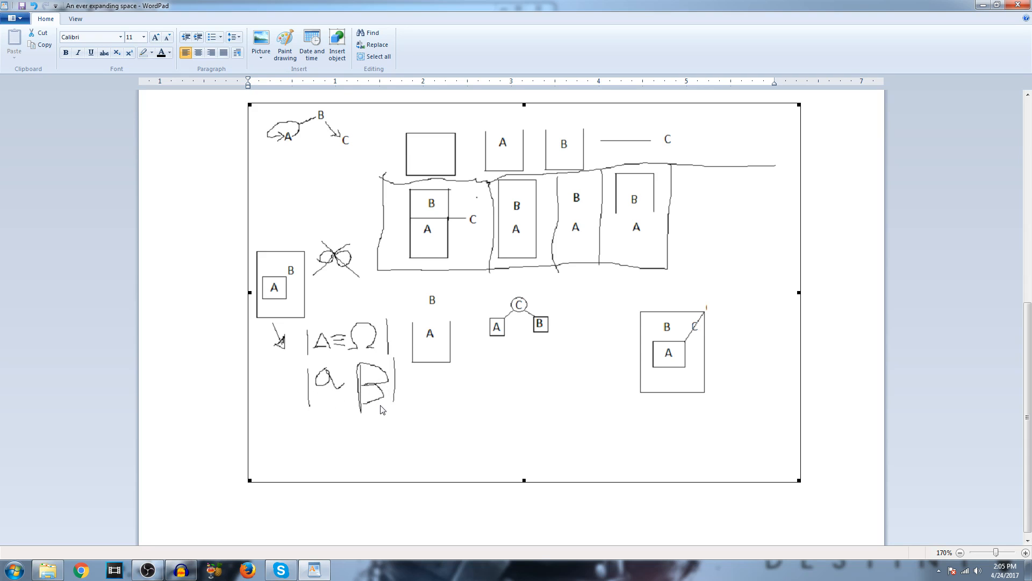
mouse_move(532, 434)
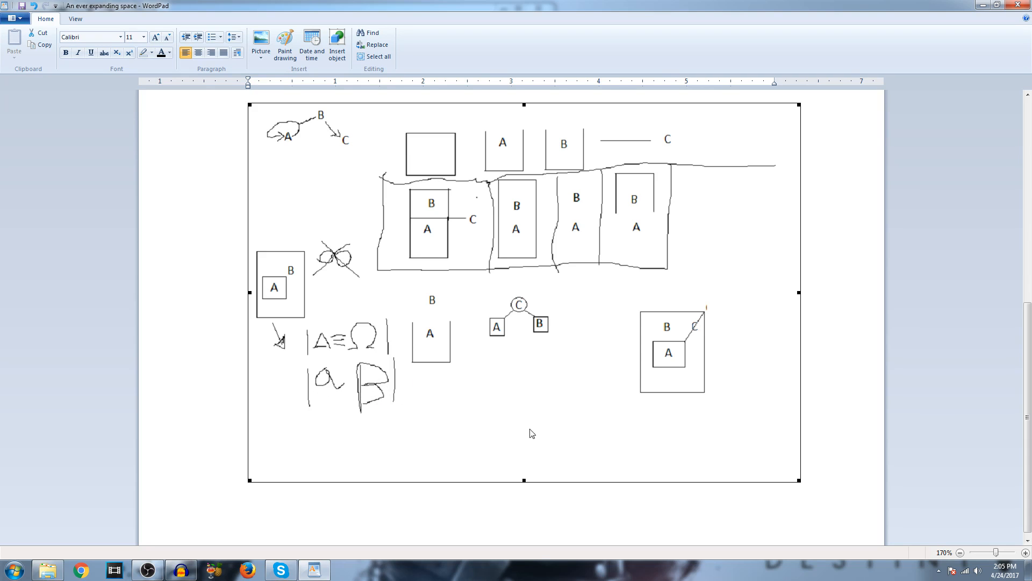
mouse_move(694, 339)
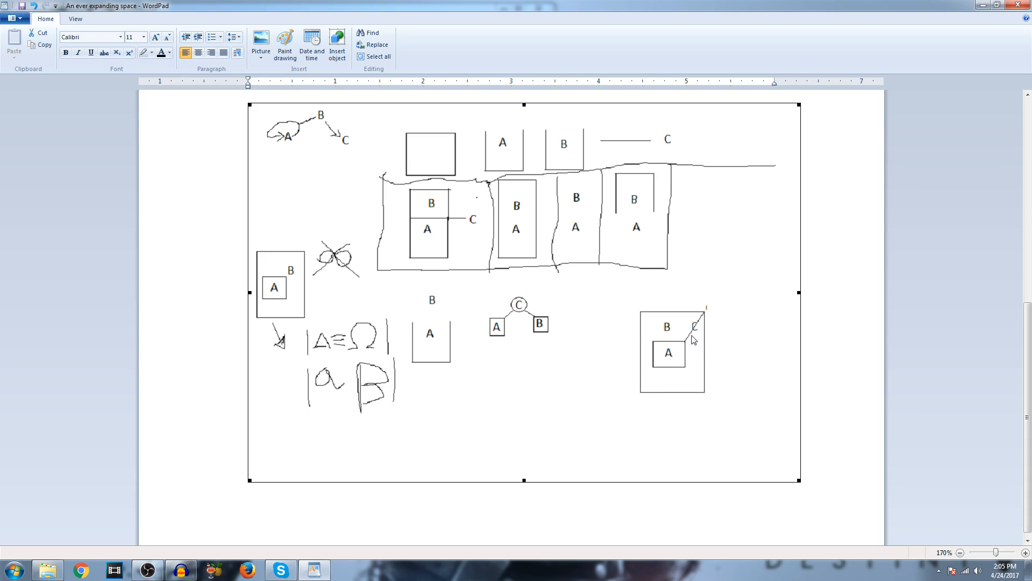
mouse_move(744, 335)
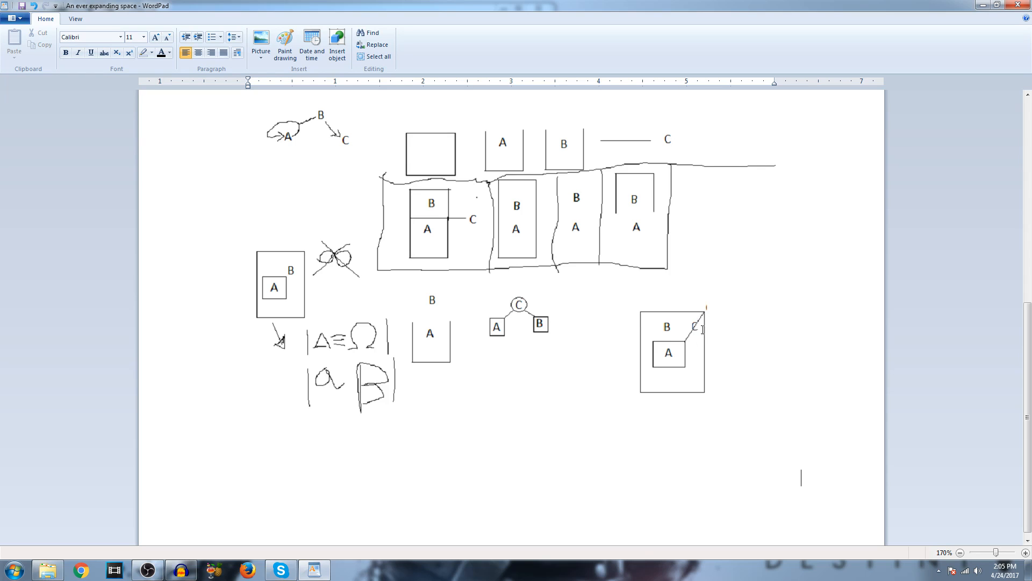
mouse_move(692, 348)
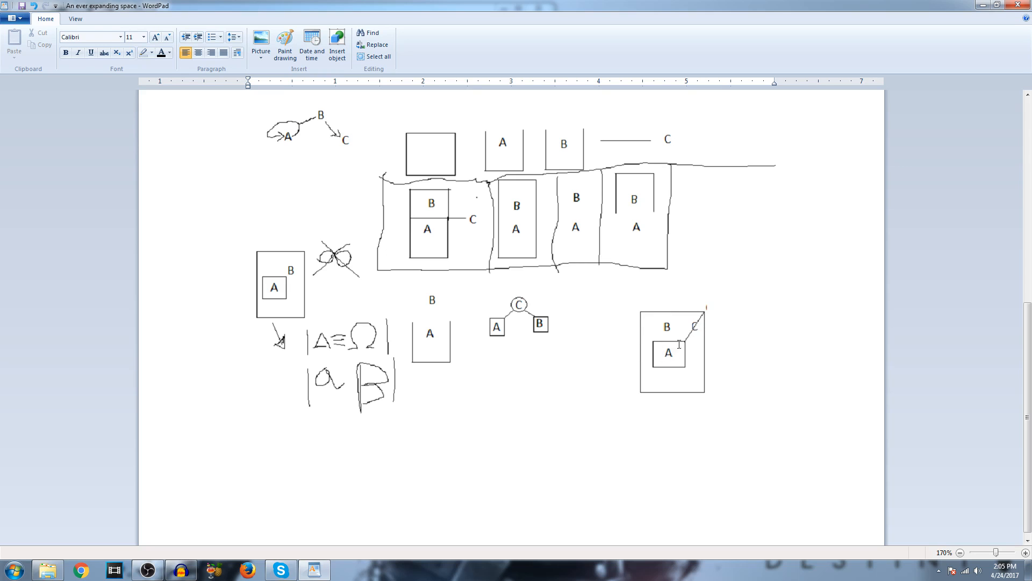
mouse_move(603, 374)
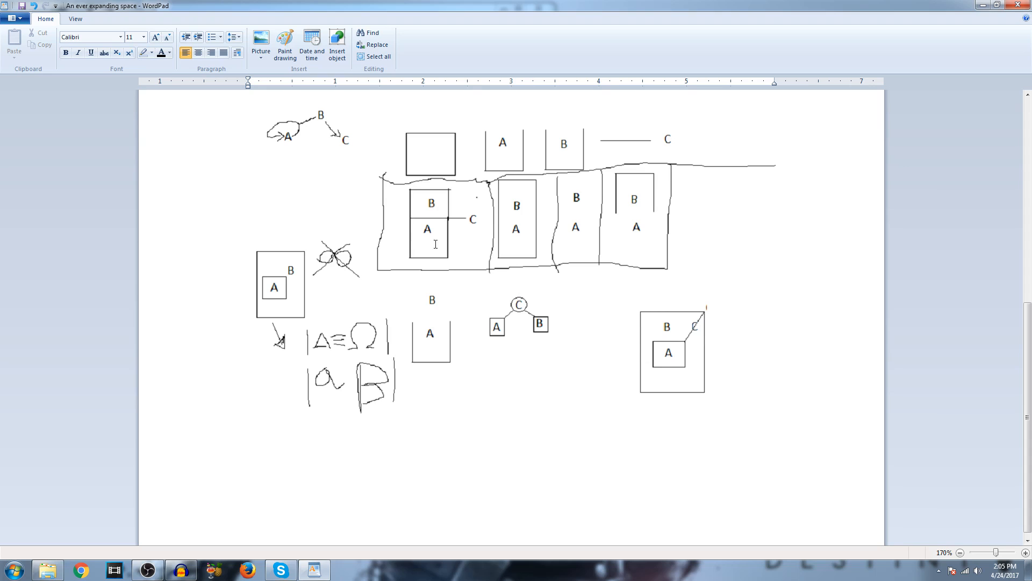
left_click(800, 479)
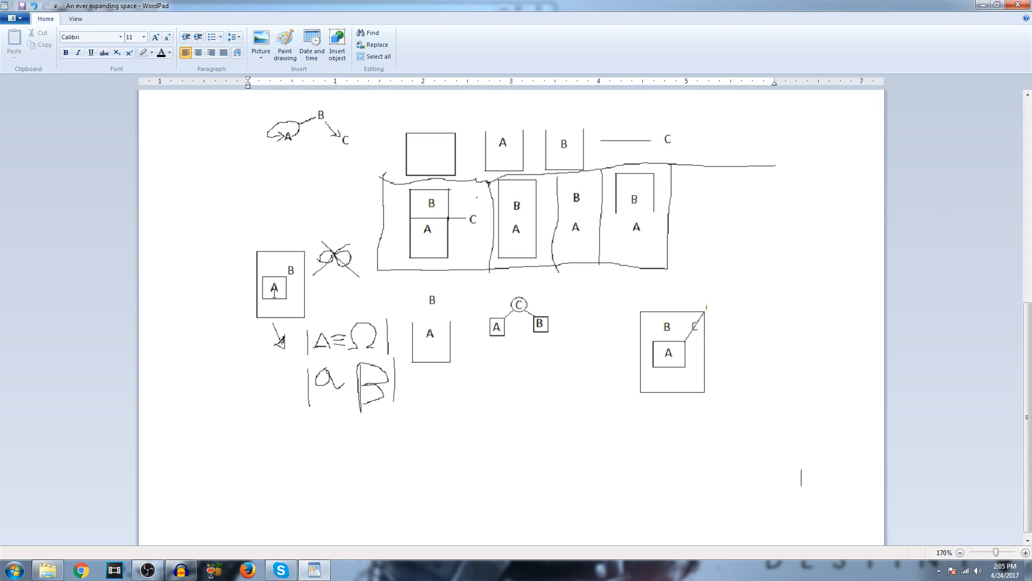
mouse_move(662, 372)
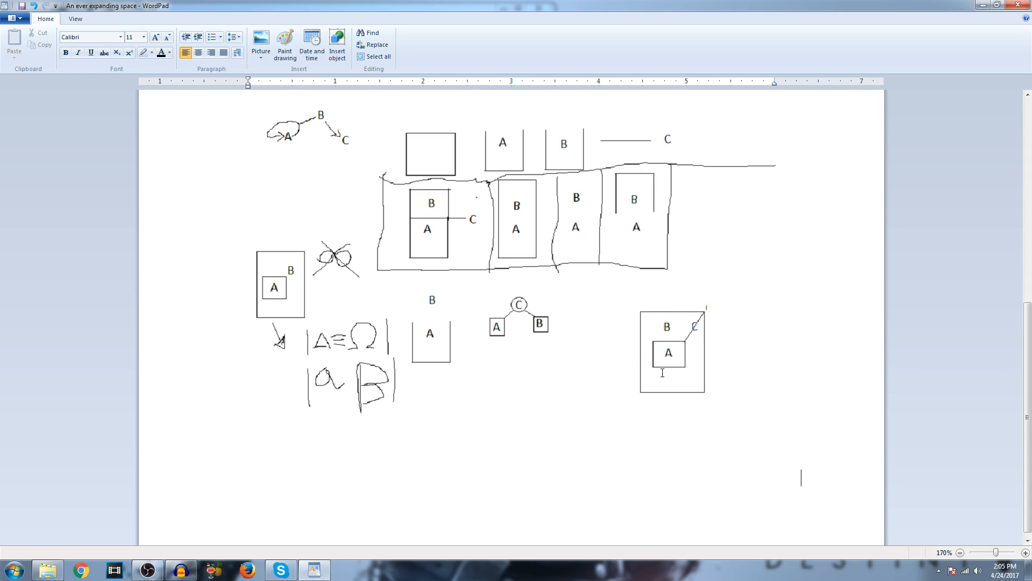
mouse_move(709, 362)
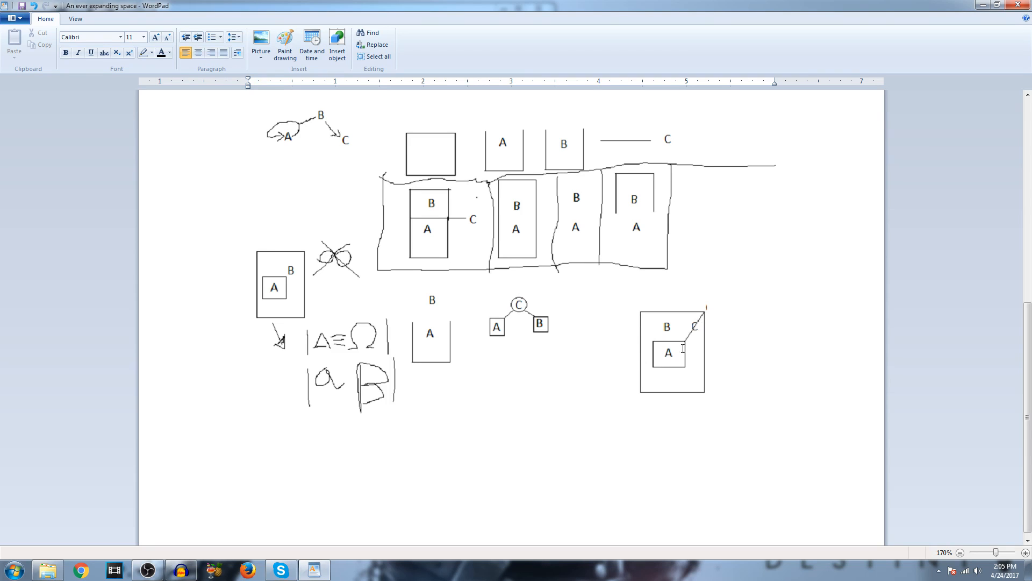
mouse_move(676, 347)
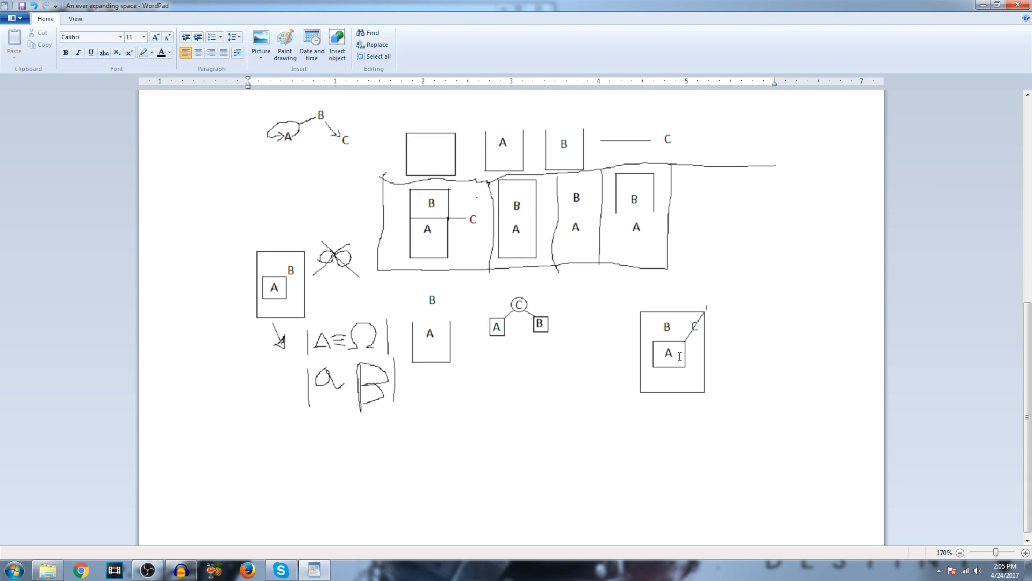
left_click(801, 478)
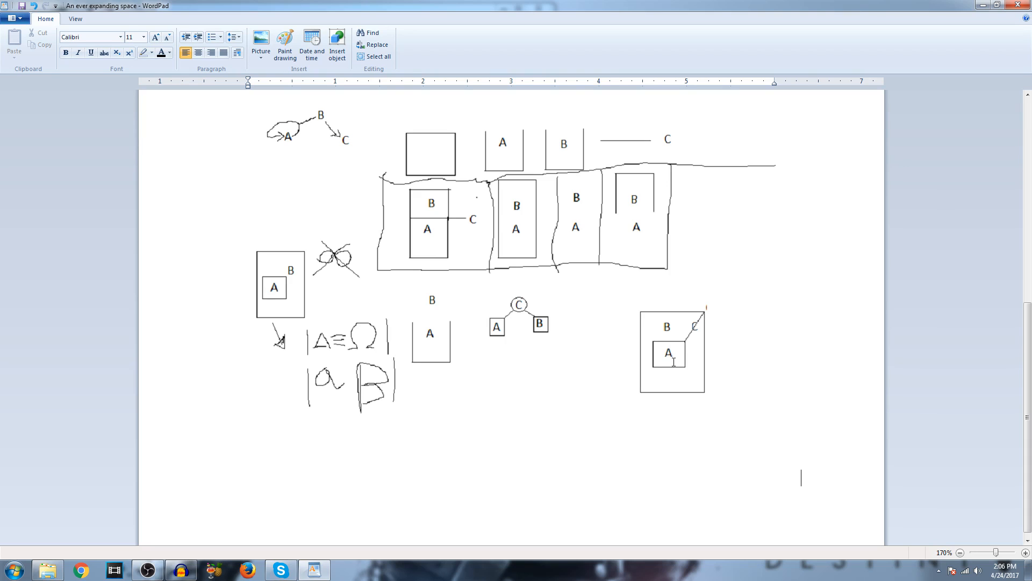
mouse_move(673, 360)
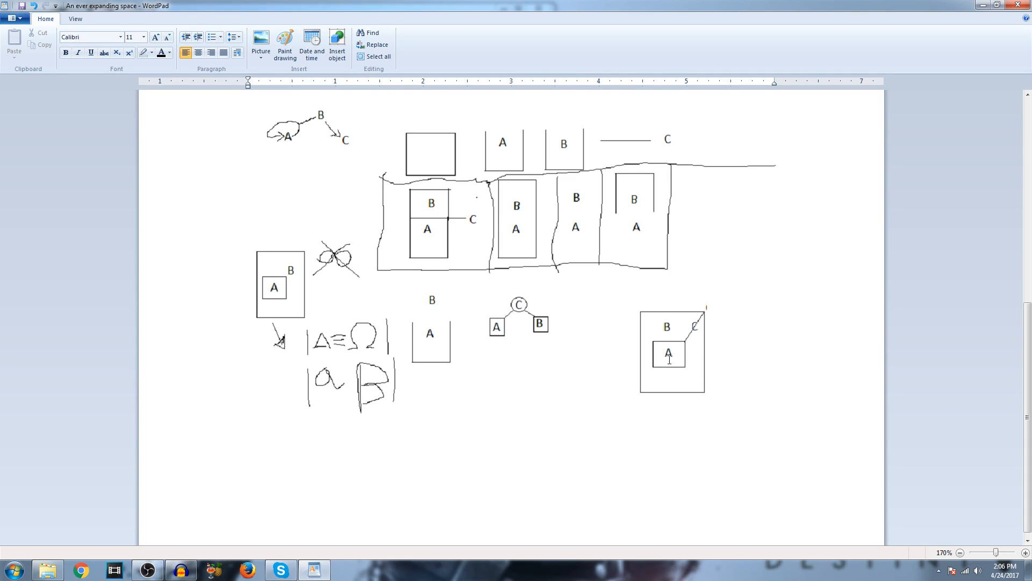
mouse_move(671, 361)
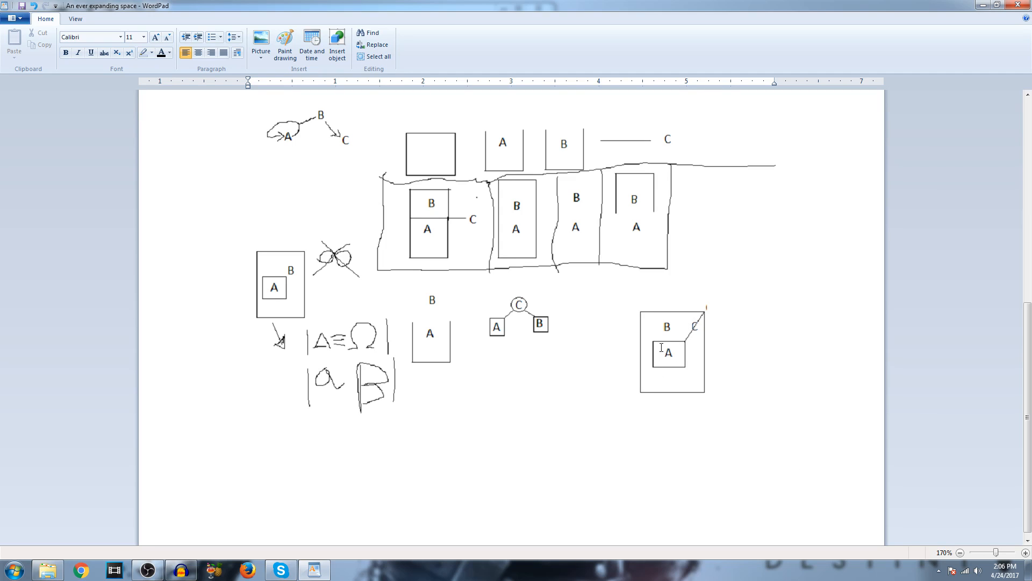
left_click(800, 478)
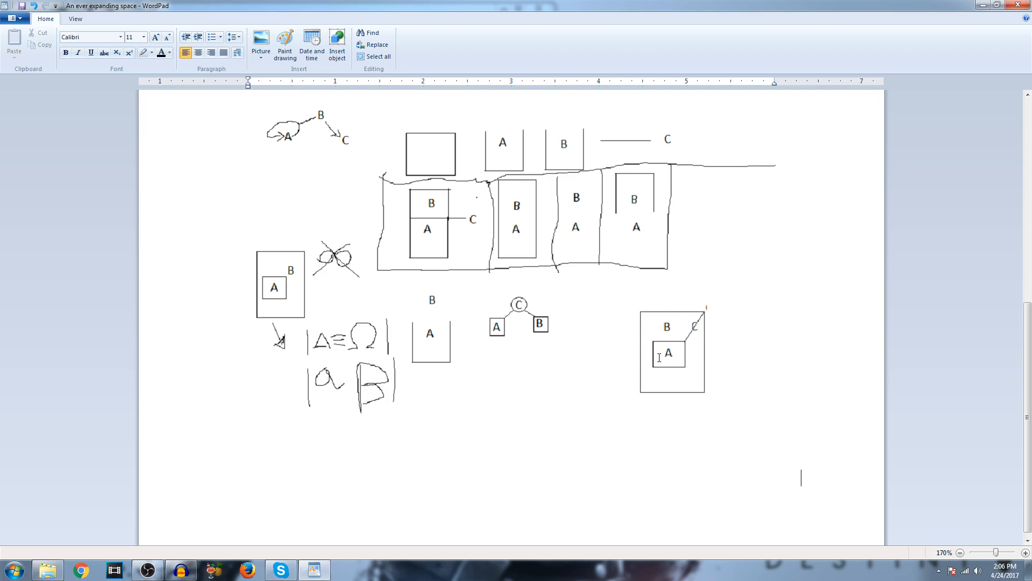
mouse_move(676, 349)
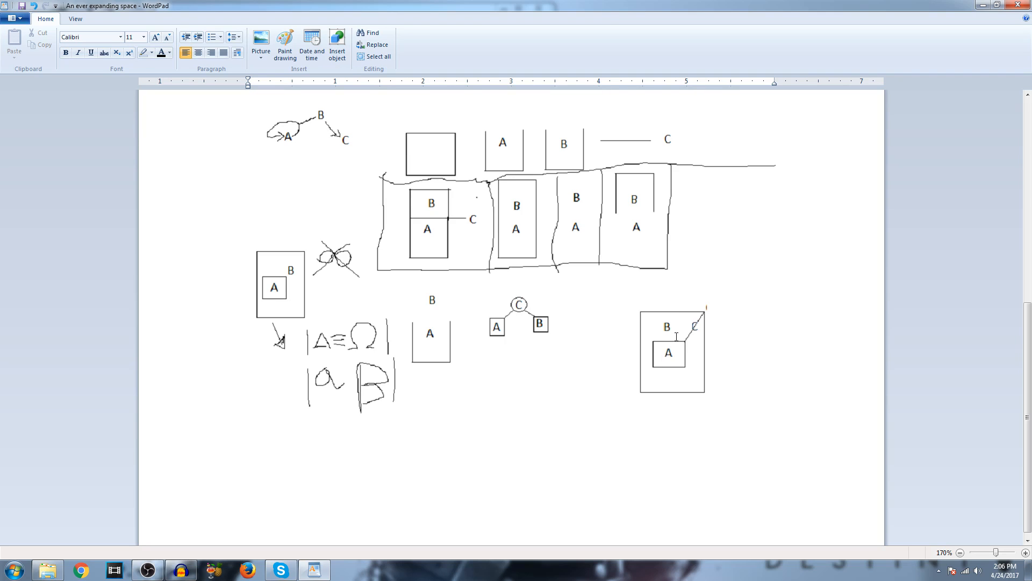
left_click(801, 480)
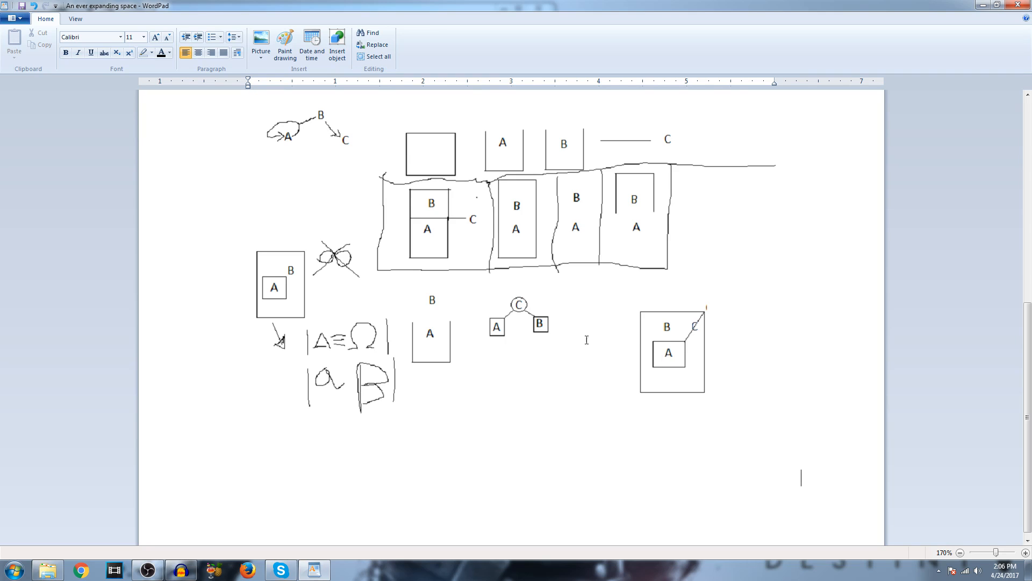
mouse_move(683, 343)
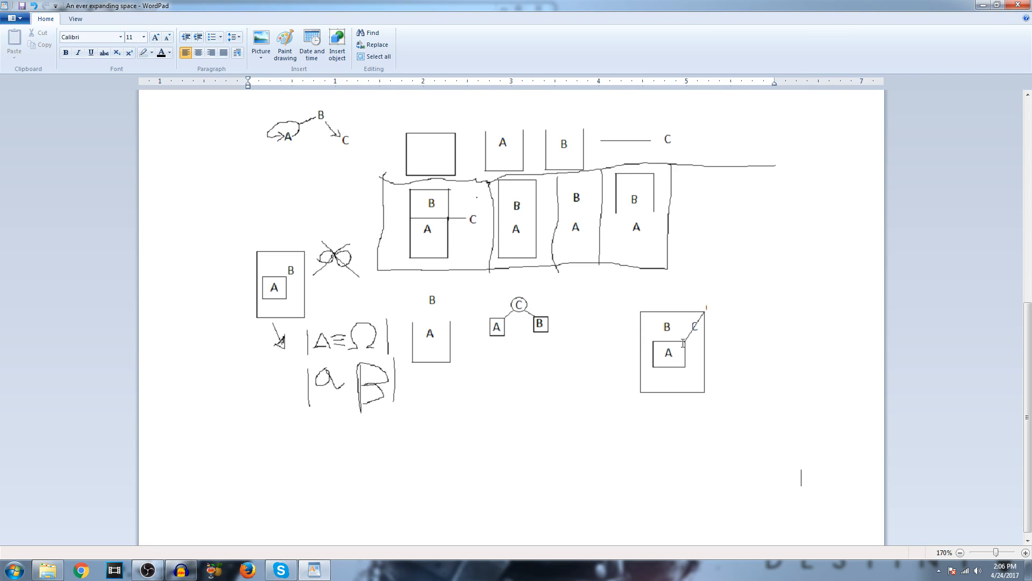
mouse_move(627, 331)
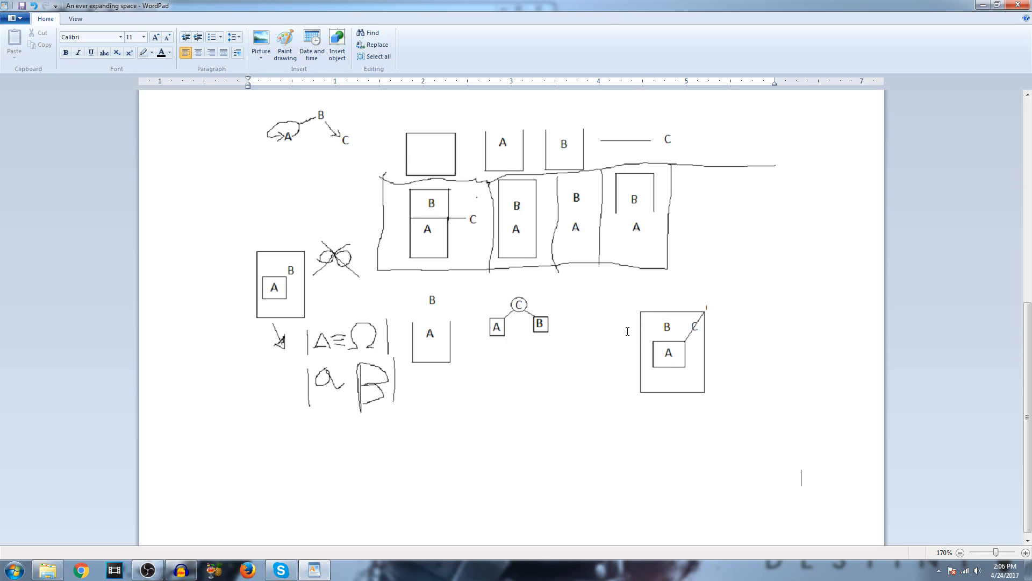
mouse_move(511, 356)
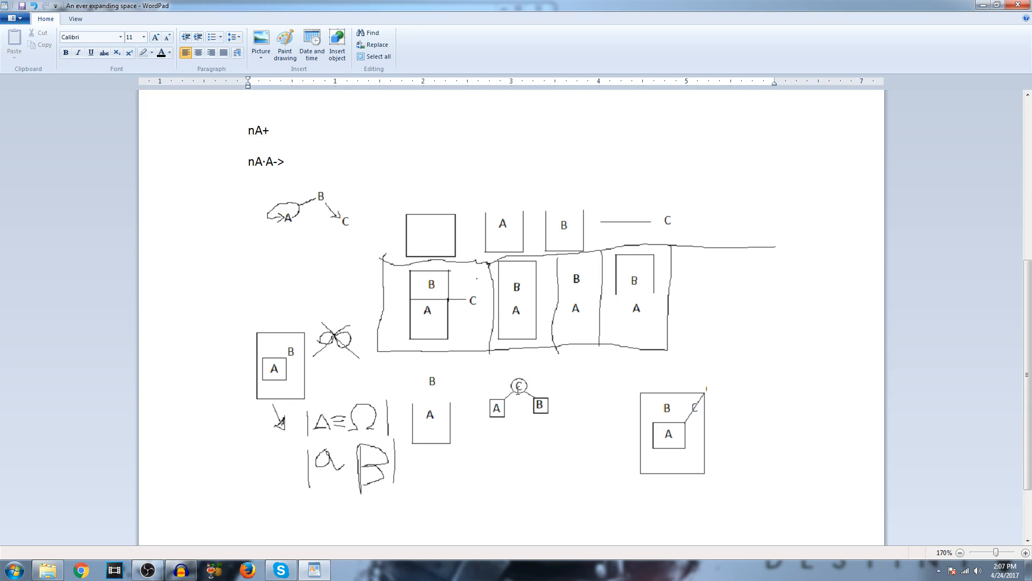
scroll("up", 3)
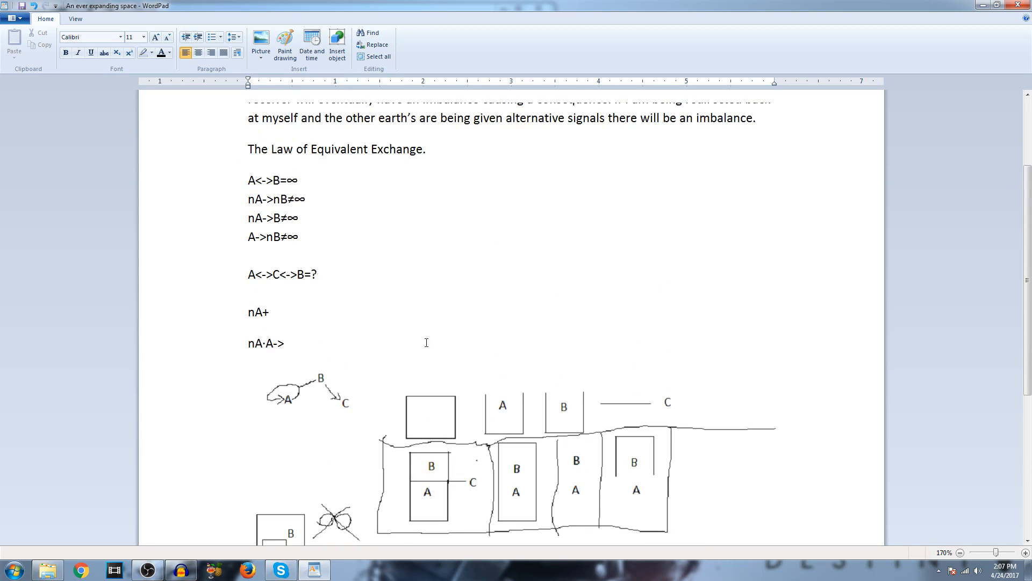
mouse_move(241, 286)
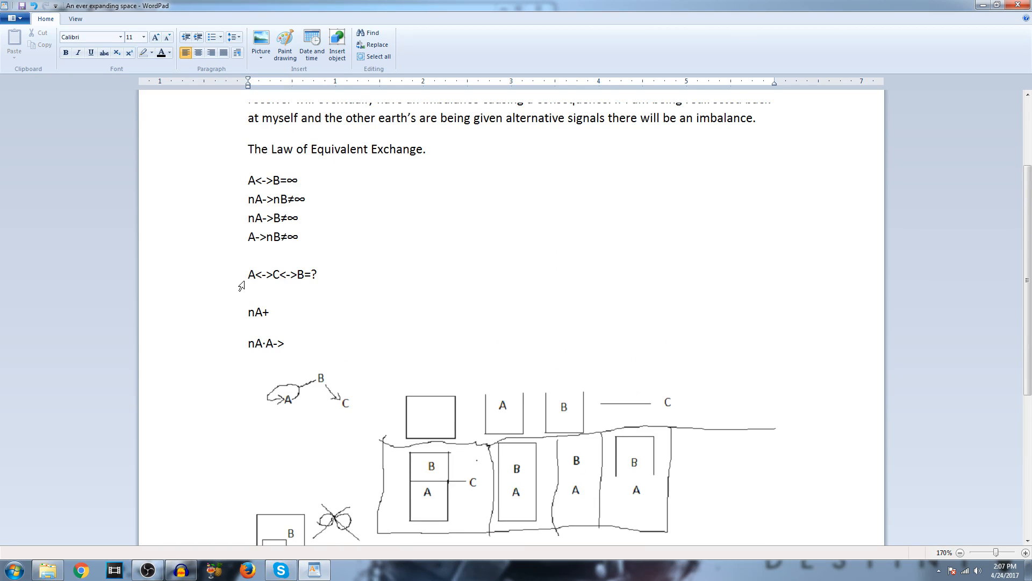
scroll("down", 3)
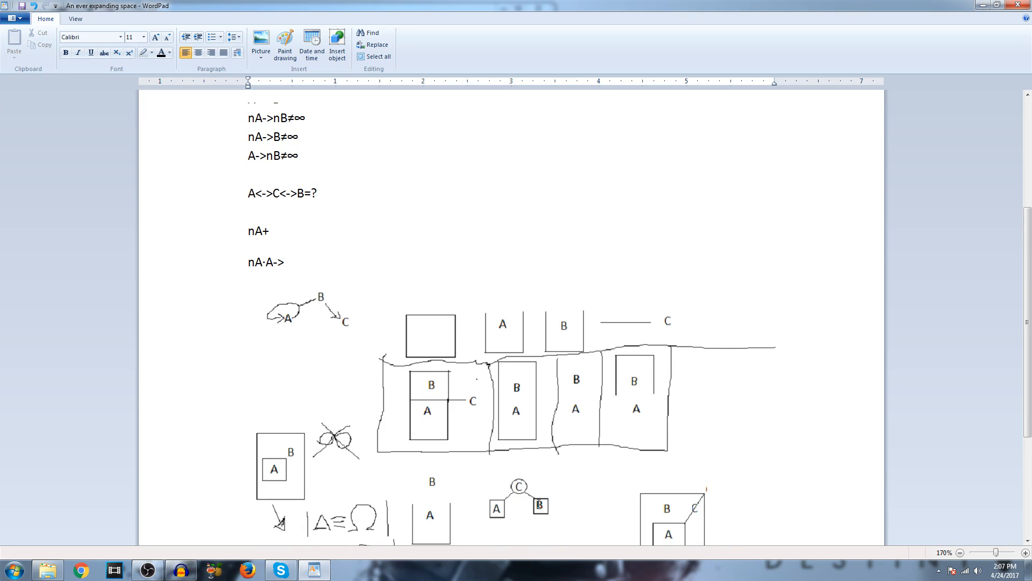
mouse_move(296, 341)
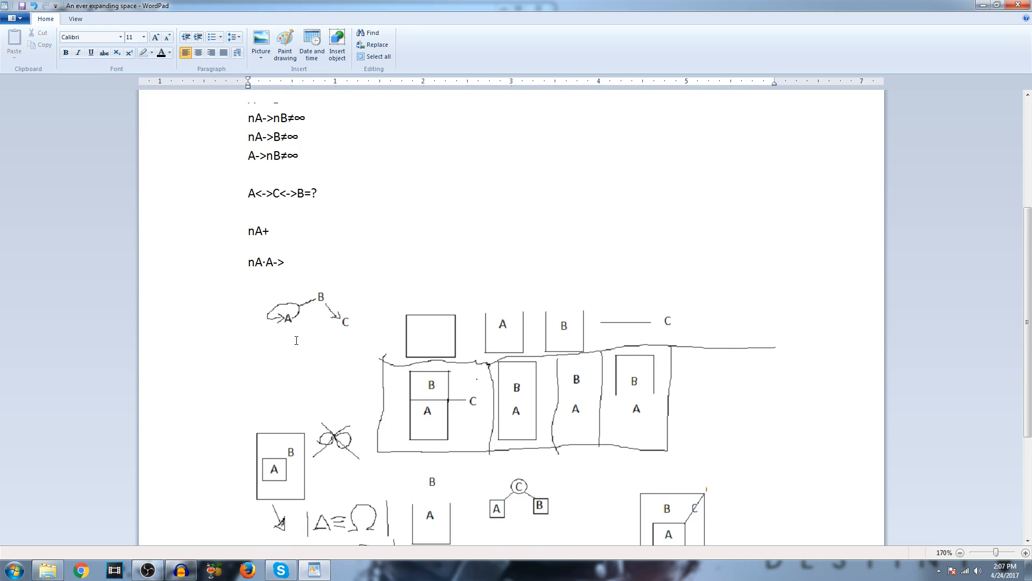
mouse_move(322, 321)
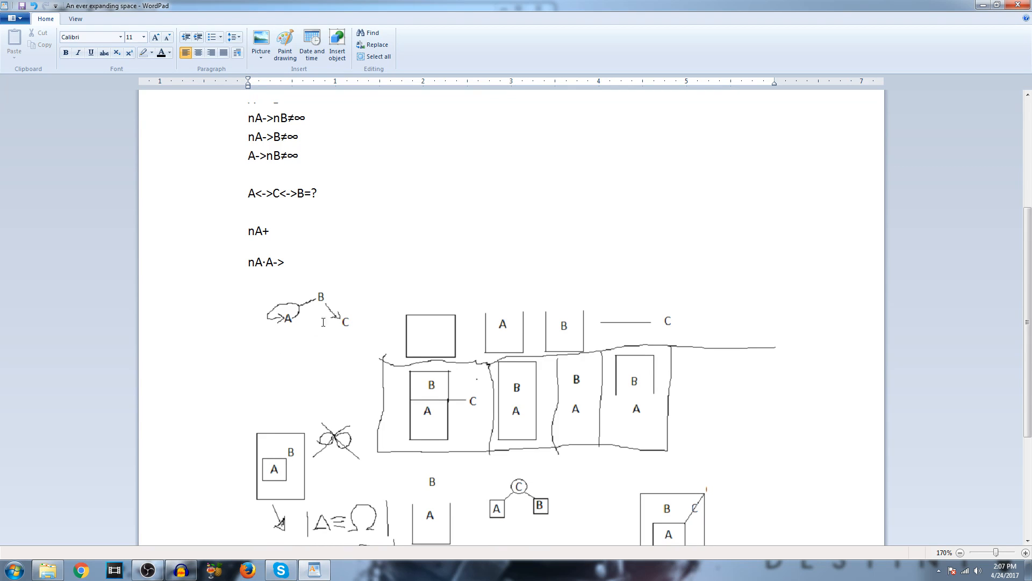
mouse_move(292, 353)
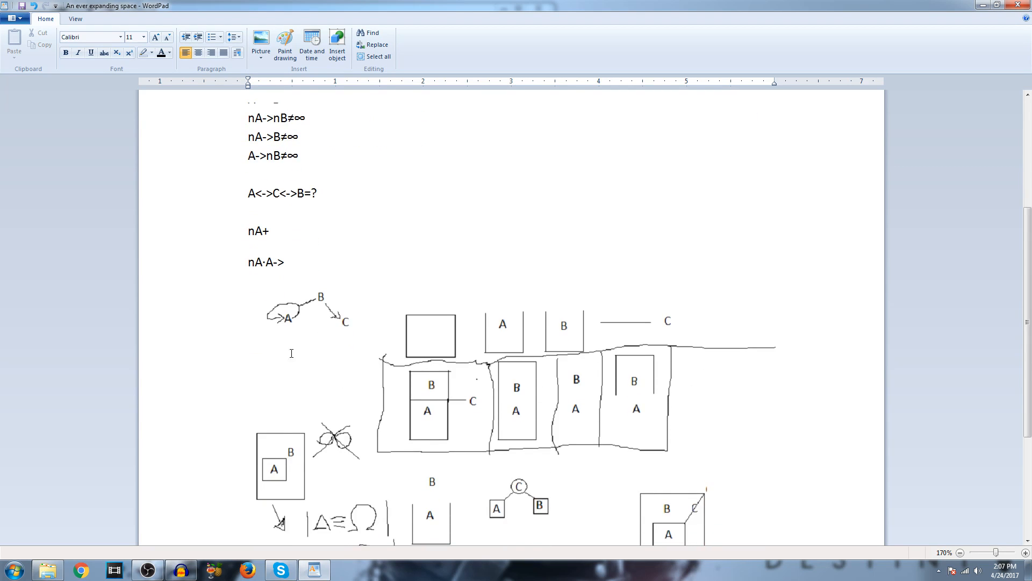
mouse_move(287, 329)
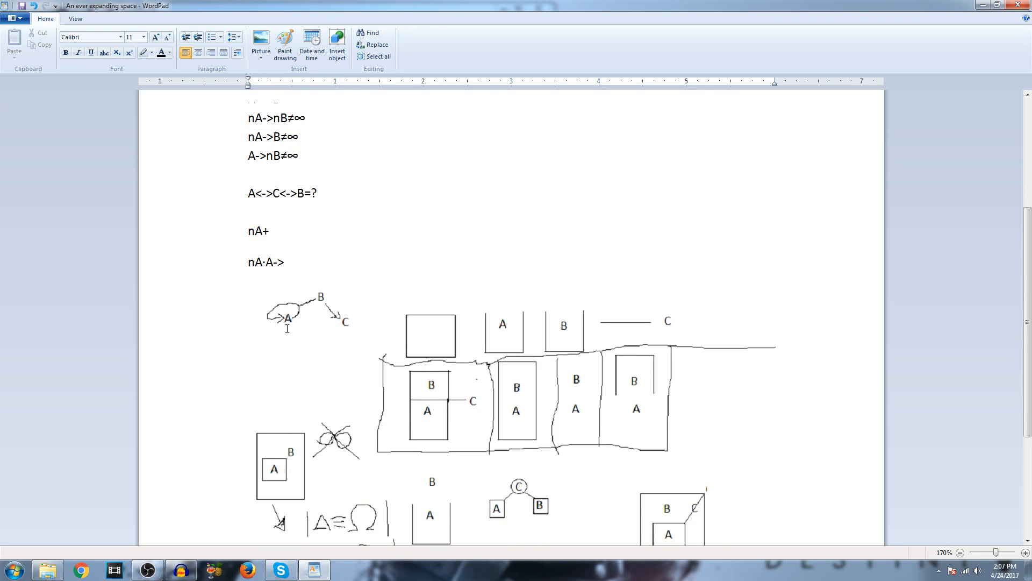
mouse_move(383, 290)
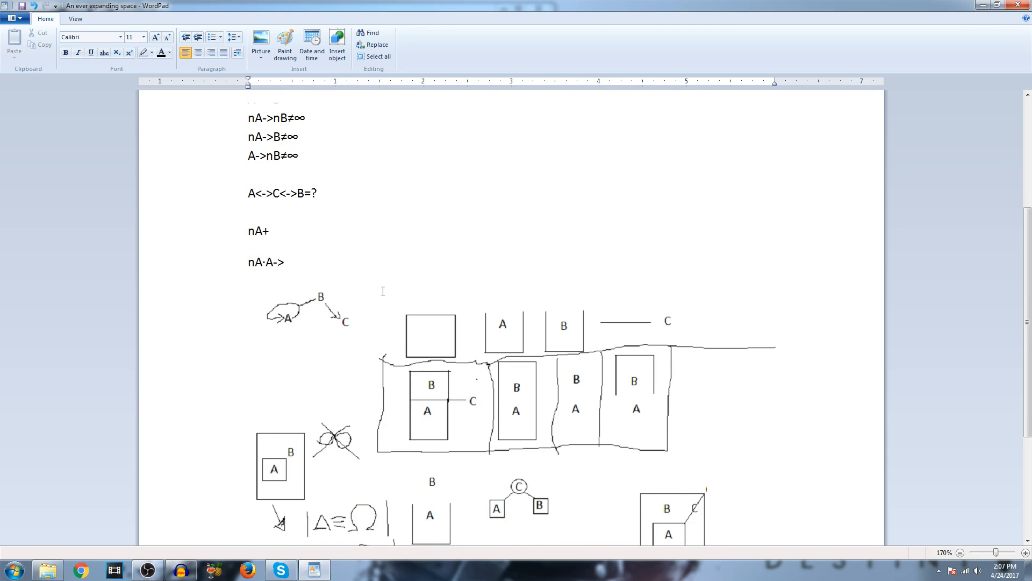
mouse_move(331, 297)
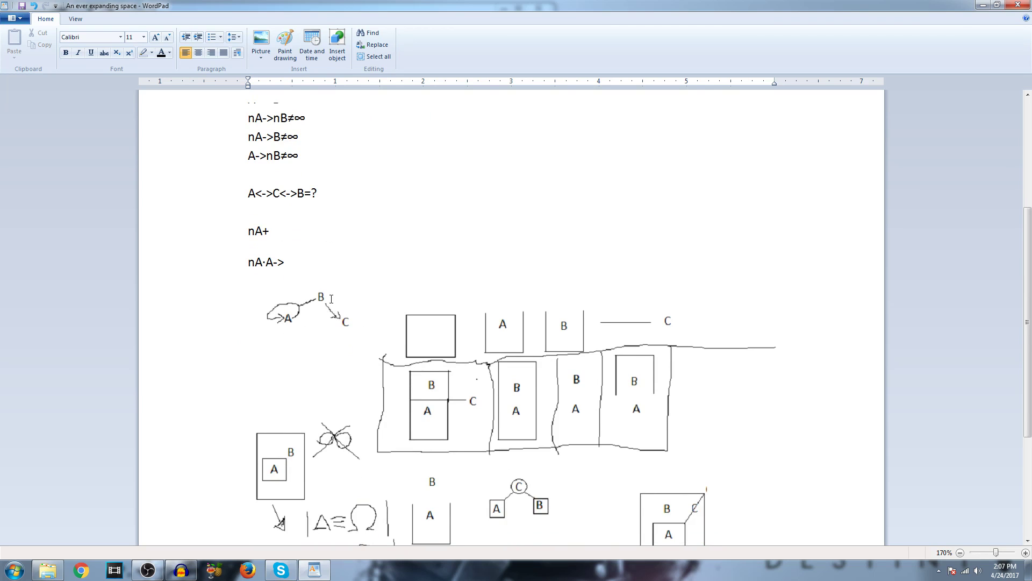
mouse_move(535, 279)
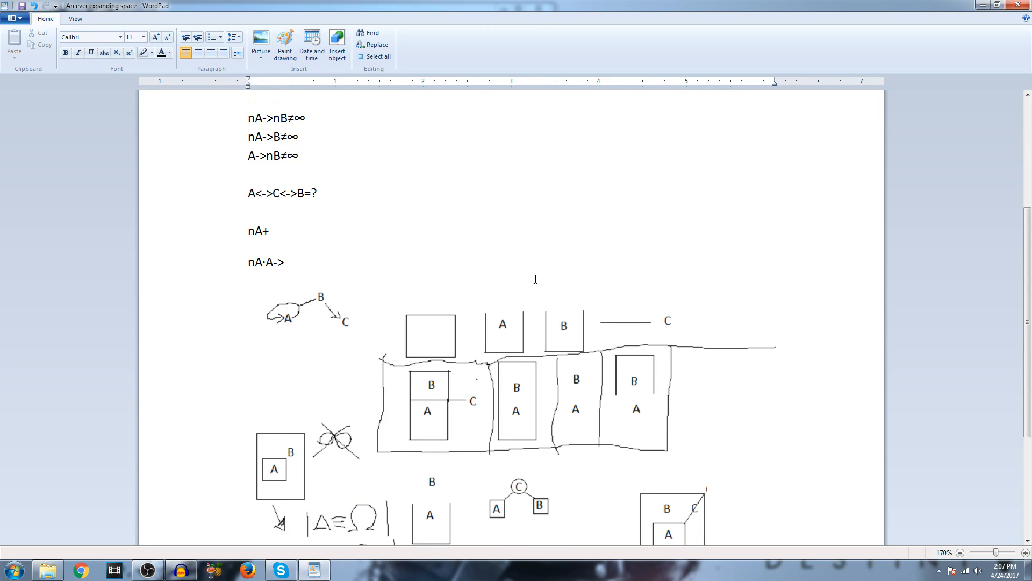
mouse_move(495, 312)
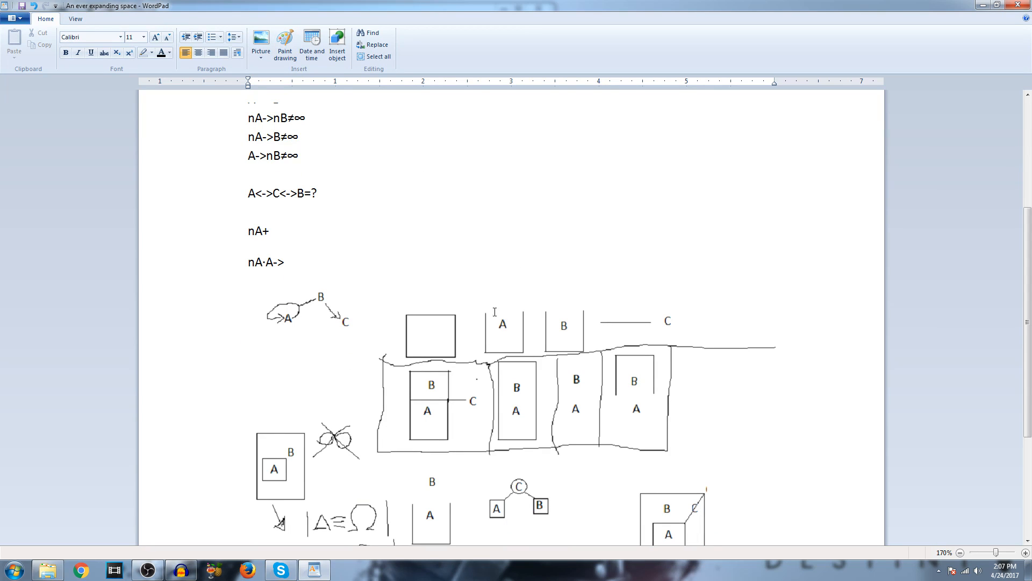
mouse_move(526, 213)
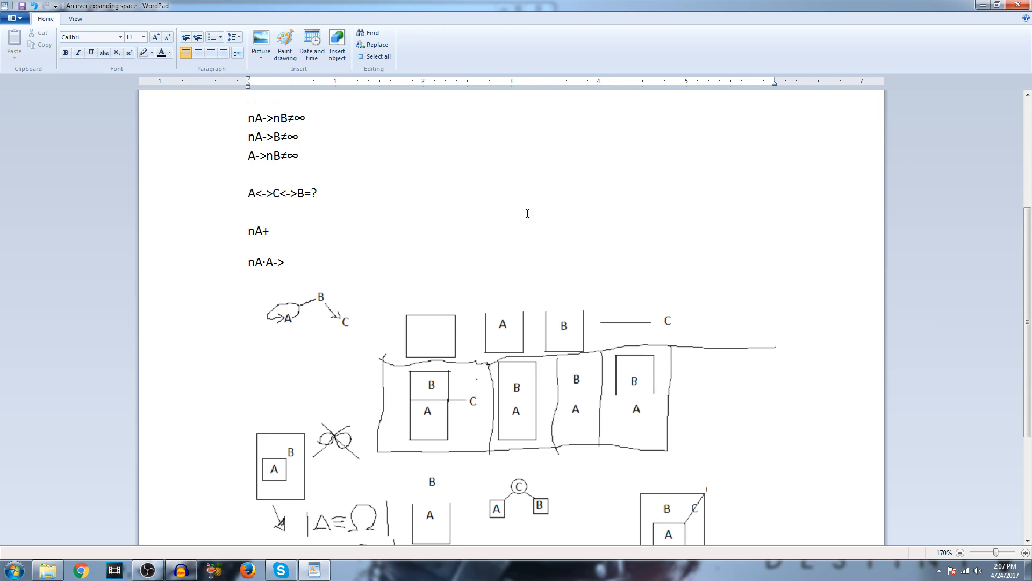
mouse_move(533, 250)
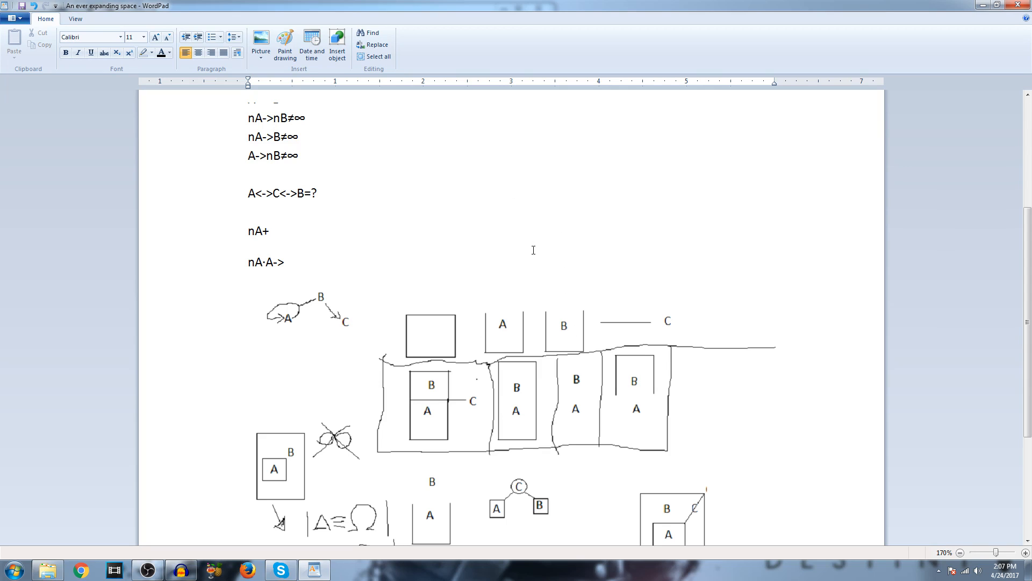
mouse_move(546, 285)
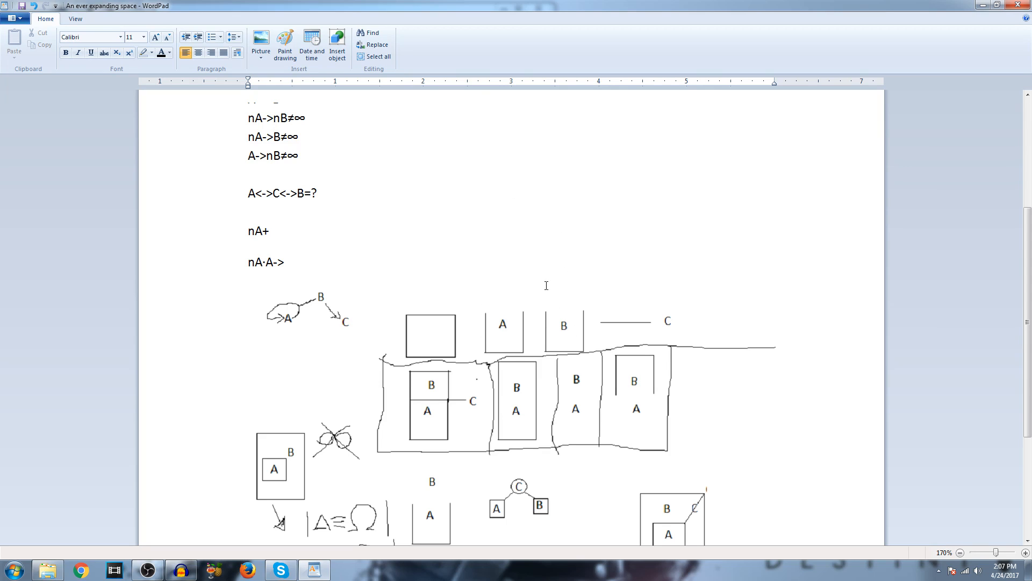
mouse_move(522, 408)
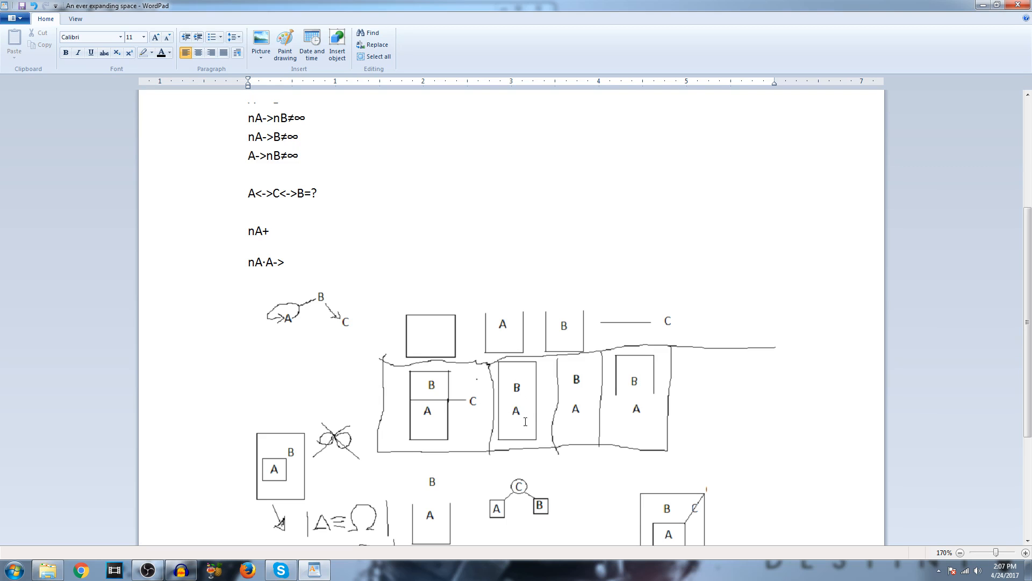
mouse_move(481, 403)
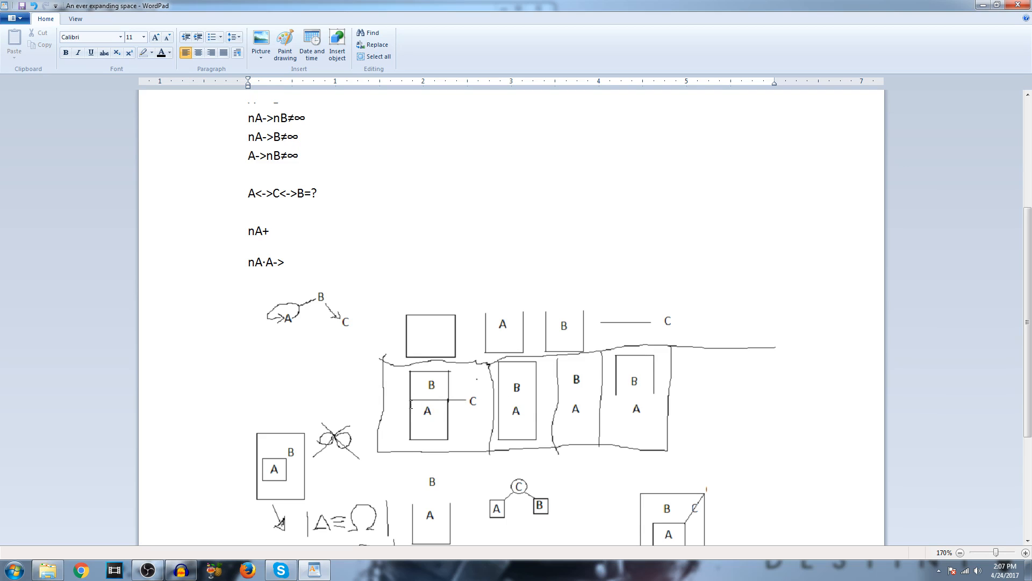
mouse_move(466, 401)
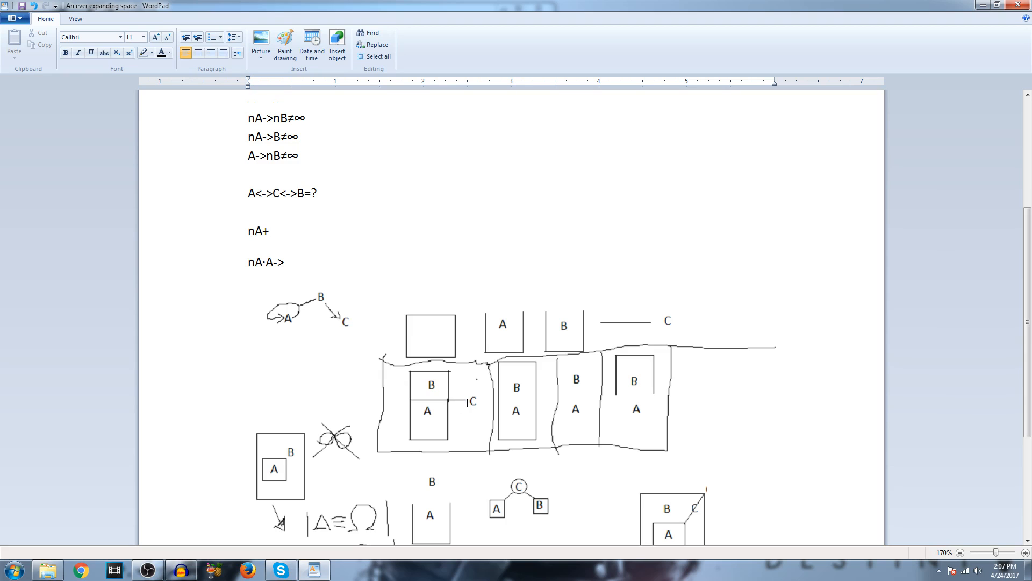
mouse_move(433, 421)
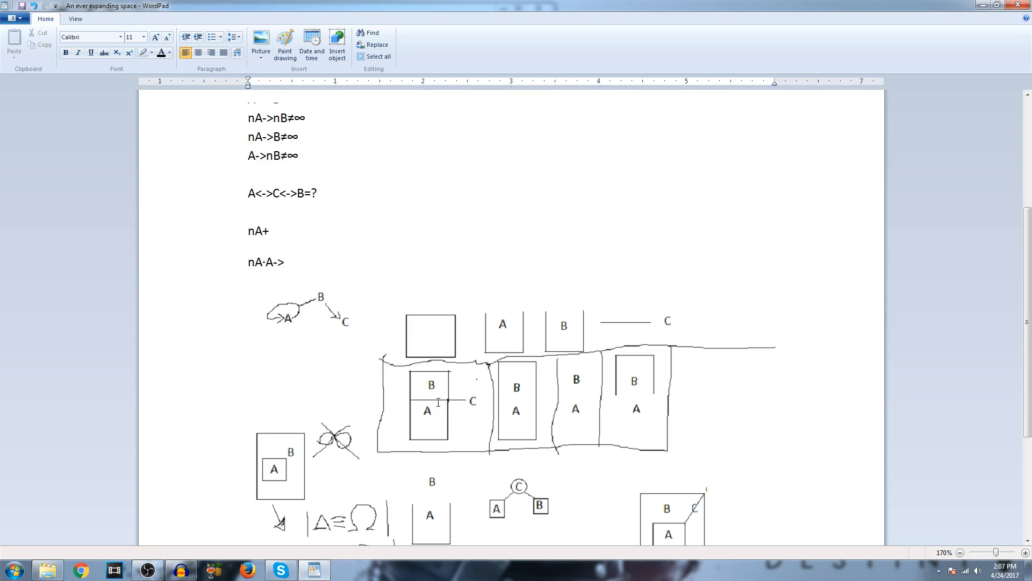
scroll("down", 3)
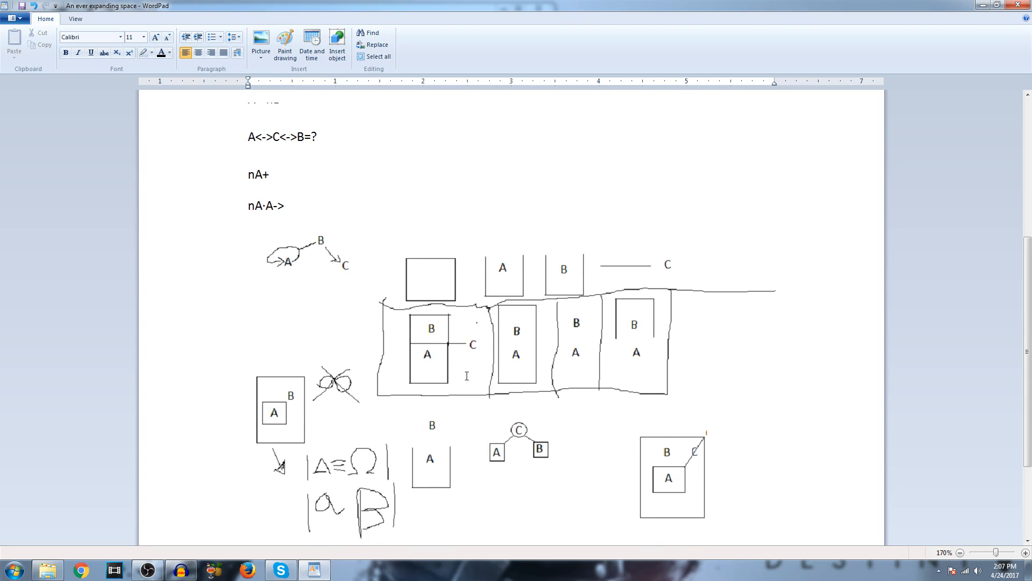
mouse_move(438, 330)
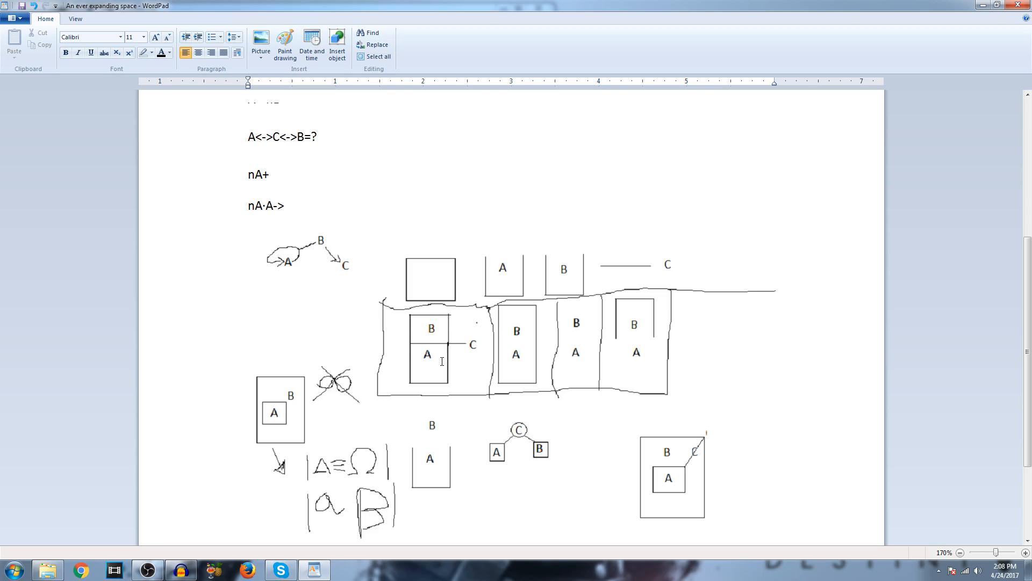
mouse_move(473, 342)
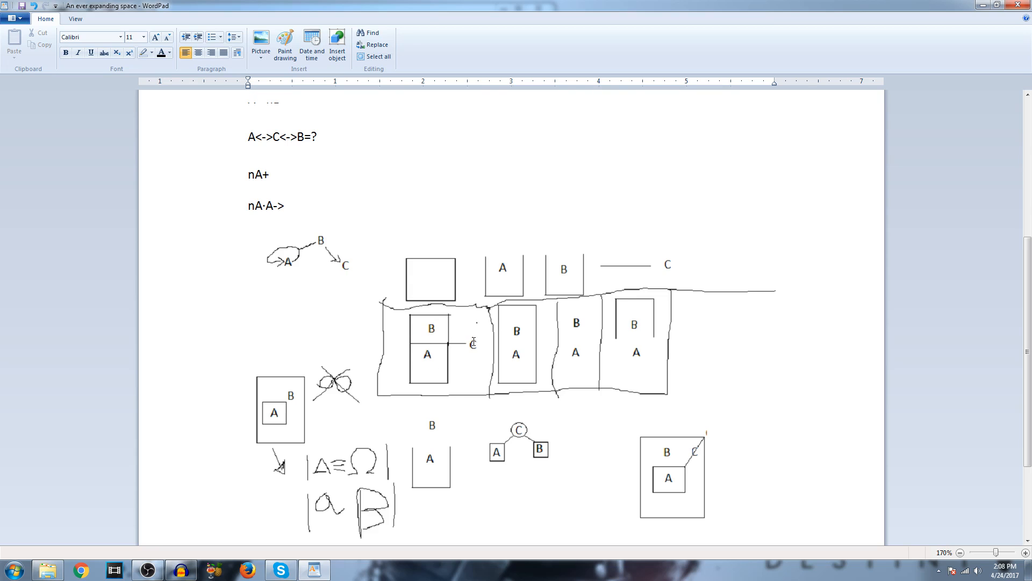
mouse_move(453, 344)
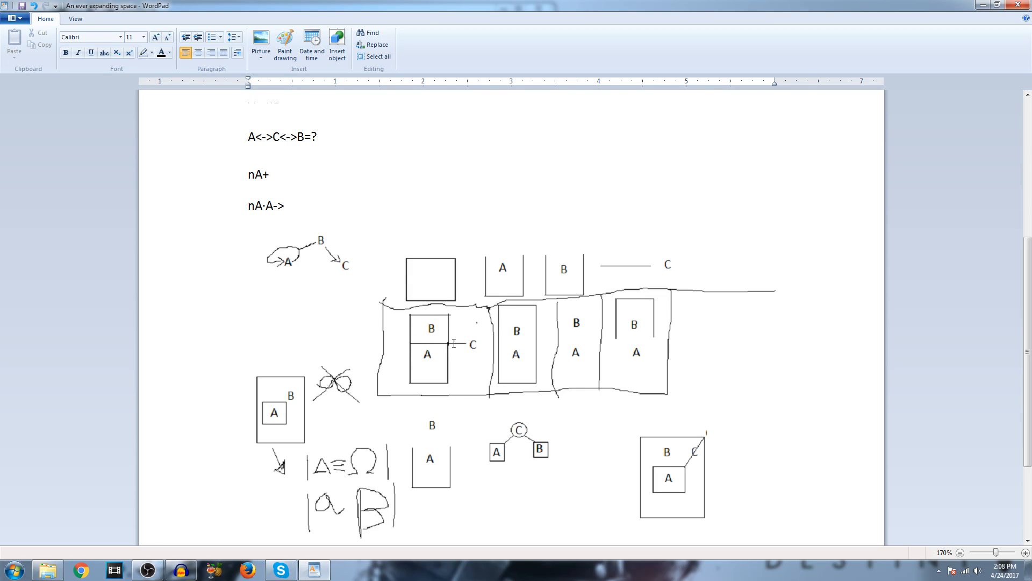
mouse_move(536, 412)
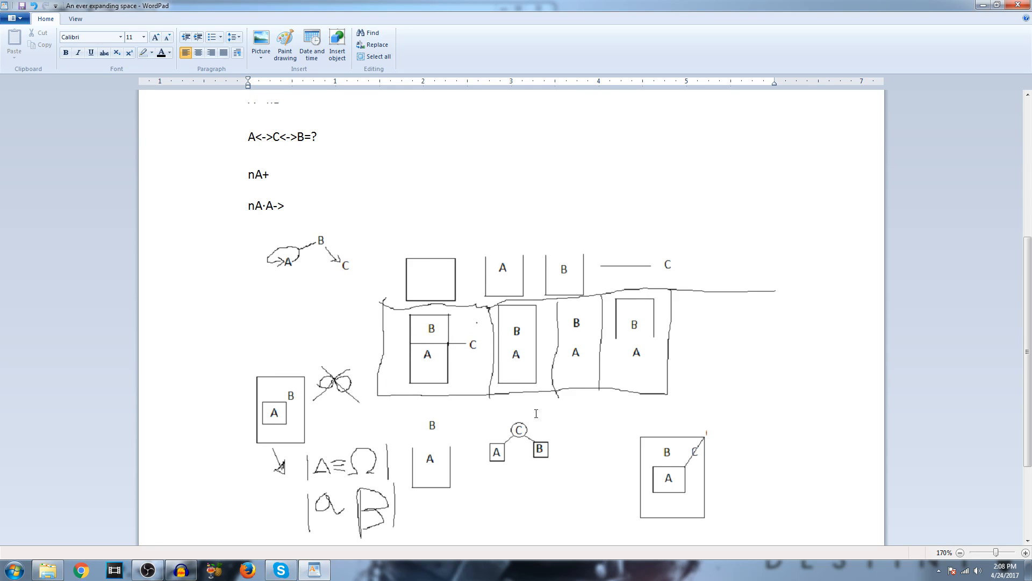
mouse_move(710, 420)
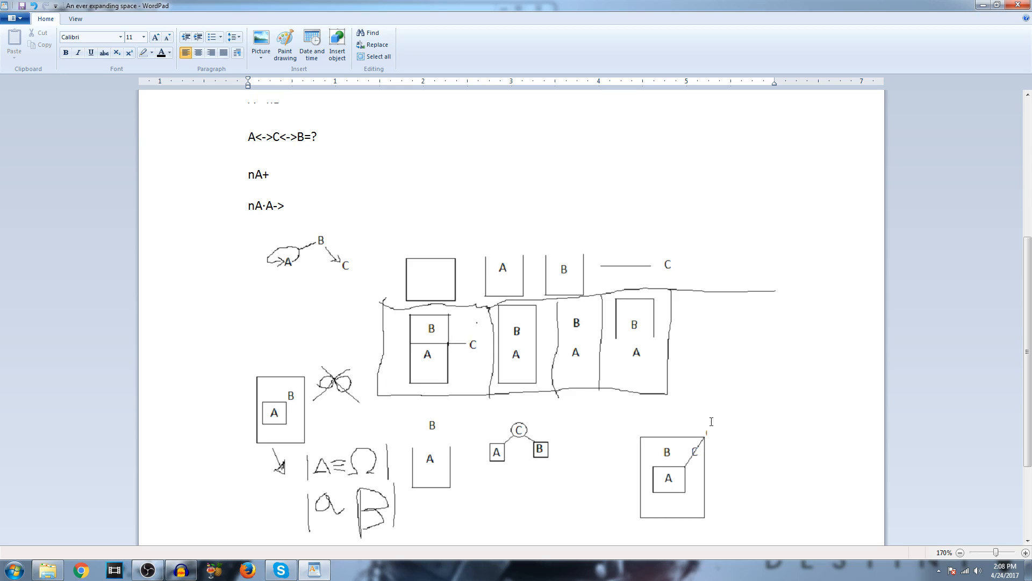
scroll("up", 3)
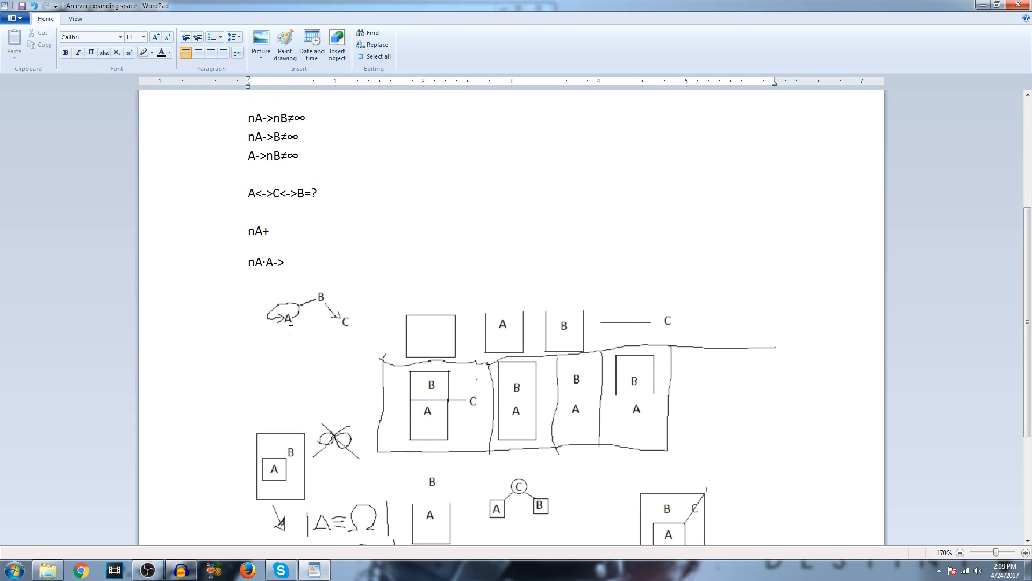
mouse_move(301, 319)
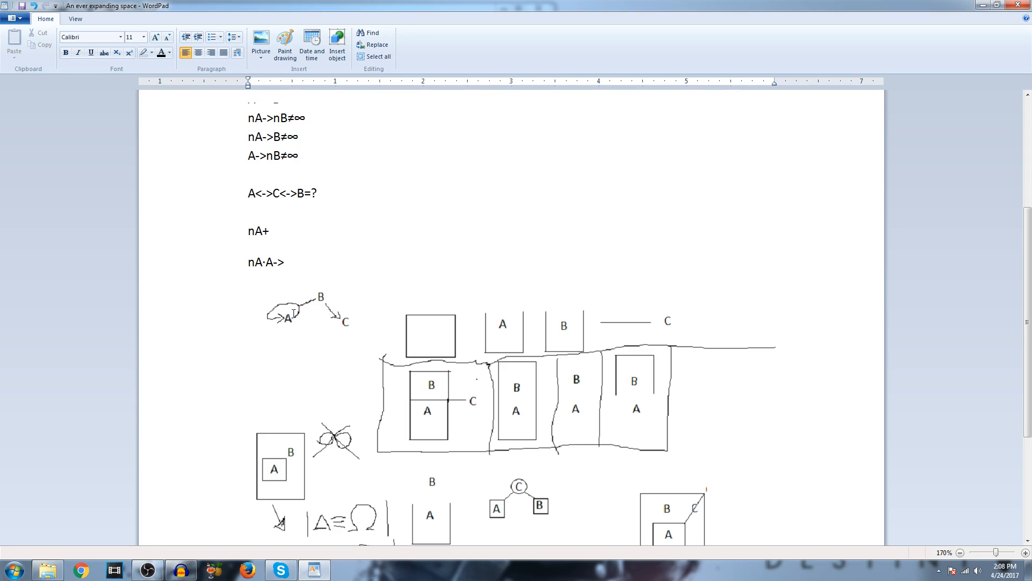
mouse_move(298, 316)
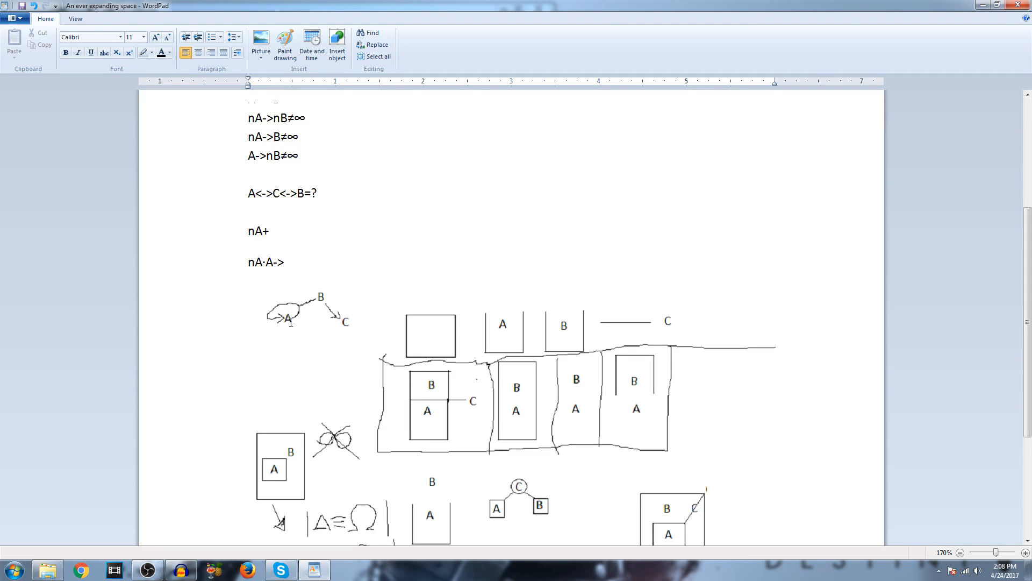
mouse_move(307, 324)
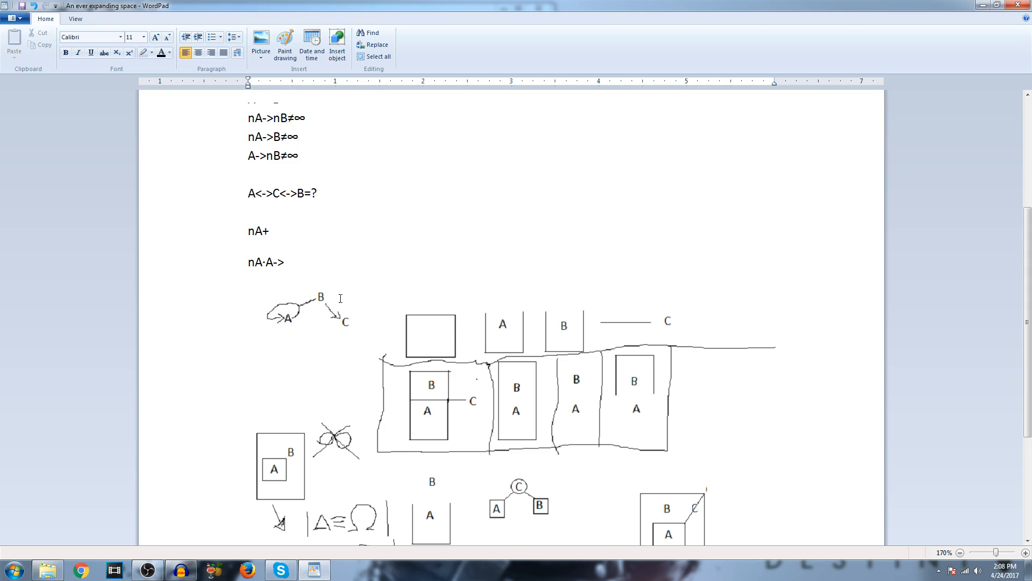
mouse_move(331, 326)
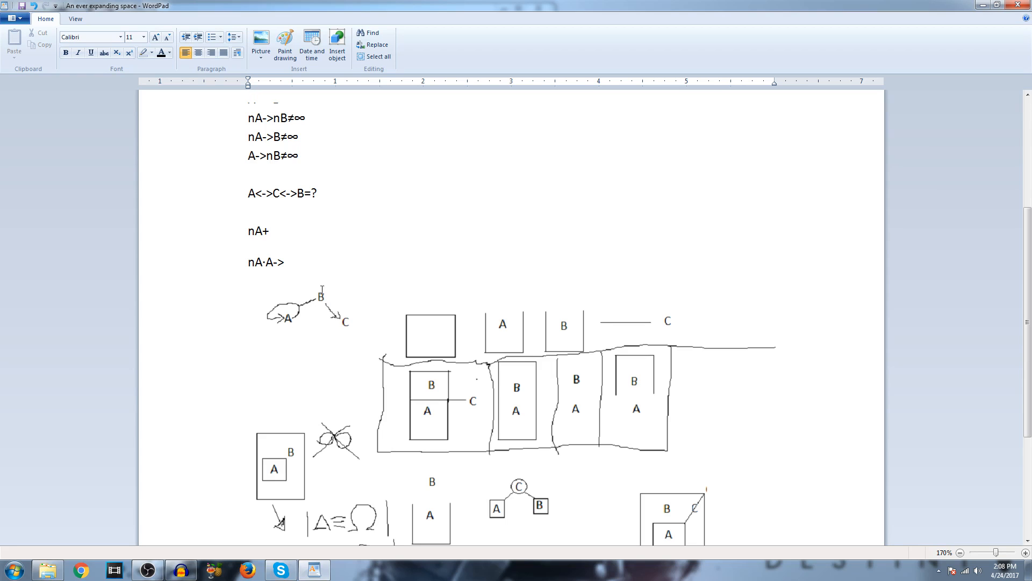
mouse_move(306, 318)
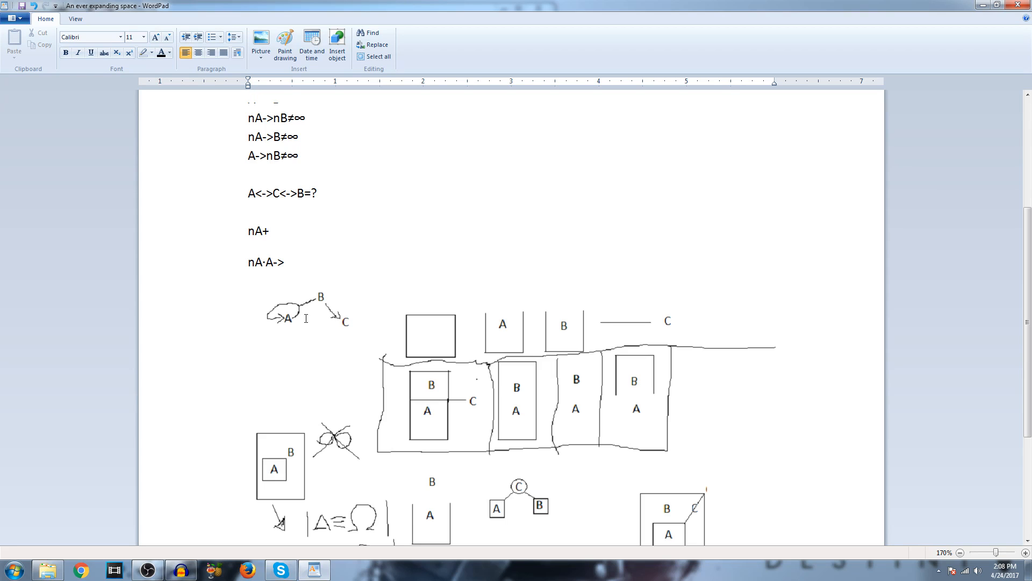
mouse_move(345, 321)
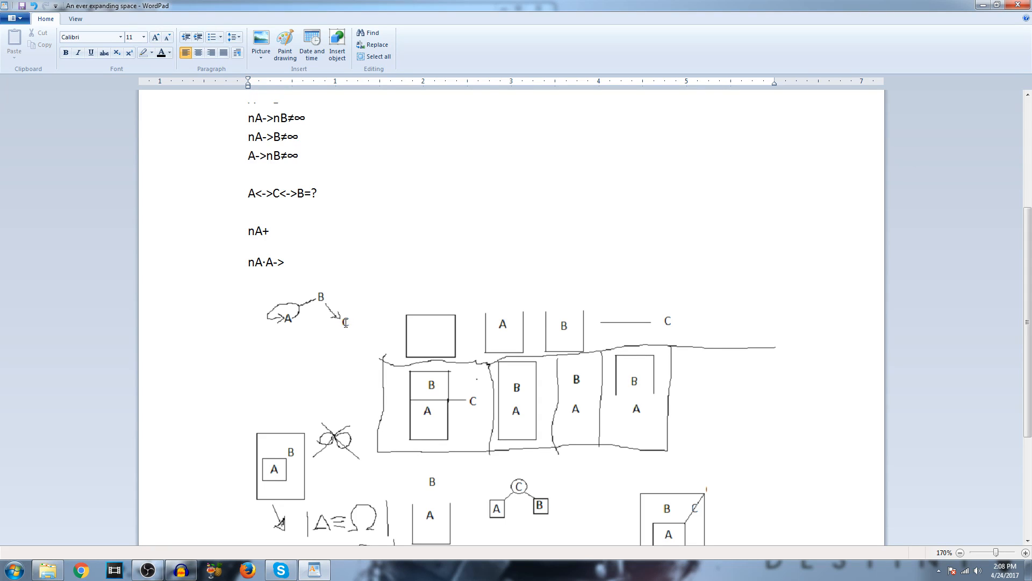
mouse_move(323, 287)
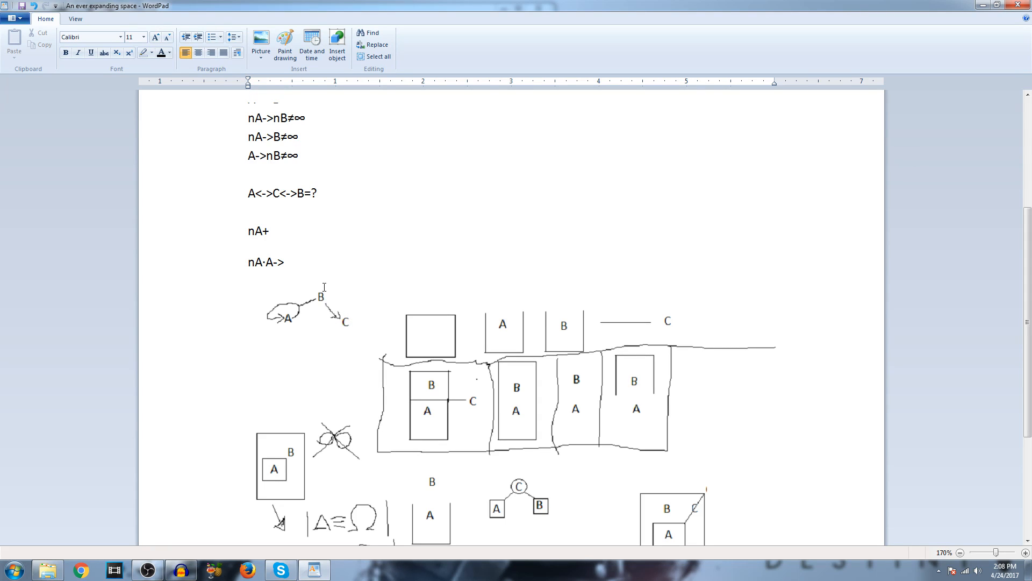
mouse_move(338, 301)
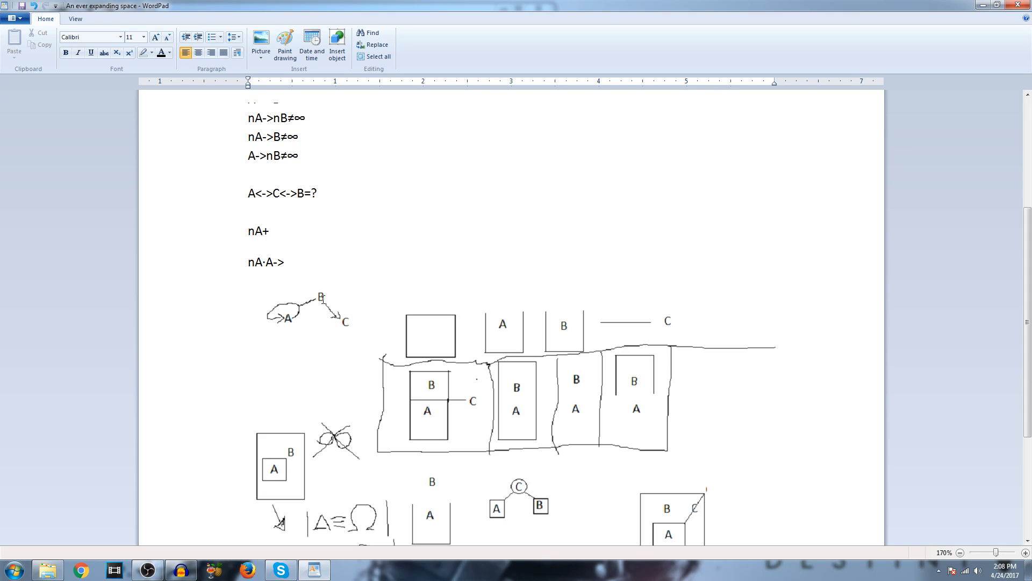
mouse_move(336, 327)
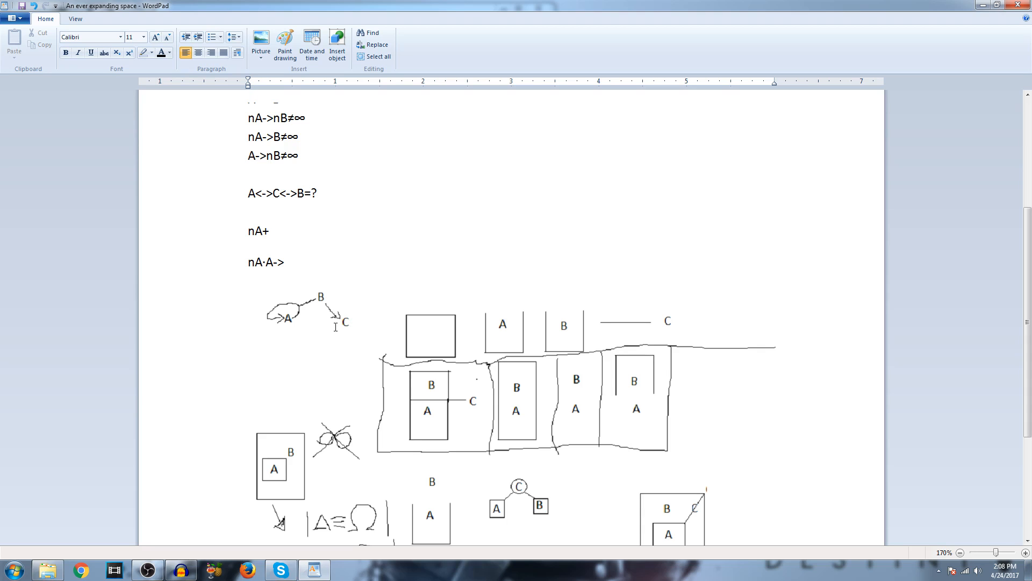
mouse_move(374, 300)
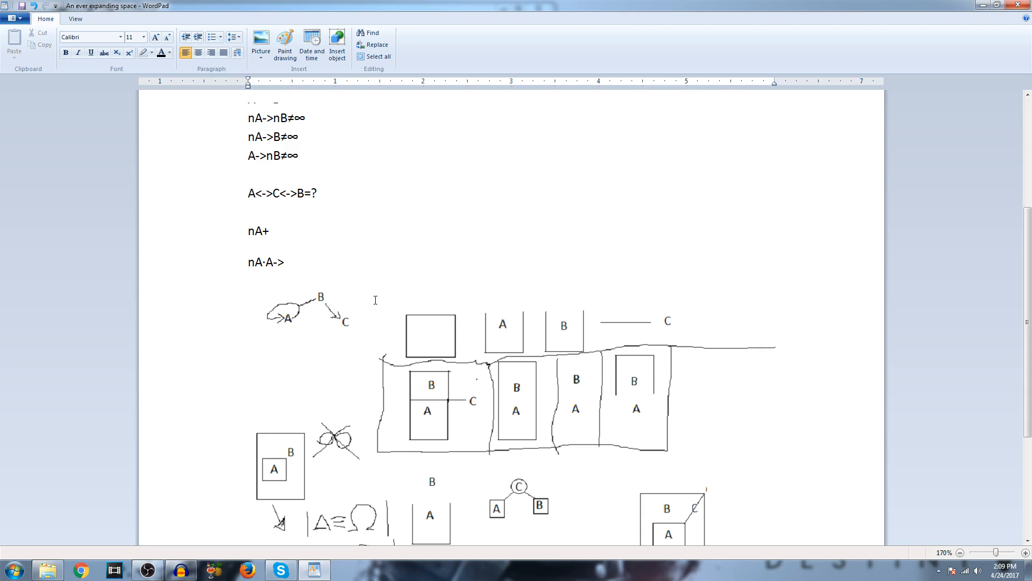
mouse_move(351, 306)
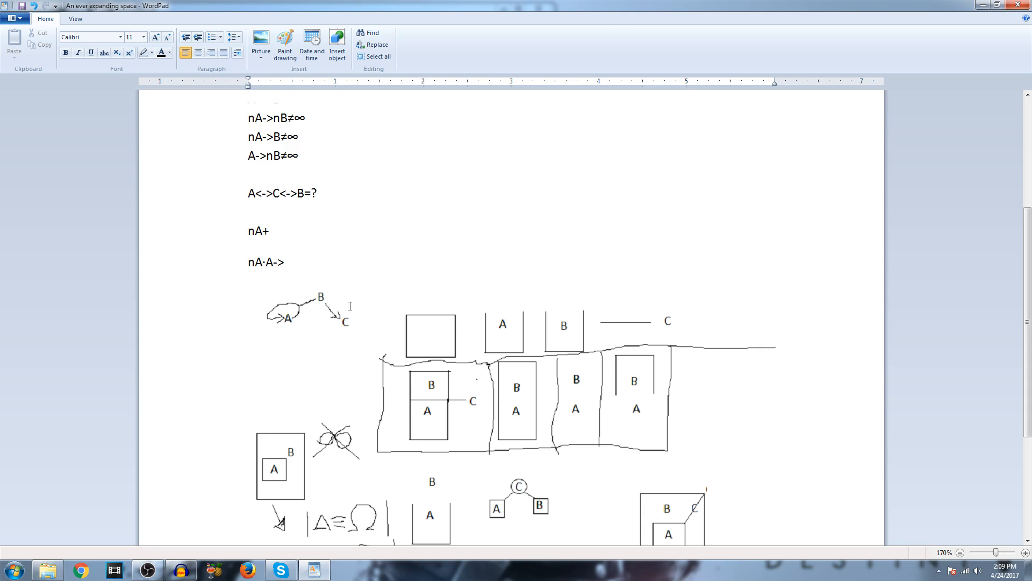
mouse_move(347, 308)
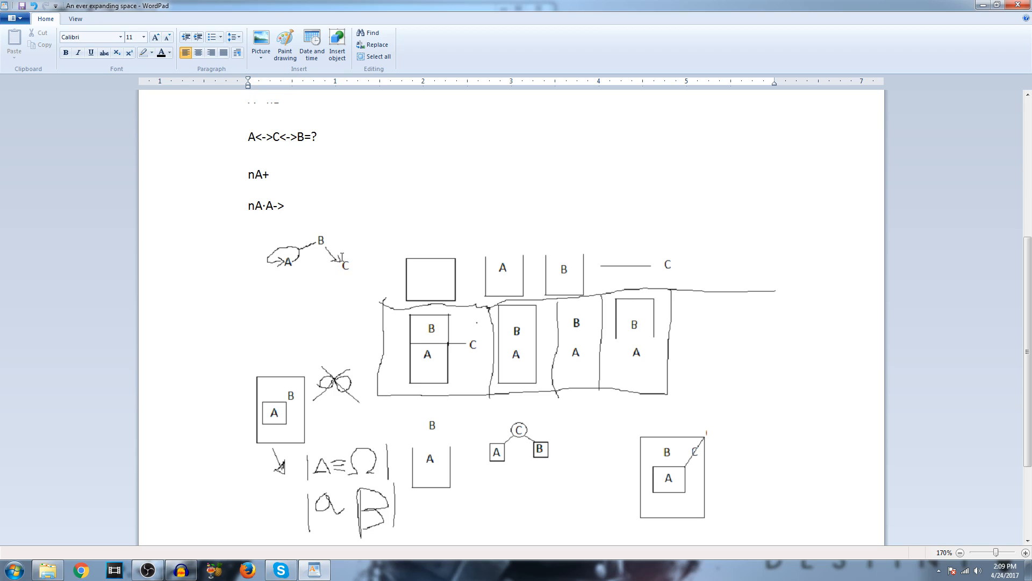
mouse_move(345, 254)
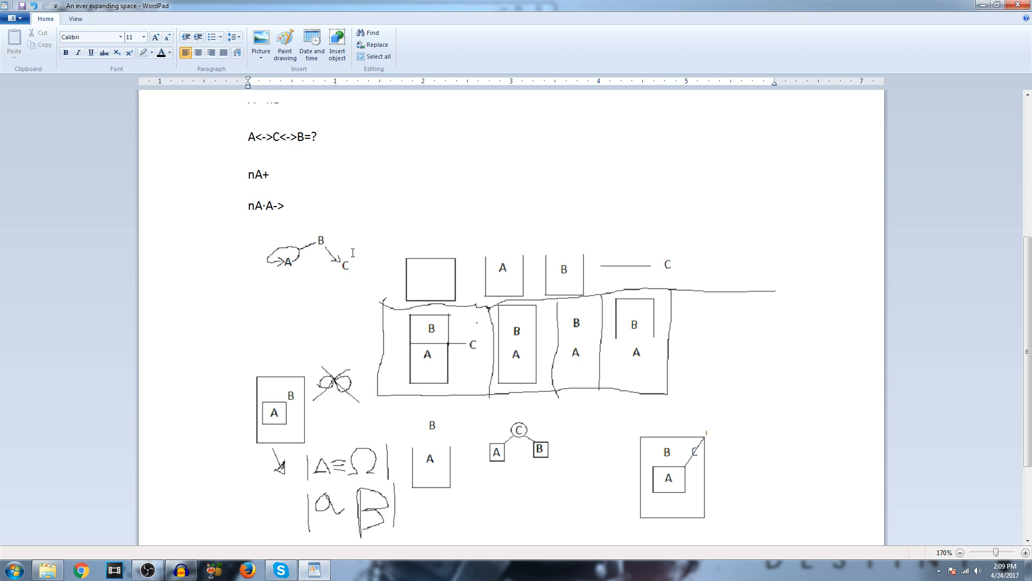
mouse_move(343, 256)
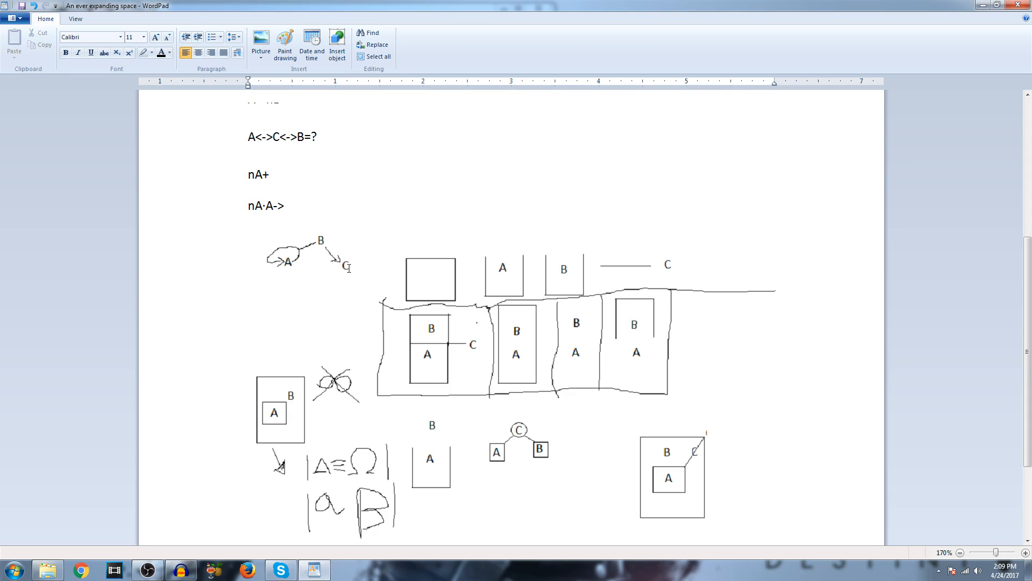
mouse_move(470, 347)
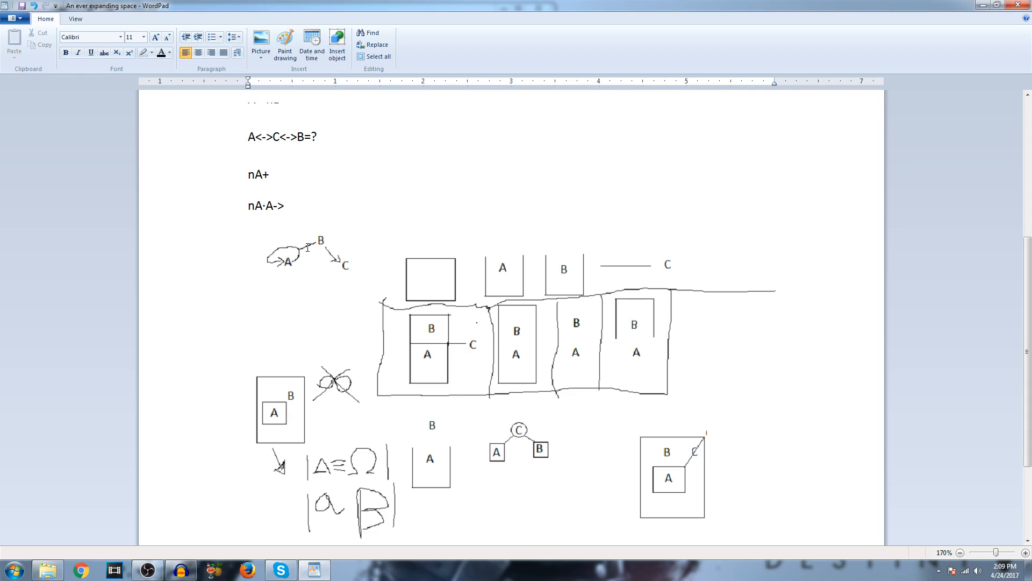
mouse_move(259, 255)
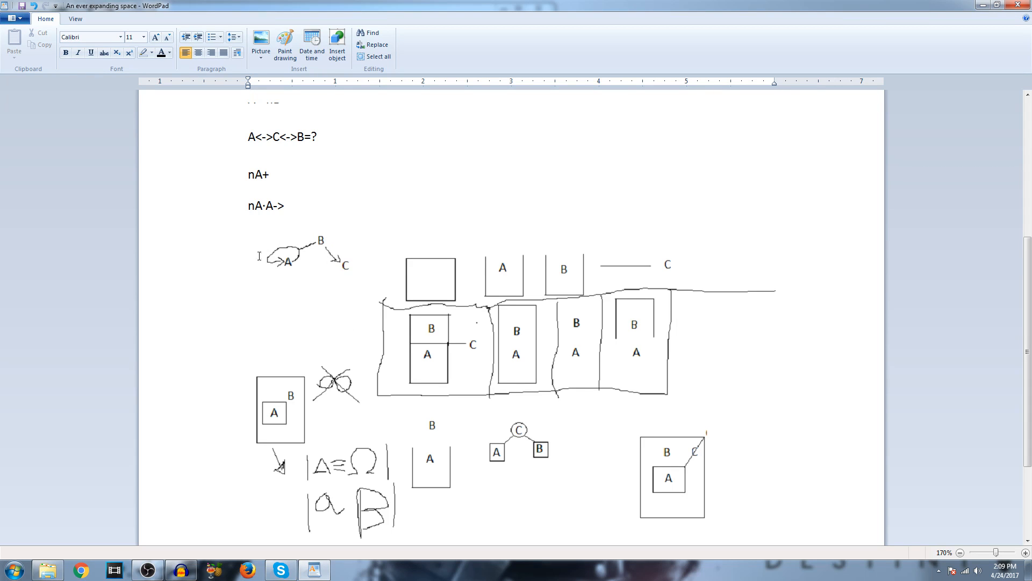
mouse_move(303, 259)
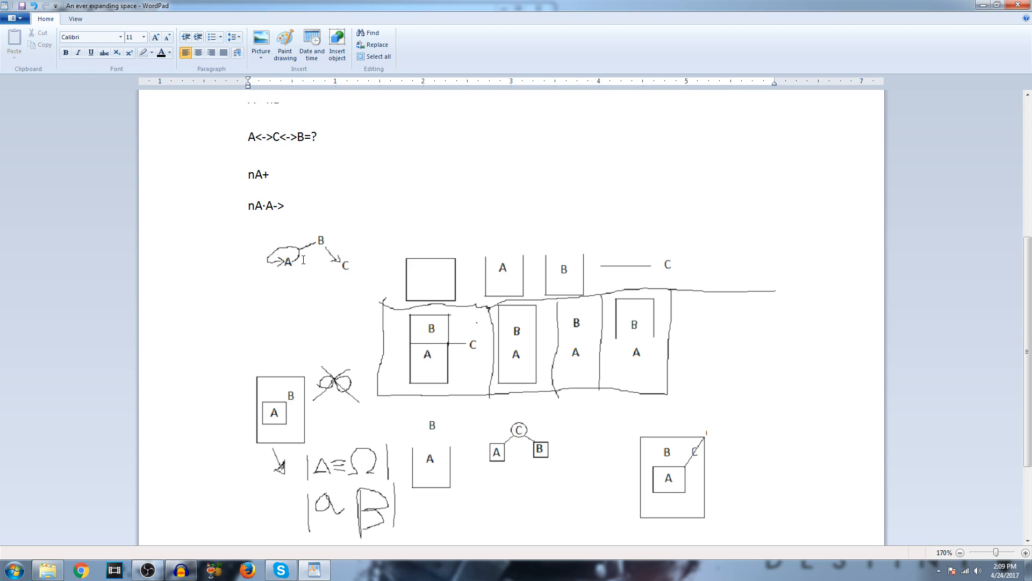
mouse_move(475, 344)
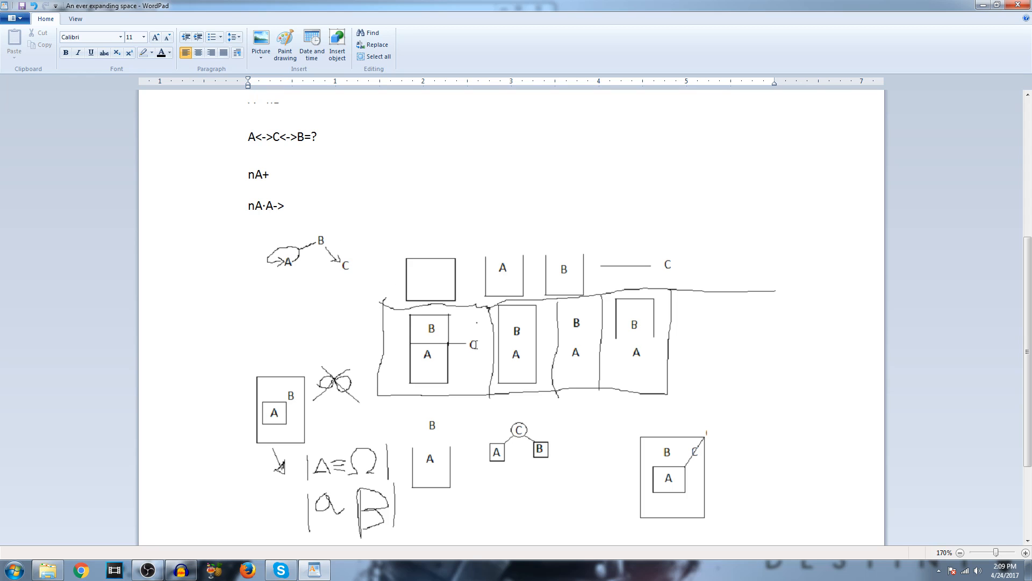
mouse_move(458, 351)
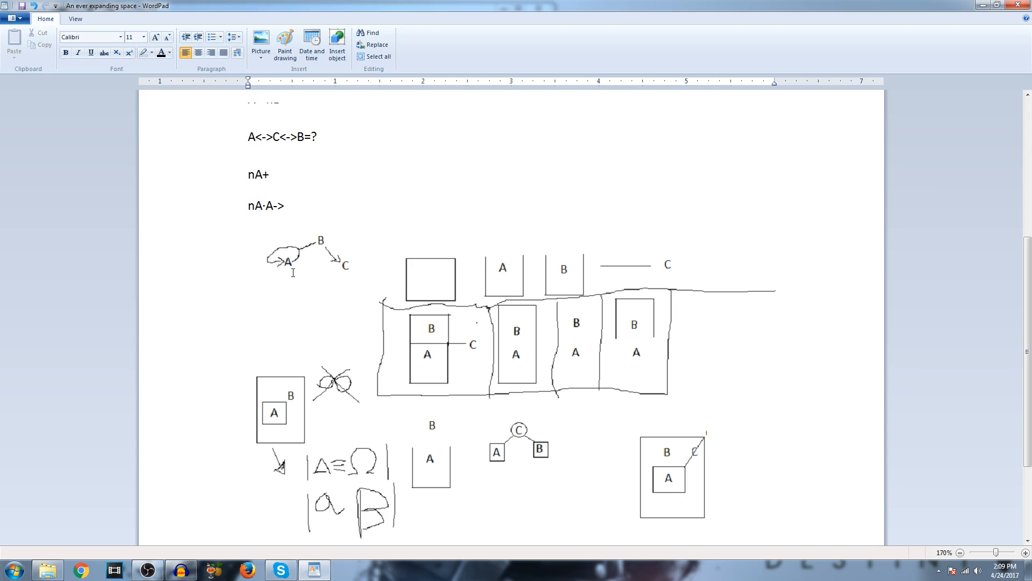
mouse_move(267, 259)
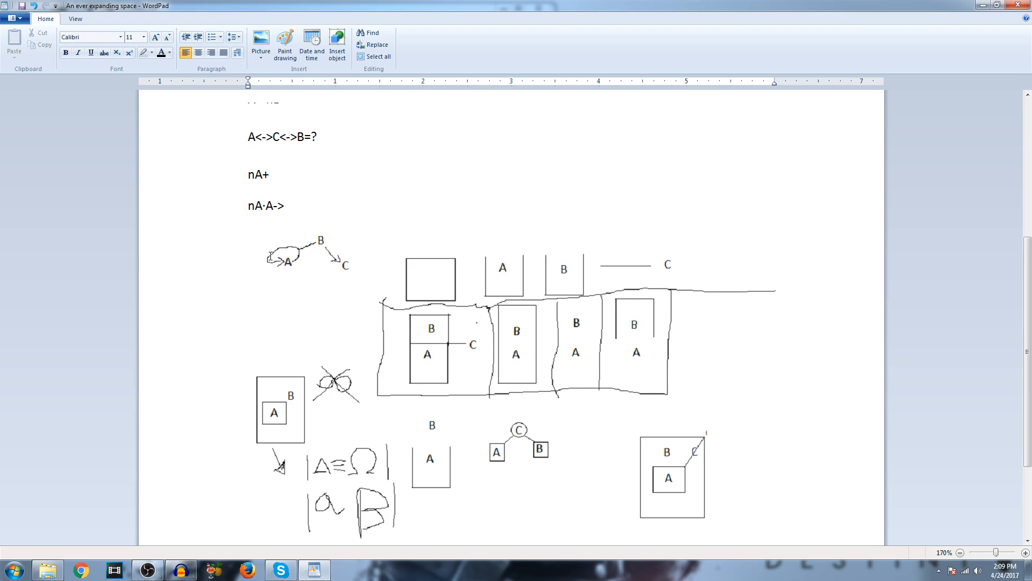
mouse_move(287, 266)
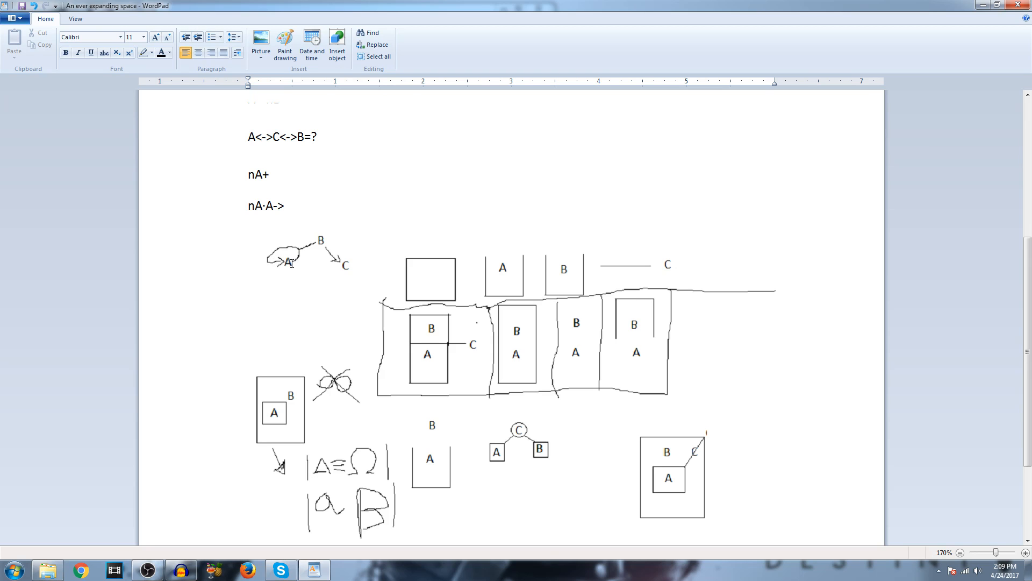
mouse_move(318, 251)
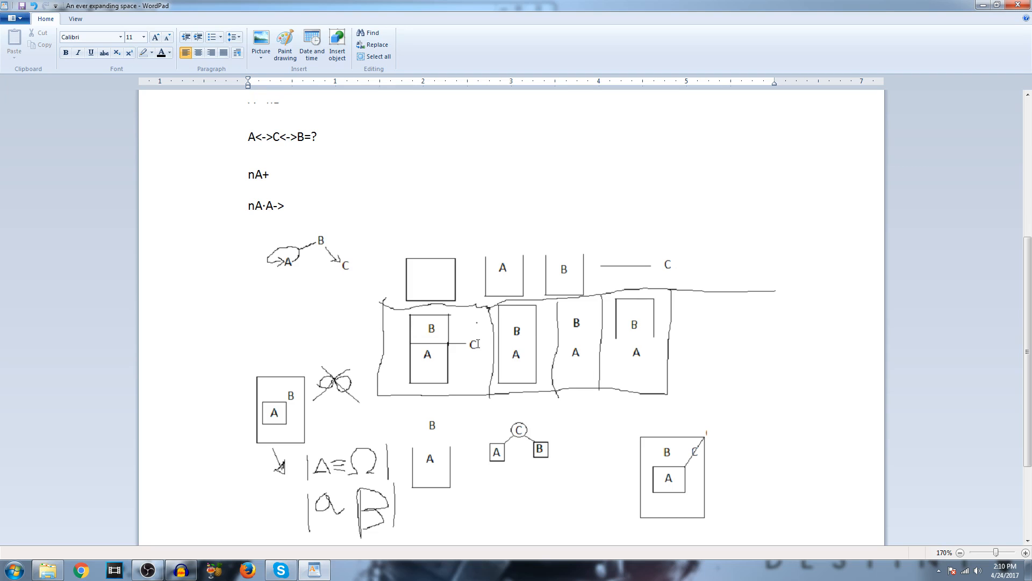
mouse_move(479, 342)
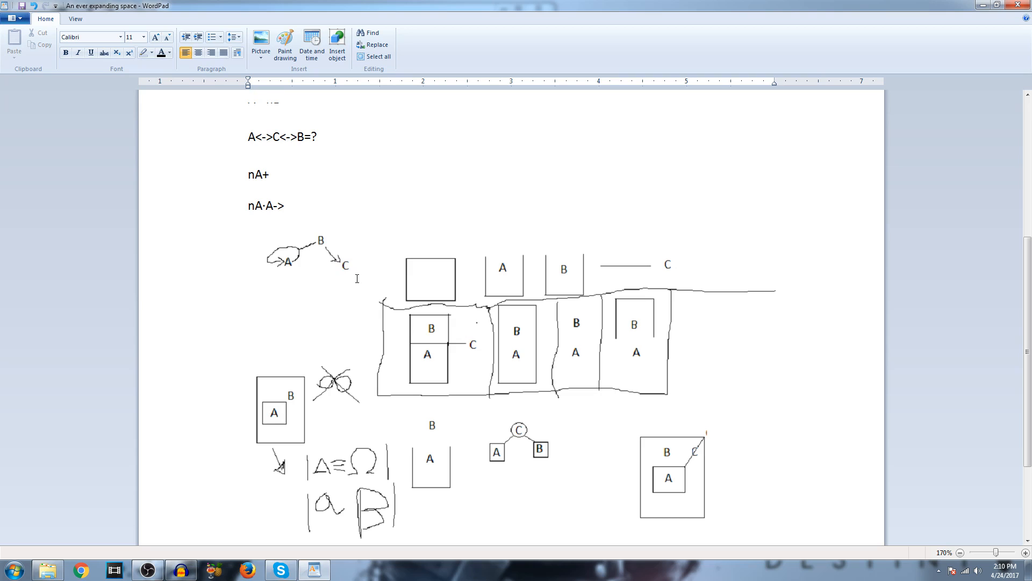
mouse_move(480, 341)
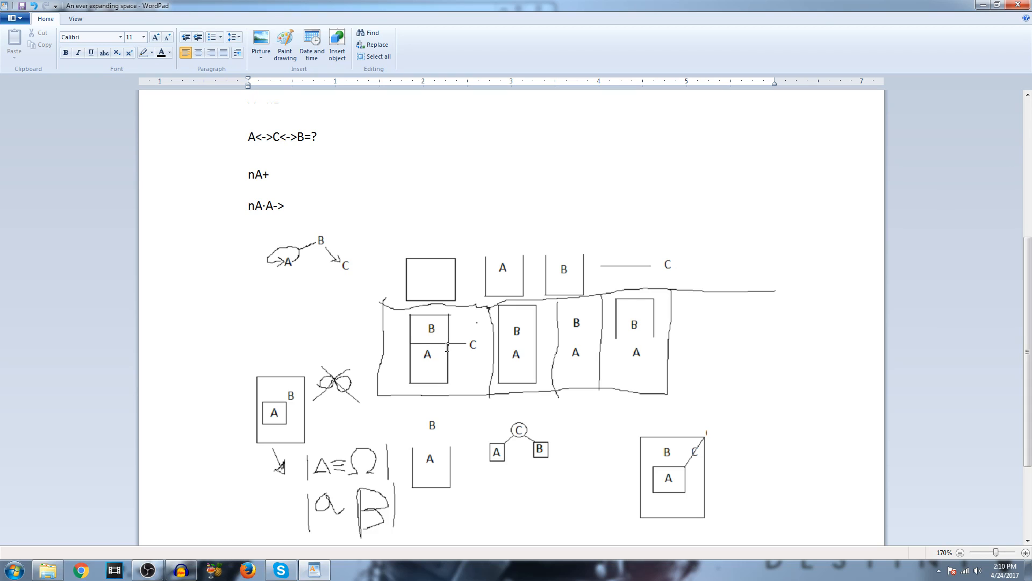
mouse_move(303, 259)
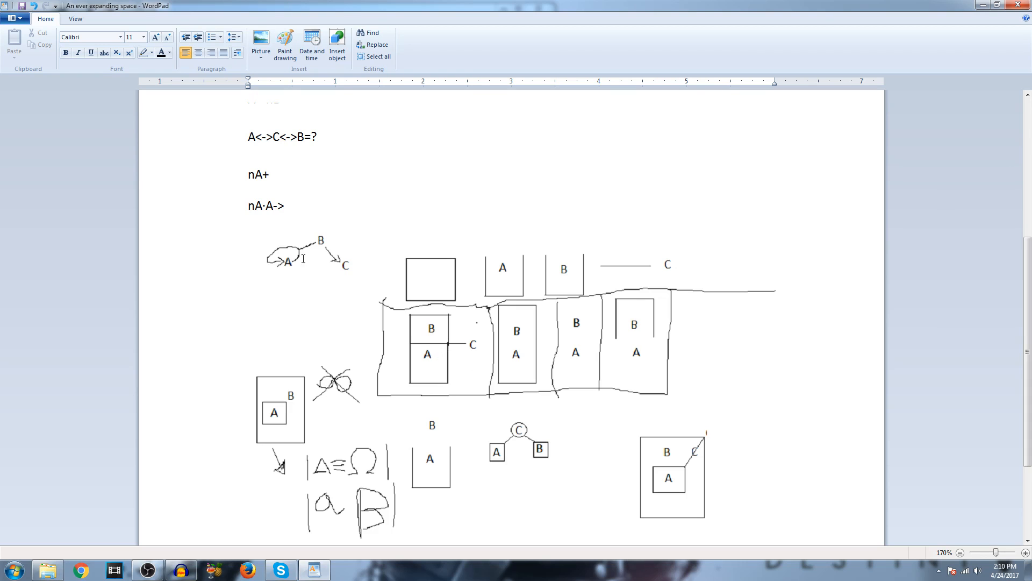
mouse_move(330, 477)
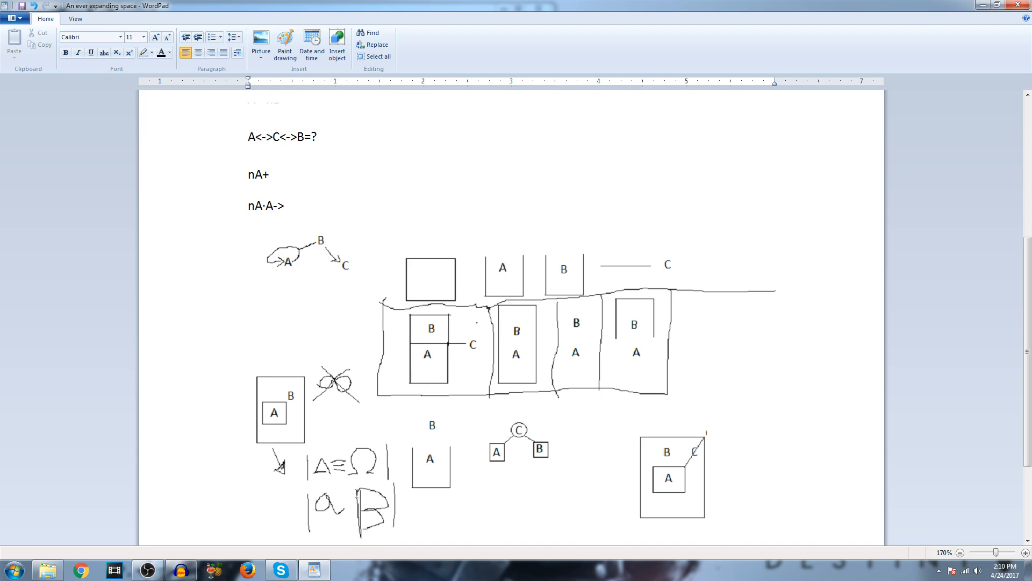
mouse_move(347, 502)
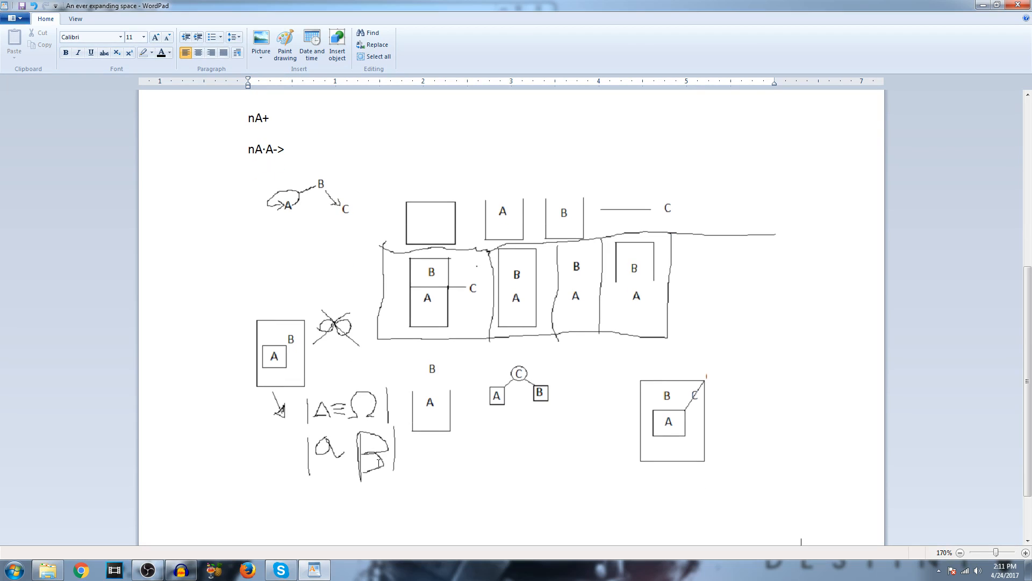
mouse_move(386, 478)
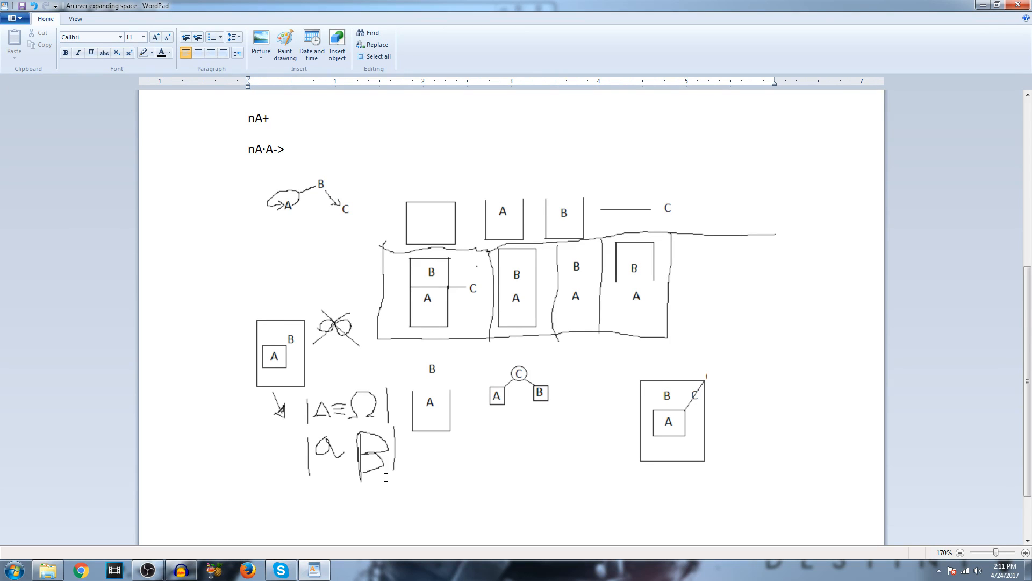
mouse_move(471, 496)
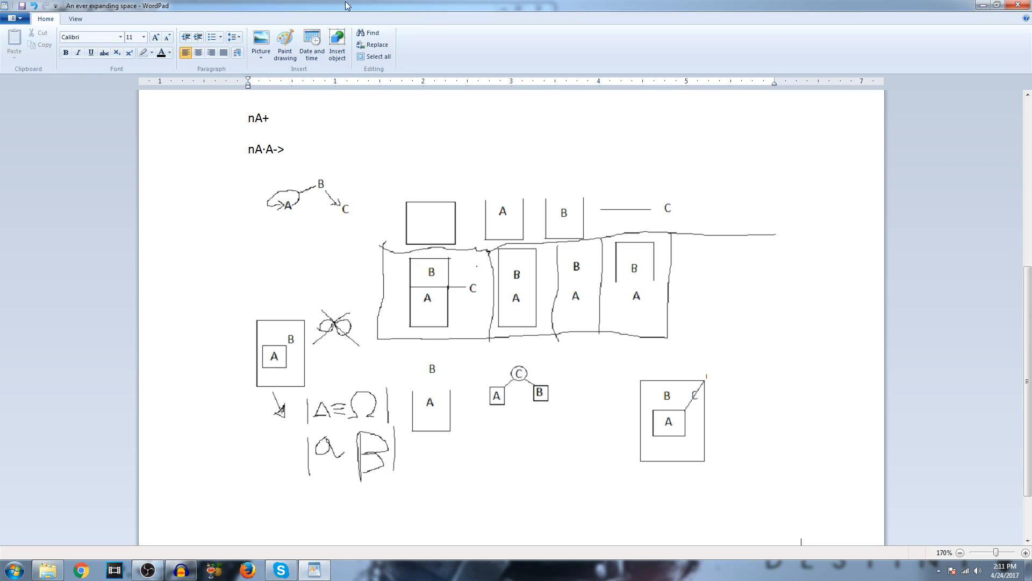
mouse_move(223, 228)
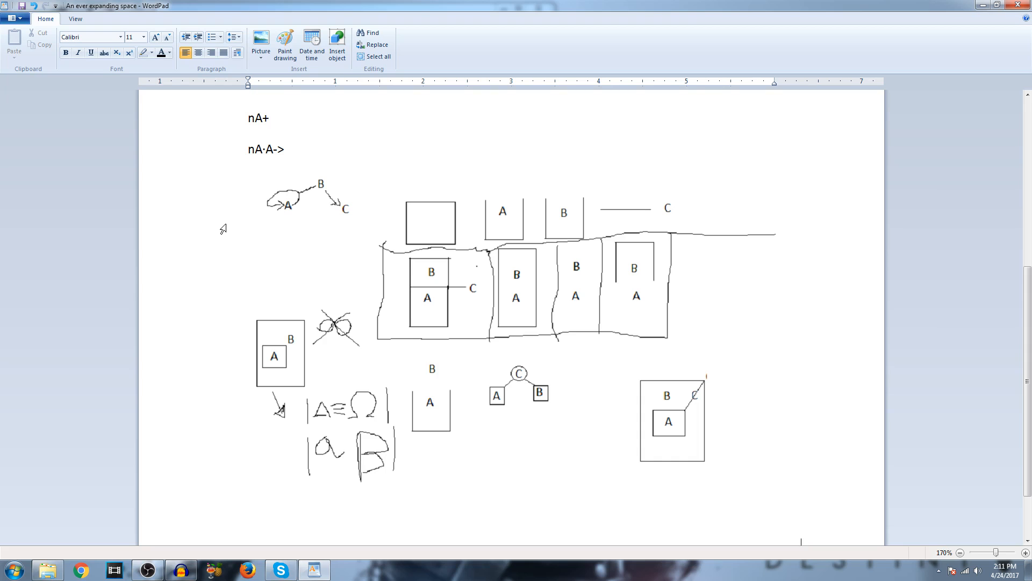
Scroll back up to the document's top showing the essay opening and notation
scroll("up", 3)
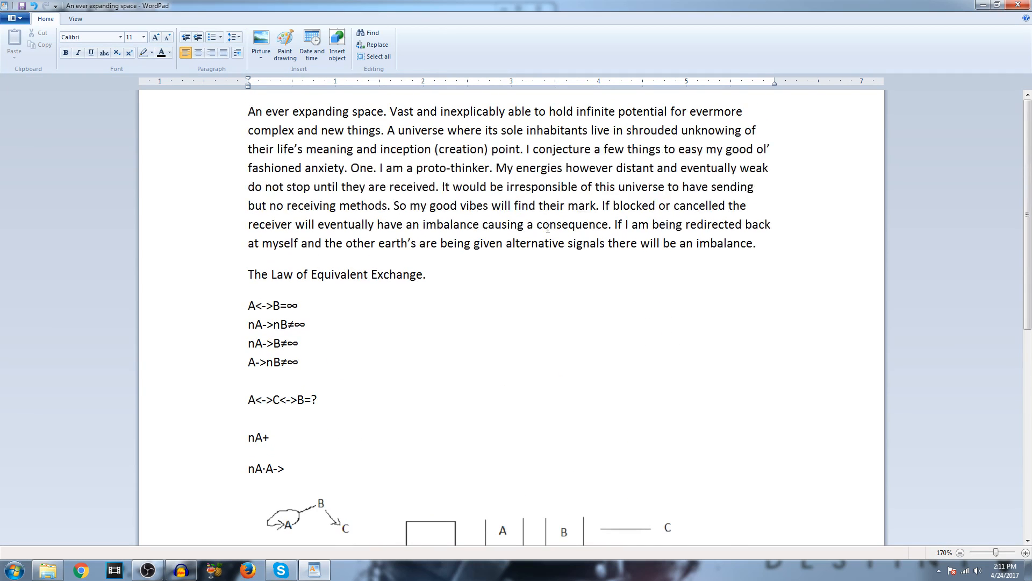
mouse_move(767, 365)
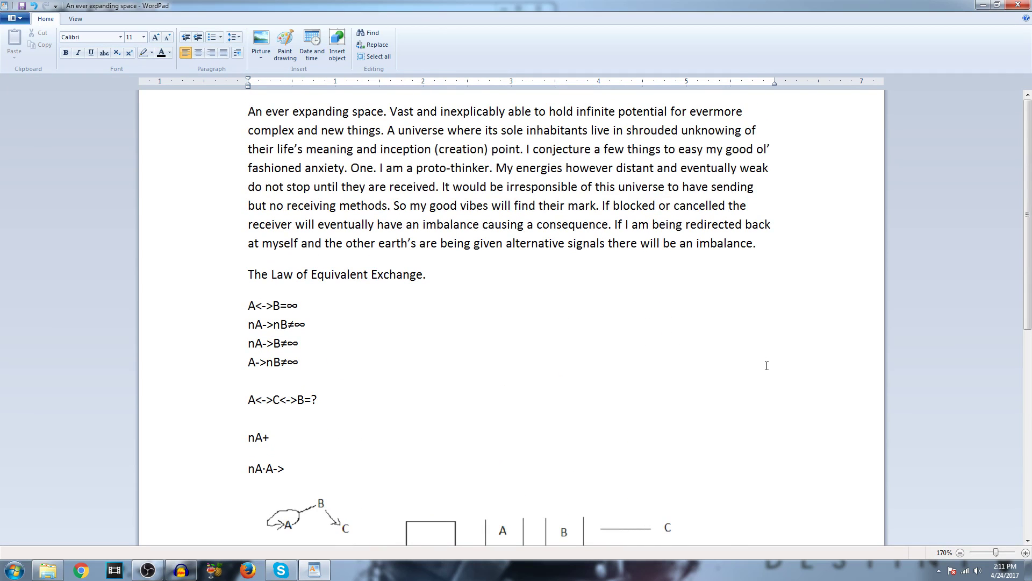